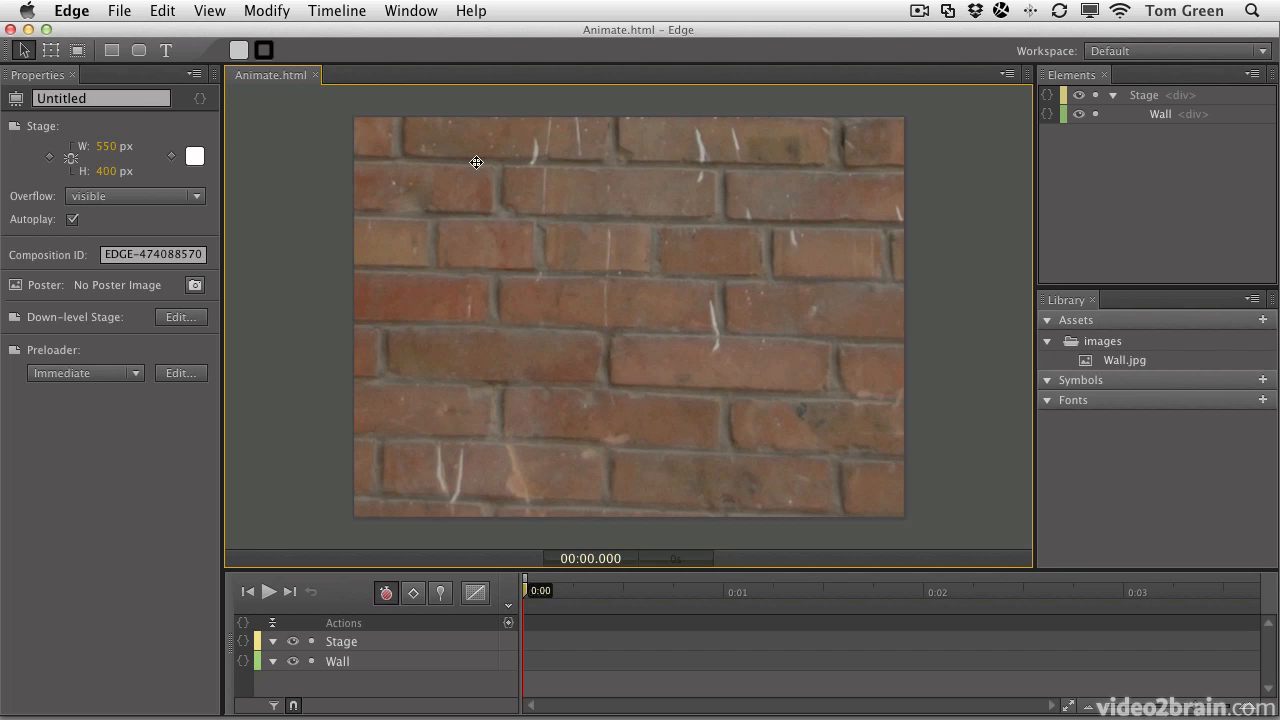
mouse_move(506, 332)
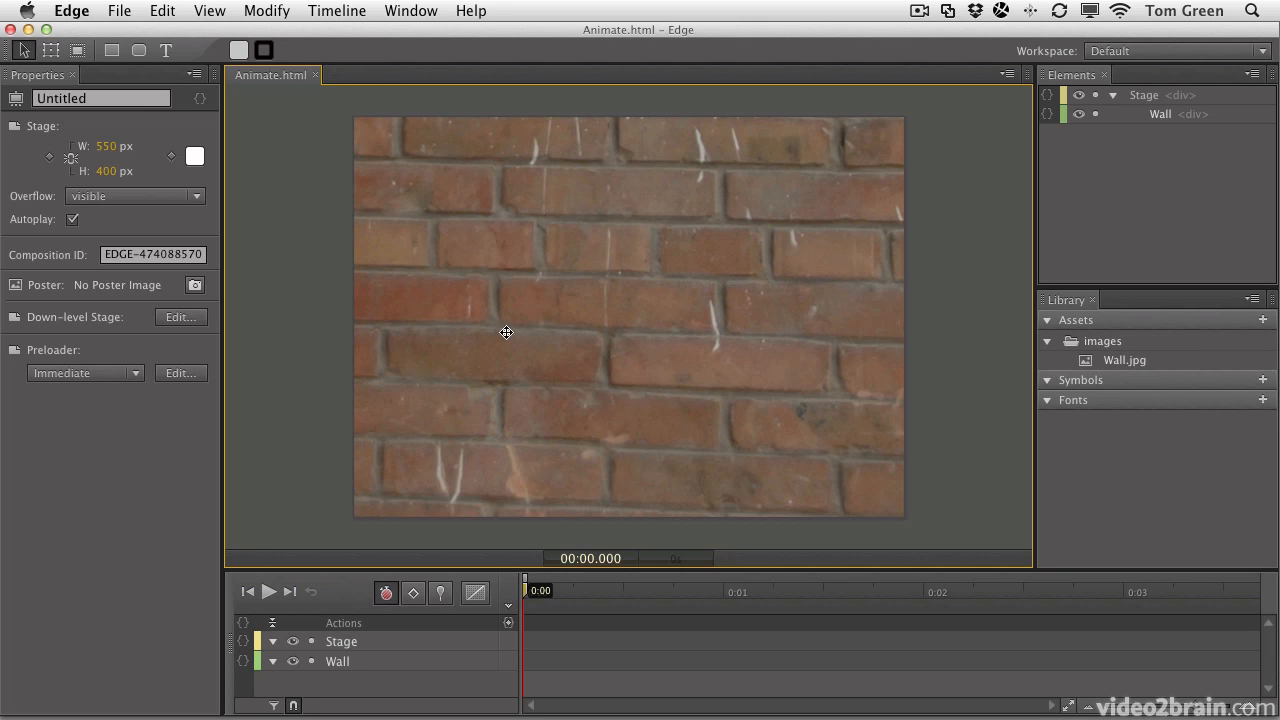
mouse_move(323, 156)
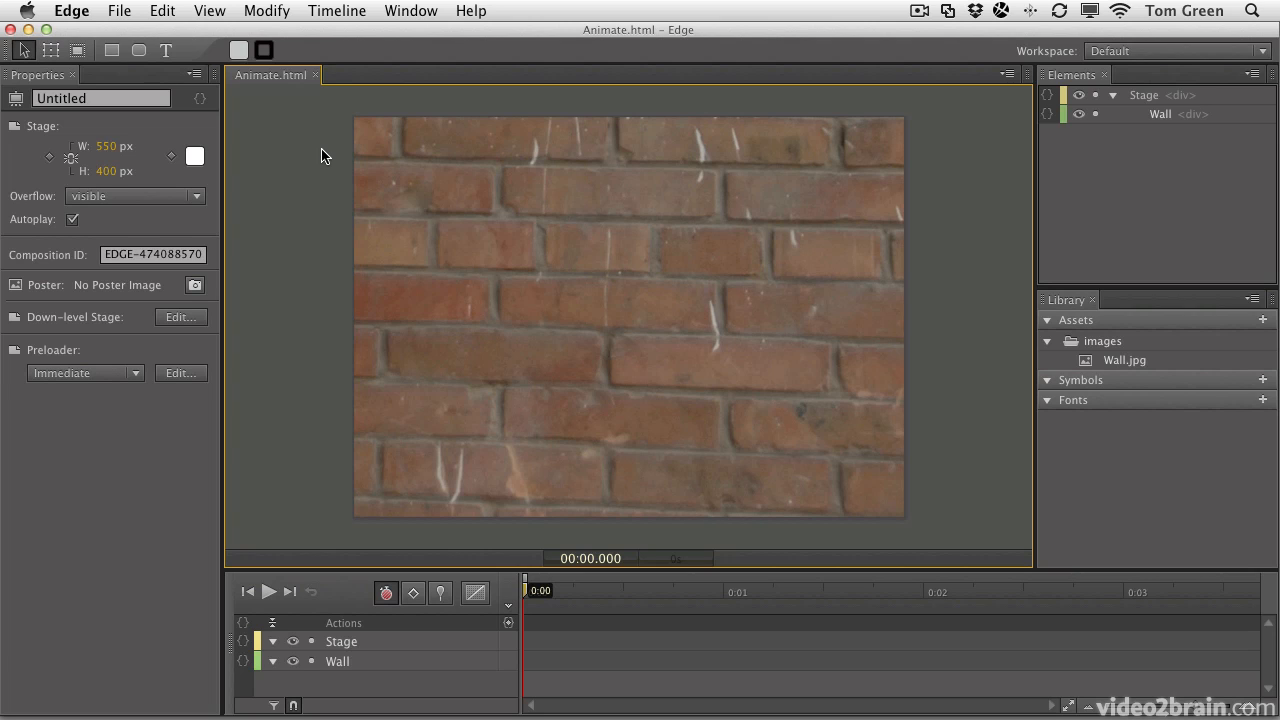
mouse_move(125, 25)
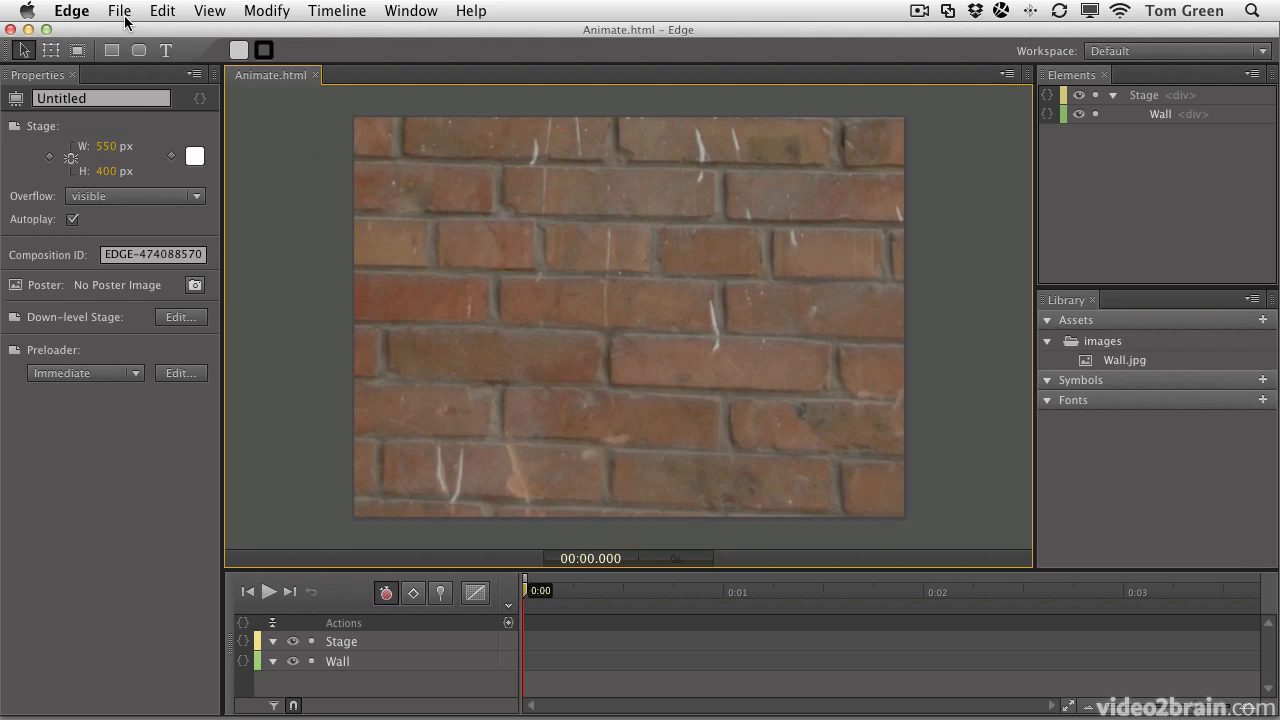
- Choose File > Import to bring more artwork into the brick-wall composition
left_click(119, 11)
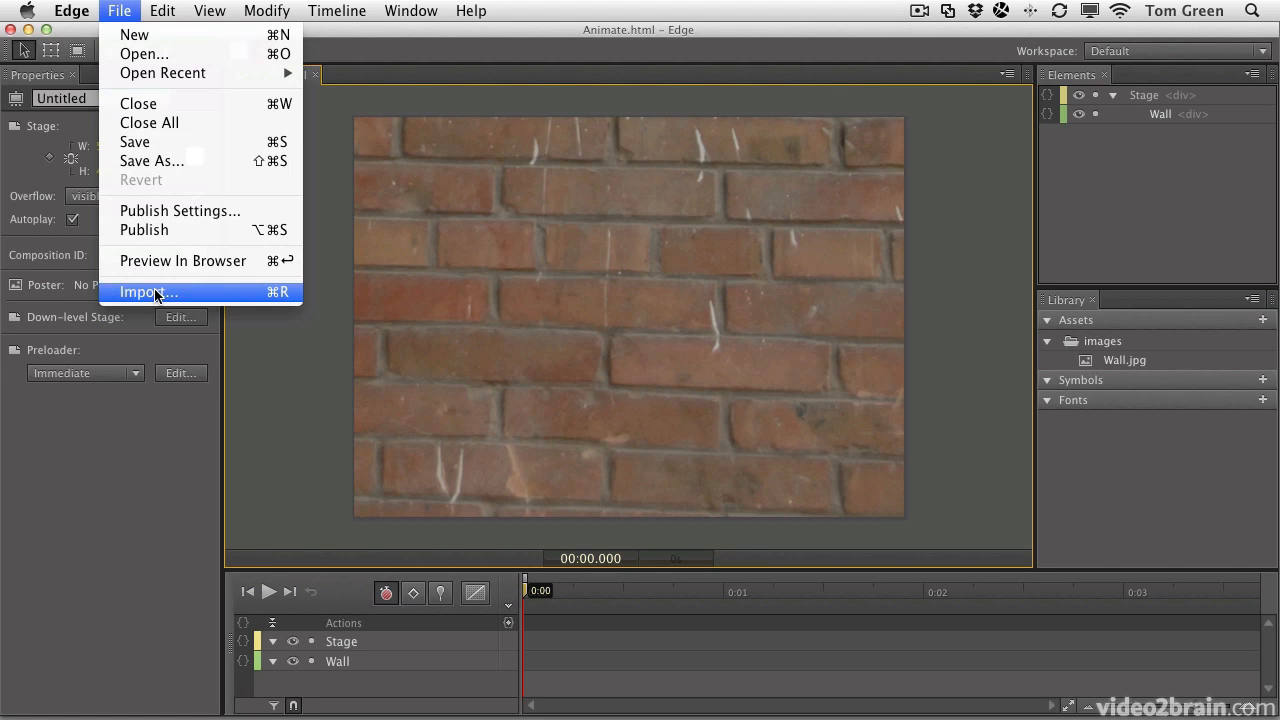
left_click(149, 292)
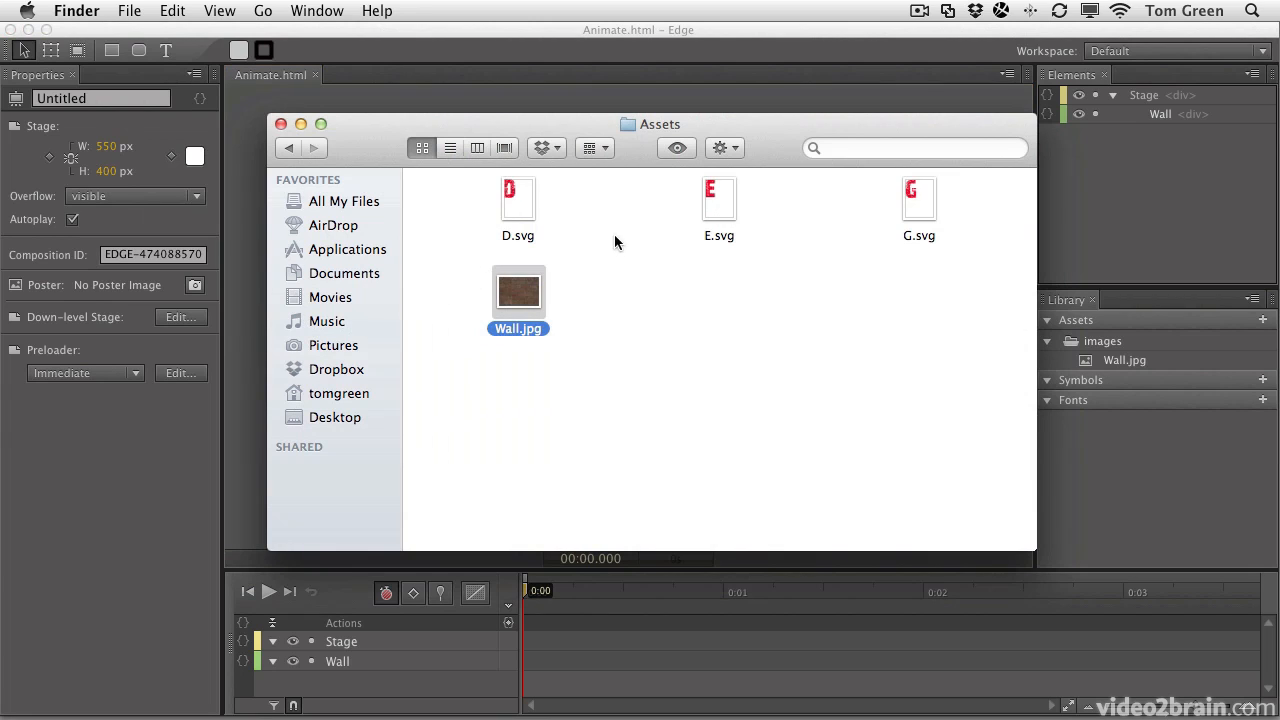
mouse_move(478, 244)
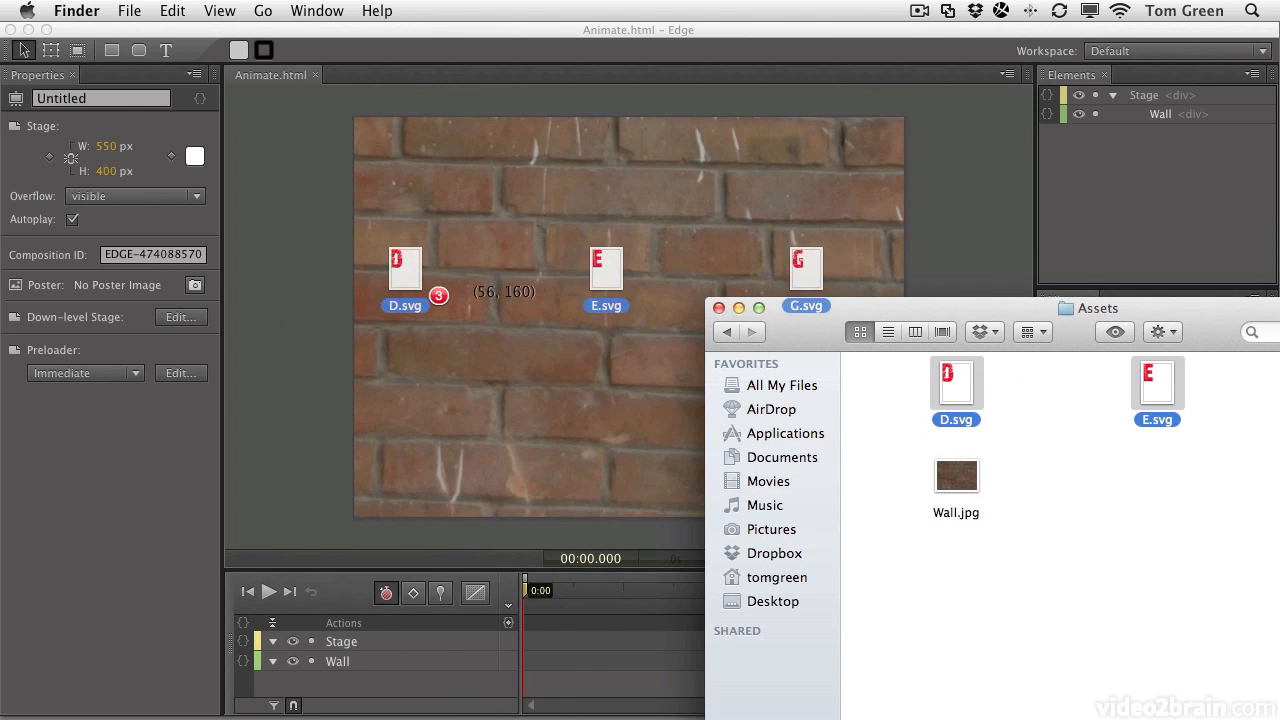
- Drag D.svg, E.svg and G.svg from Finder onto the stage as D, E, G elements
left_click_drag(956, 380, 478, 365)
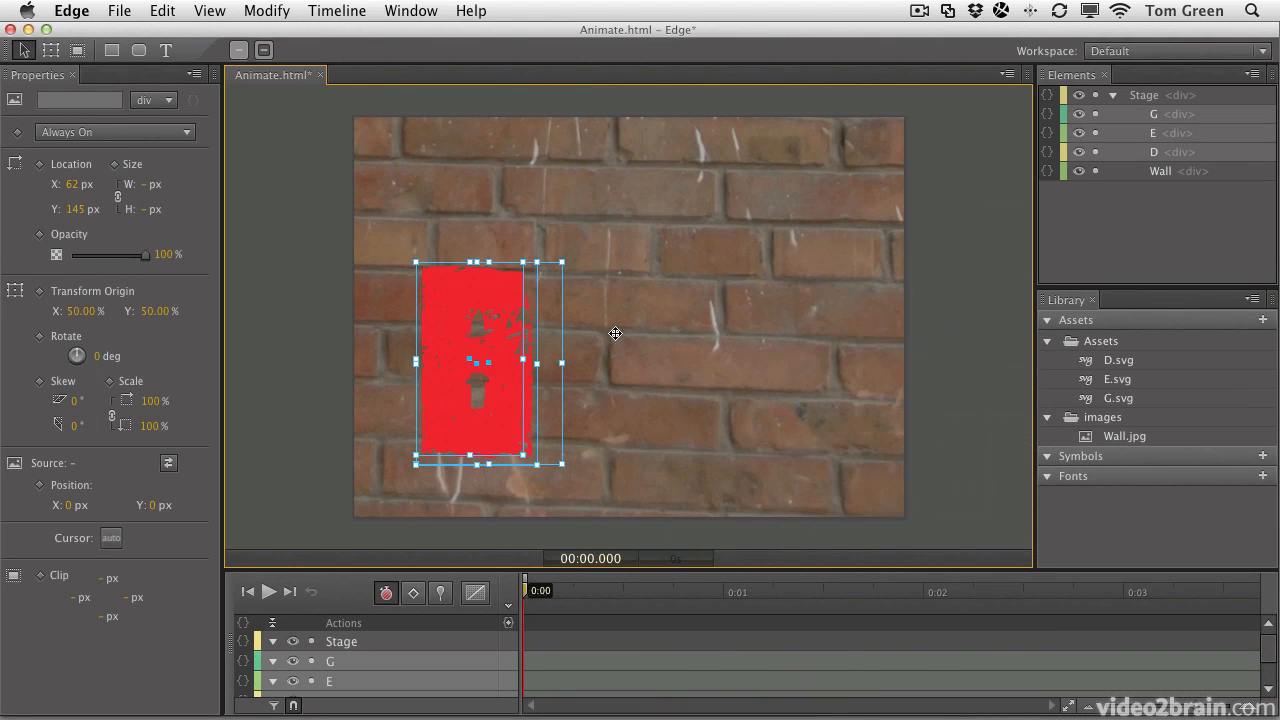
mouse_move(446, 351)
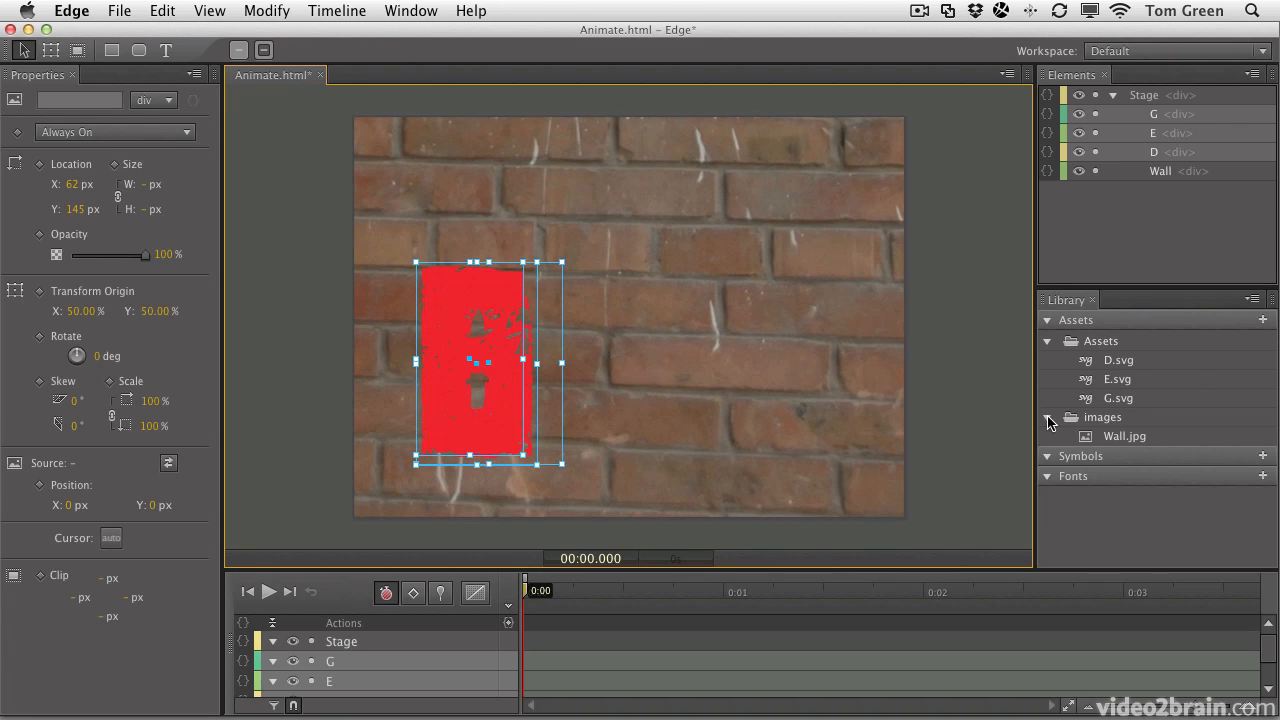
- Collapse the images and Assets library folders, then select the D element
left_click(1048, 417)
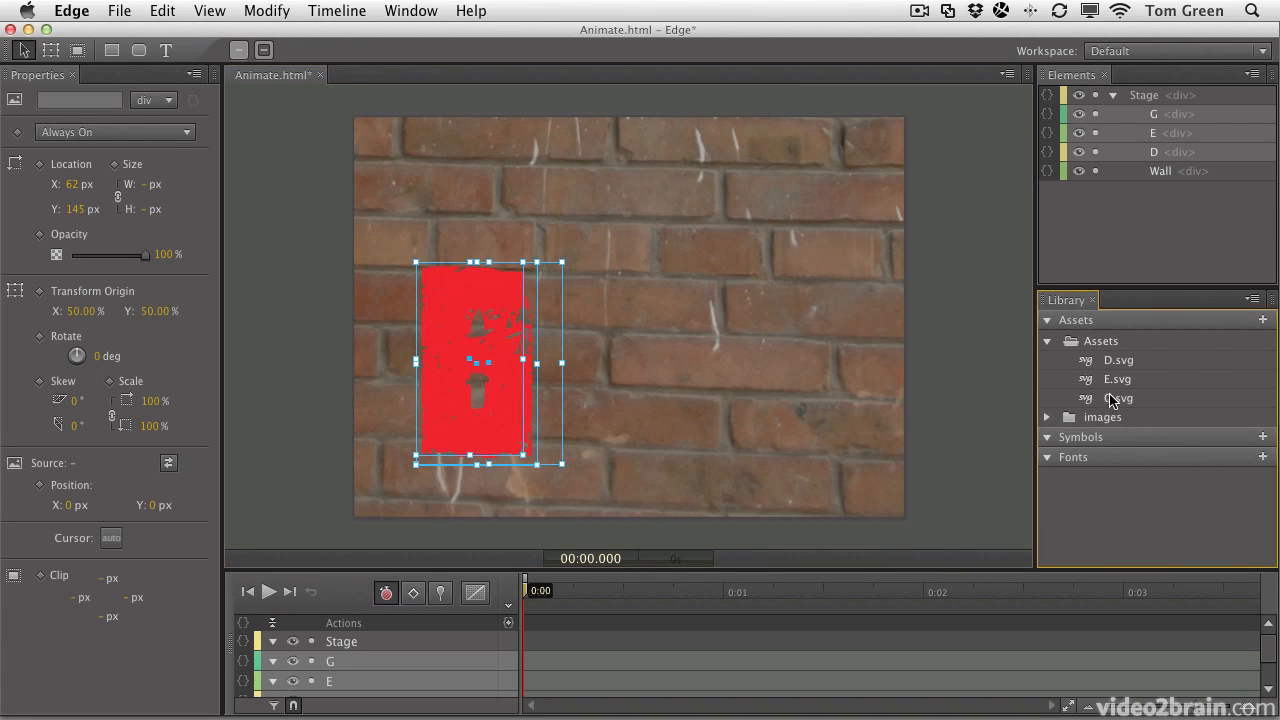
left_click(1047, 340)
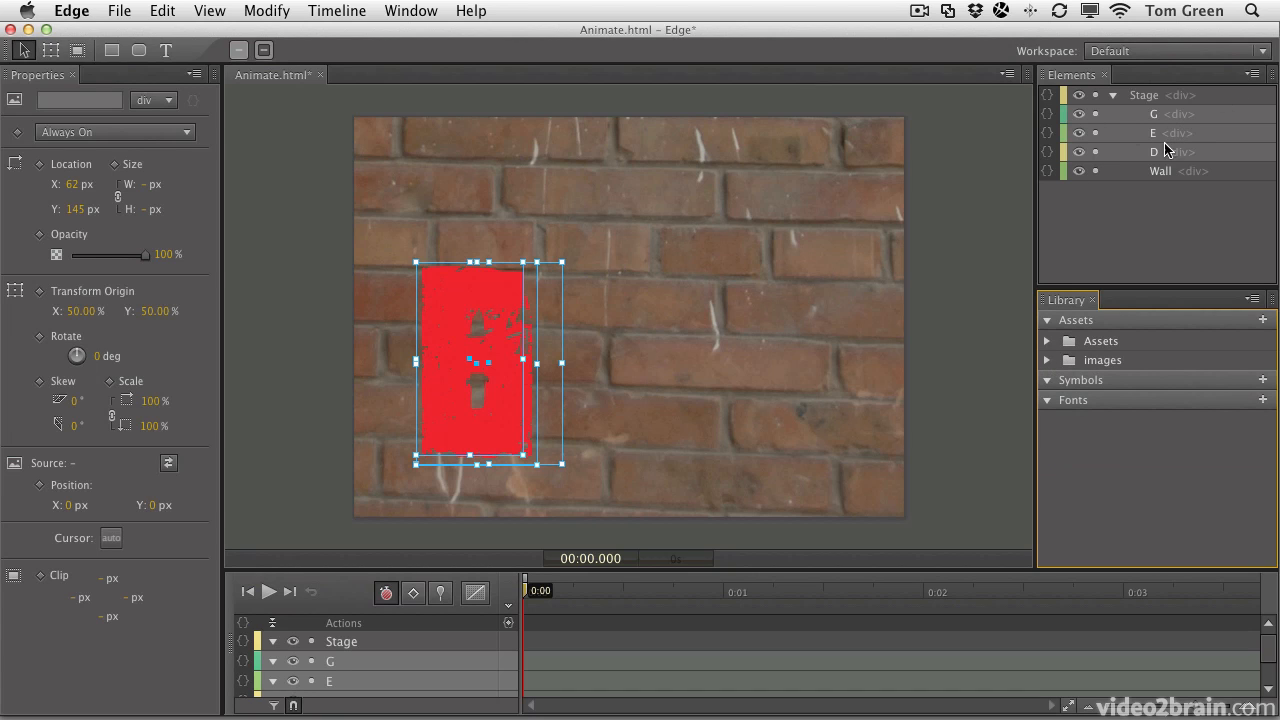
mouse_move(1137, 180)
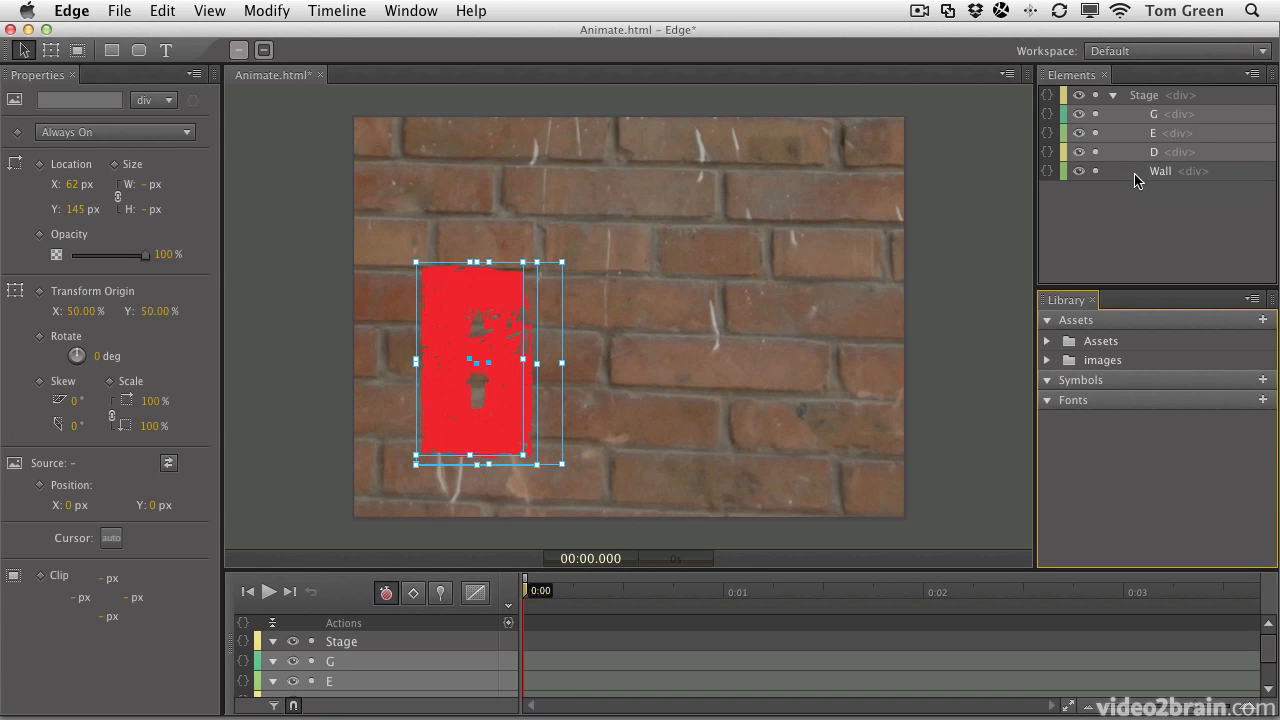
left_click(1153, 113)
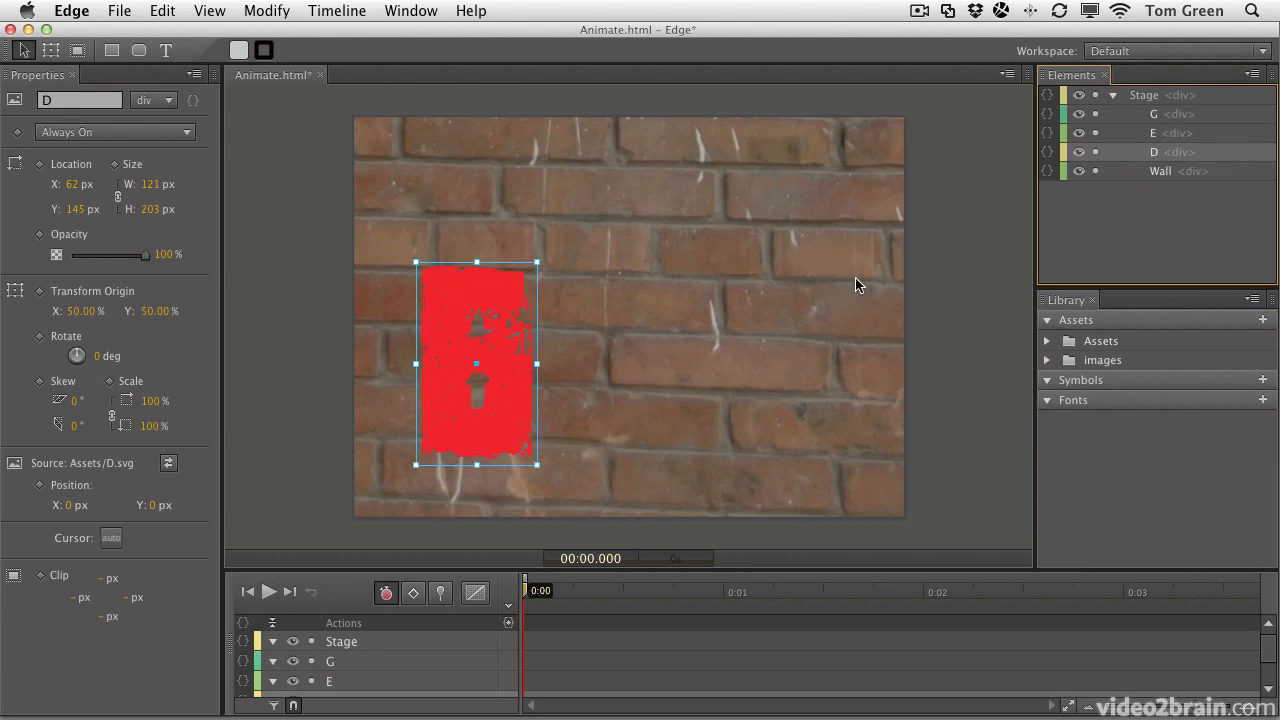
mouse_move(407, 570)
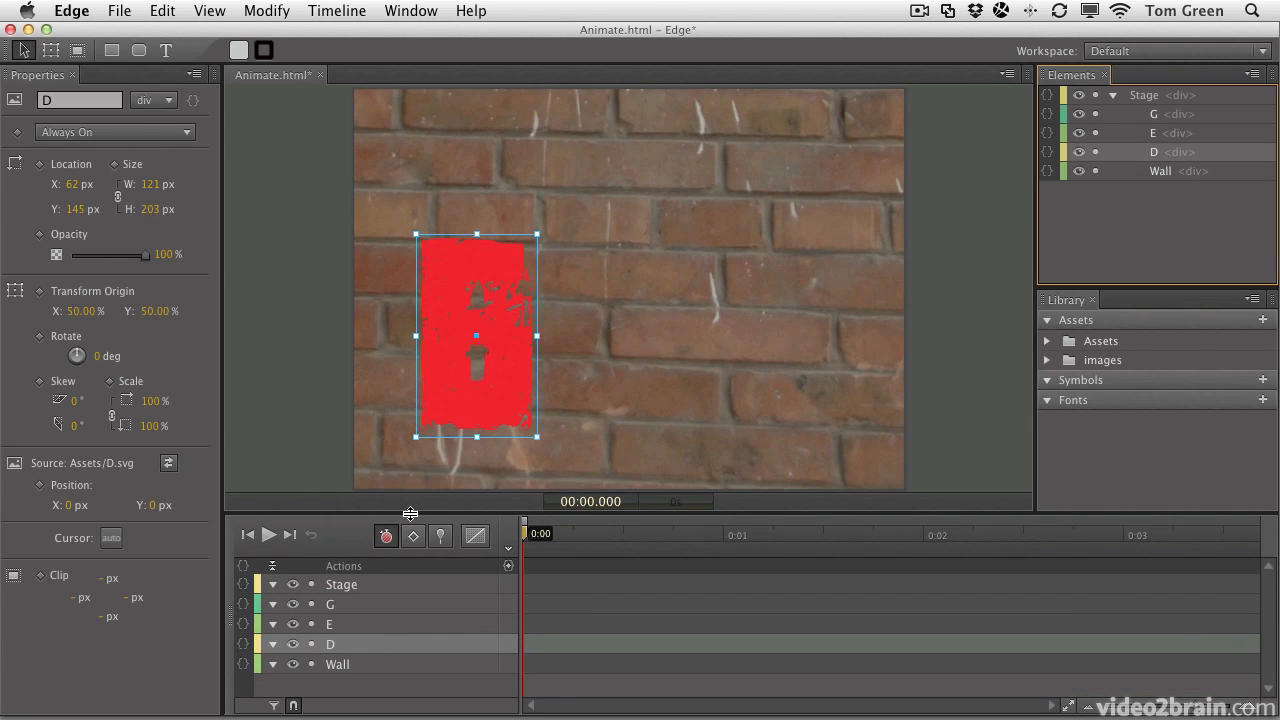
mouse_move(463, 408)
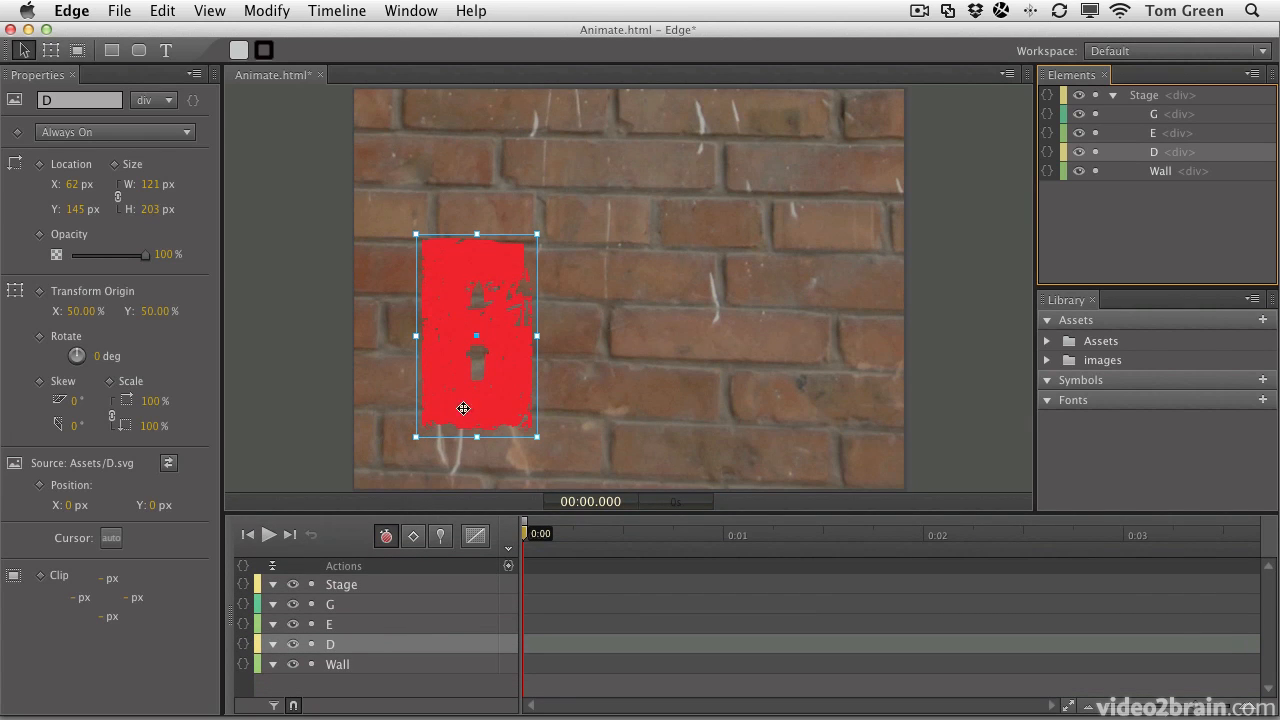
mouse_move(308, 392)
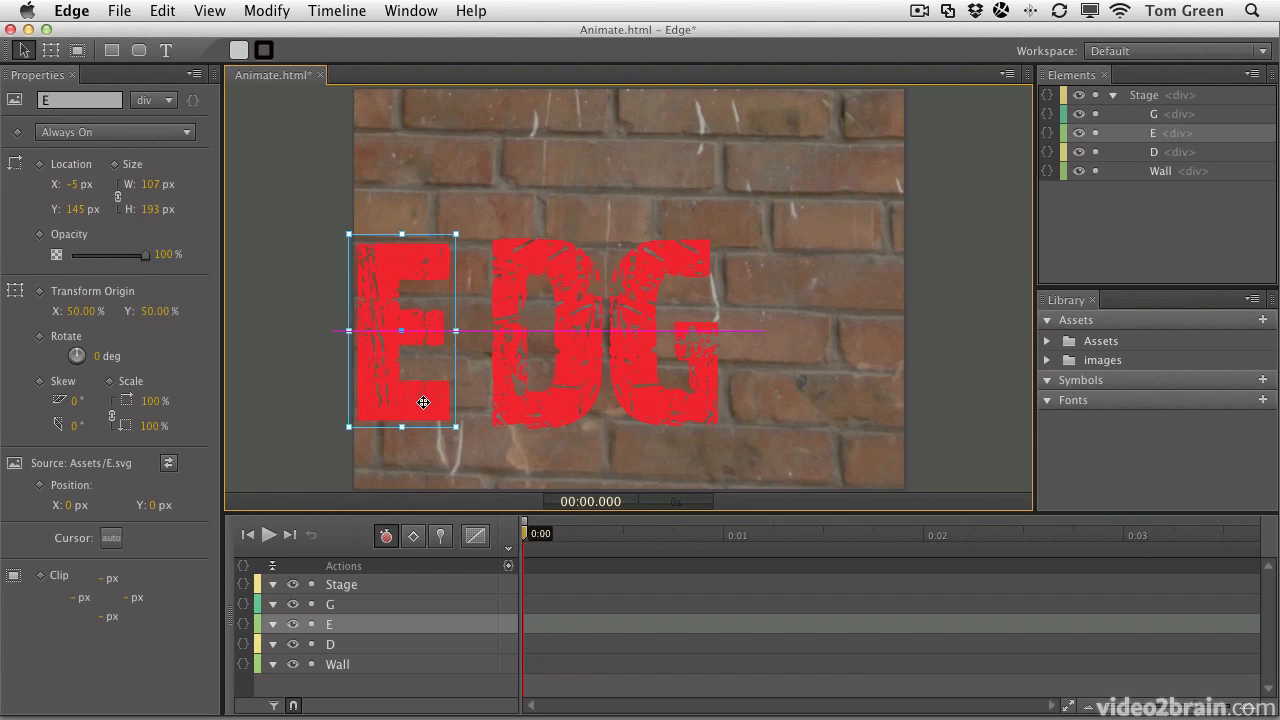
- Drag the E letter beside D so E, D and G sit in a row
left_click_drag(422, 402, 538, 395)
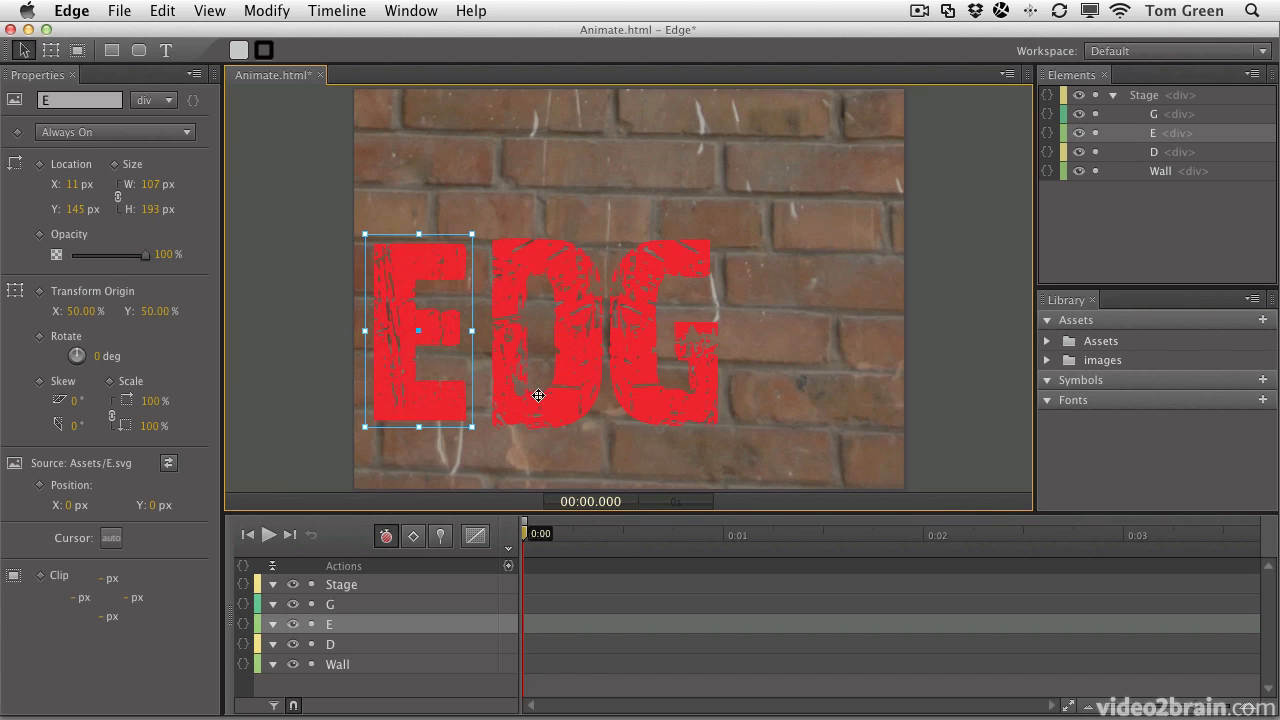
left_click(1048, 340)
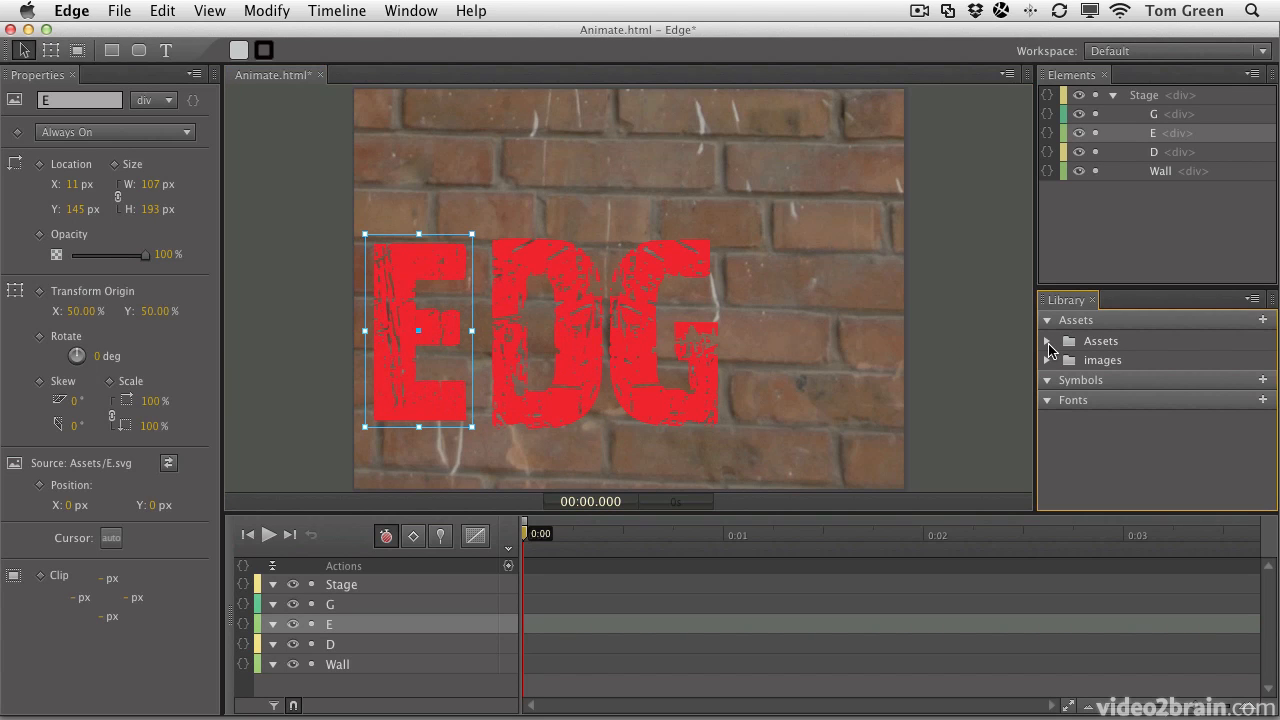
- Expand Assets and place a second E (E2) right of G to spell EDGE
left_click(1047, 340)
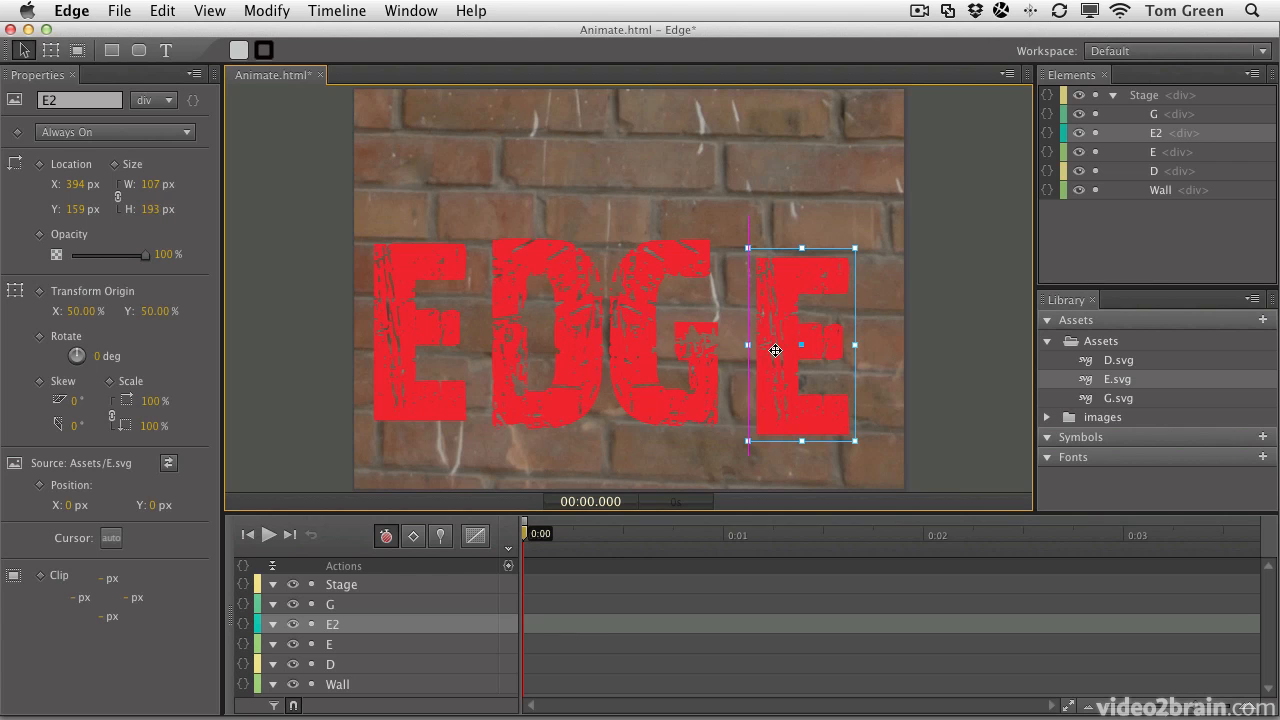
left_click_drag(775, 350, 767, 333)
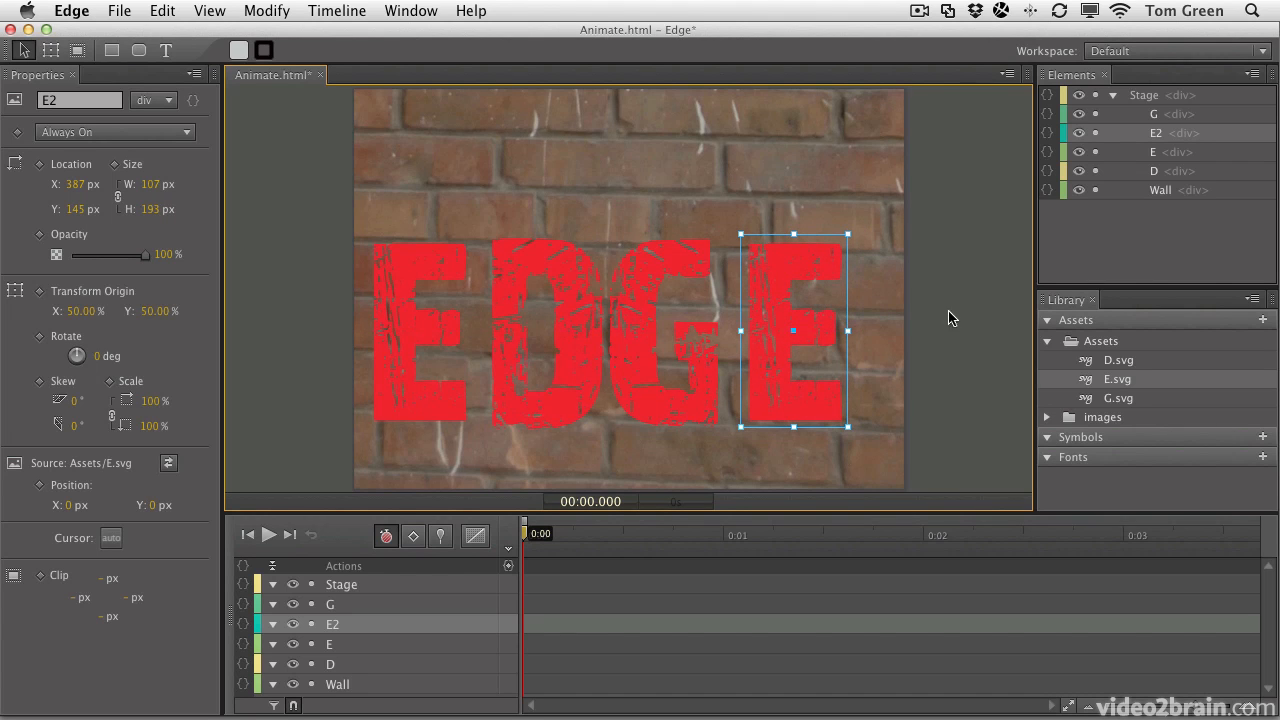
mouse_move(983, 347)
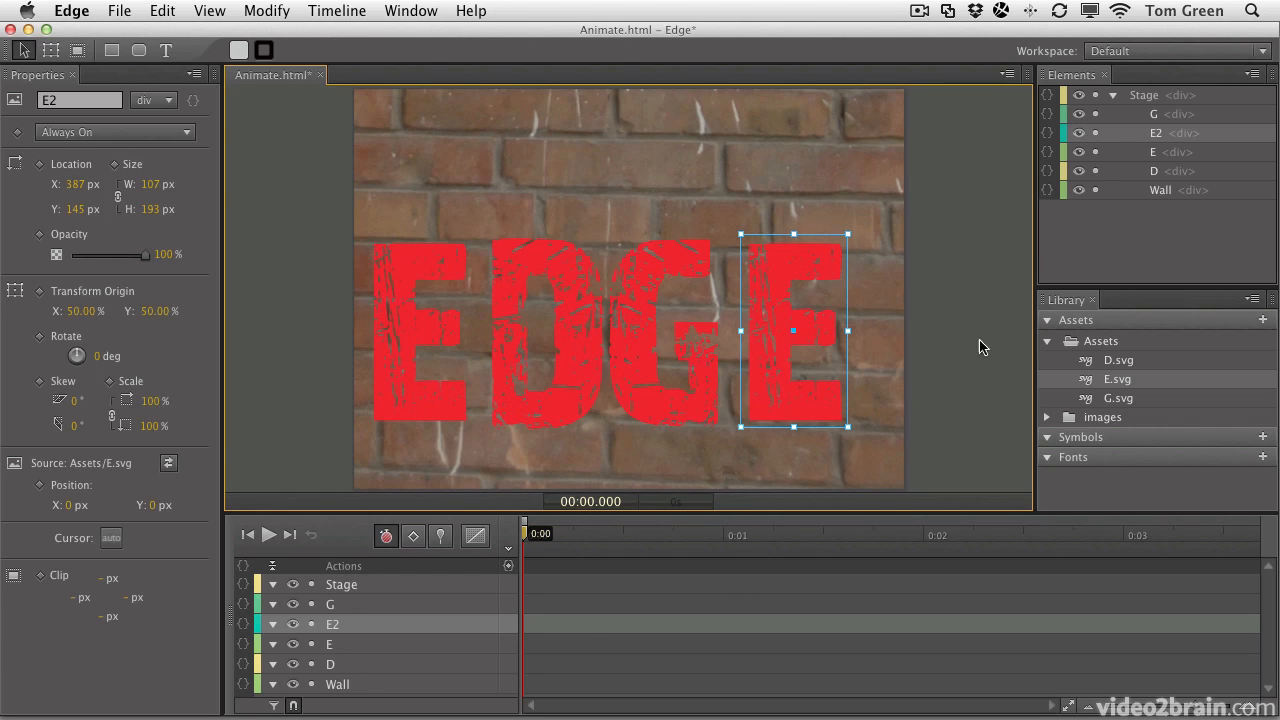
mouse_move(1152, 185)
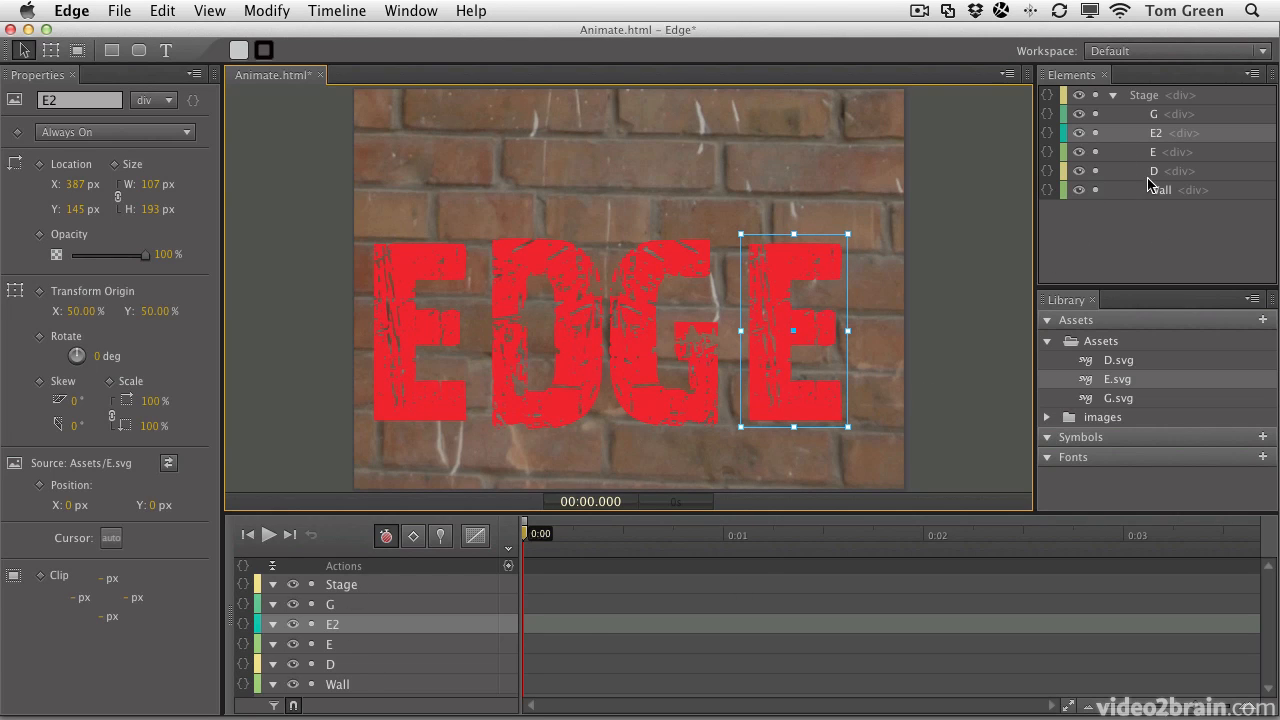
- Reorder the element stack to E2, G, D, E above Wall
left_click(1153, 152)
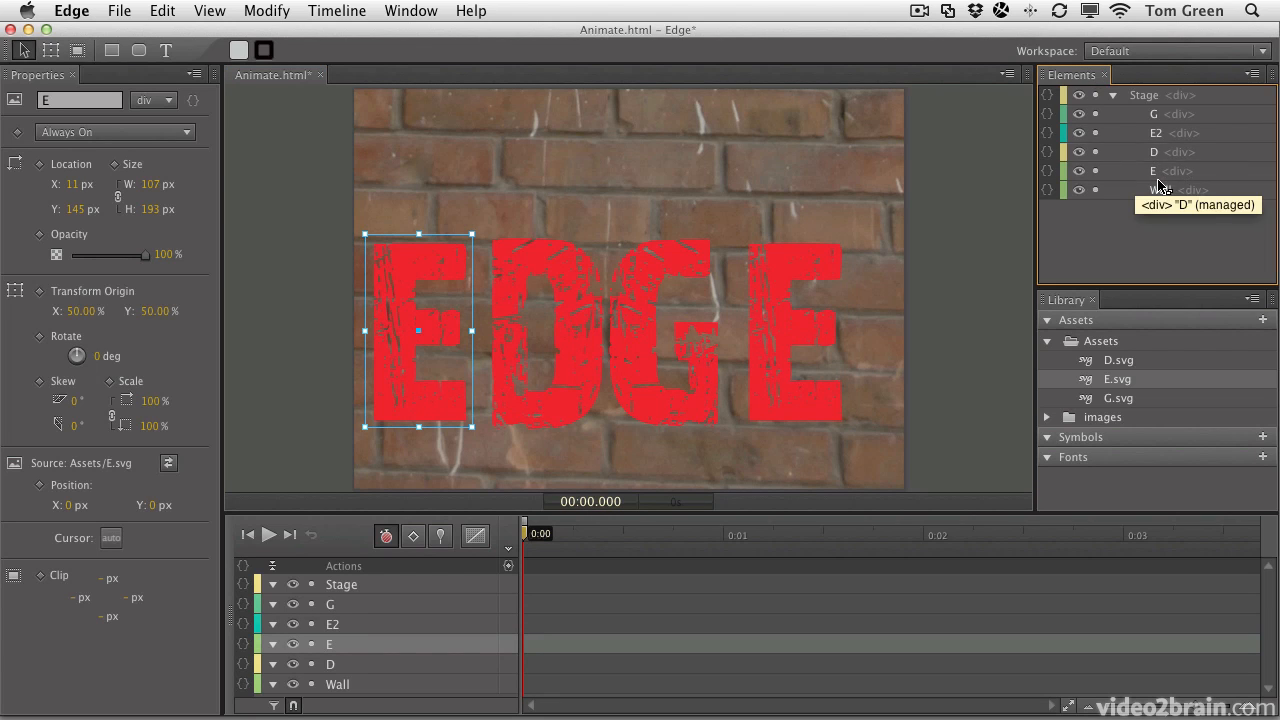
left_click(1155, 132)
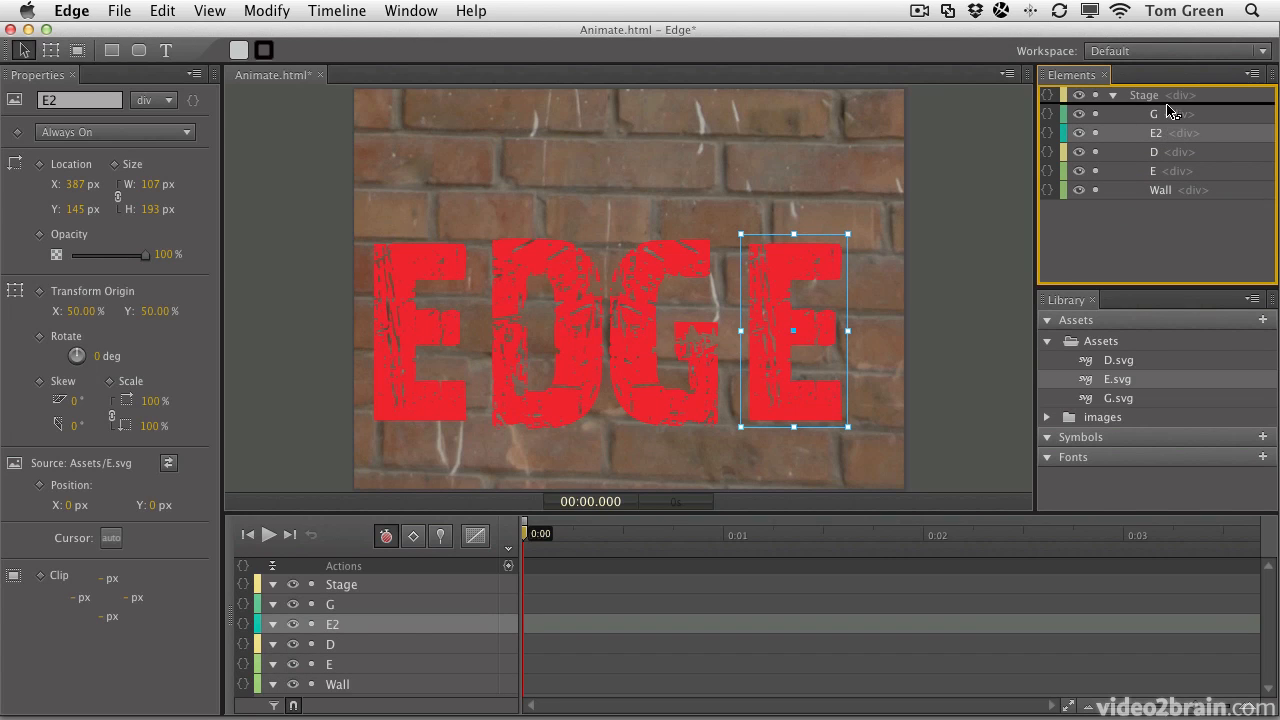
left_click_drag(1155, 132, 1155, 113)
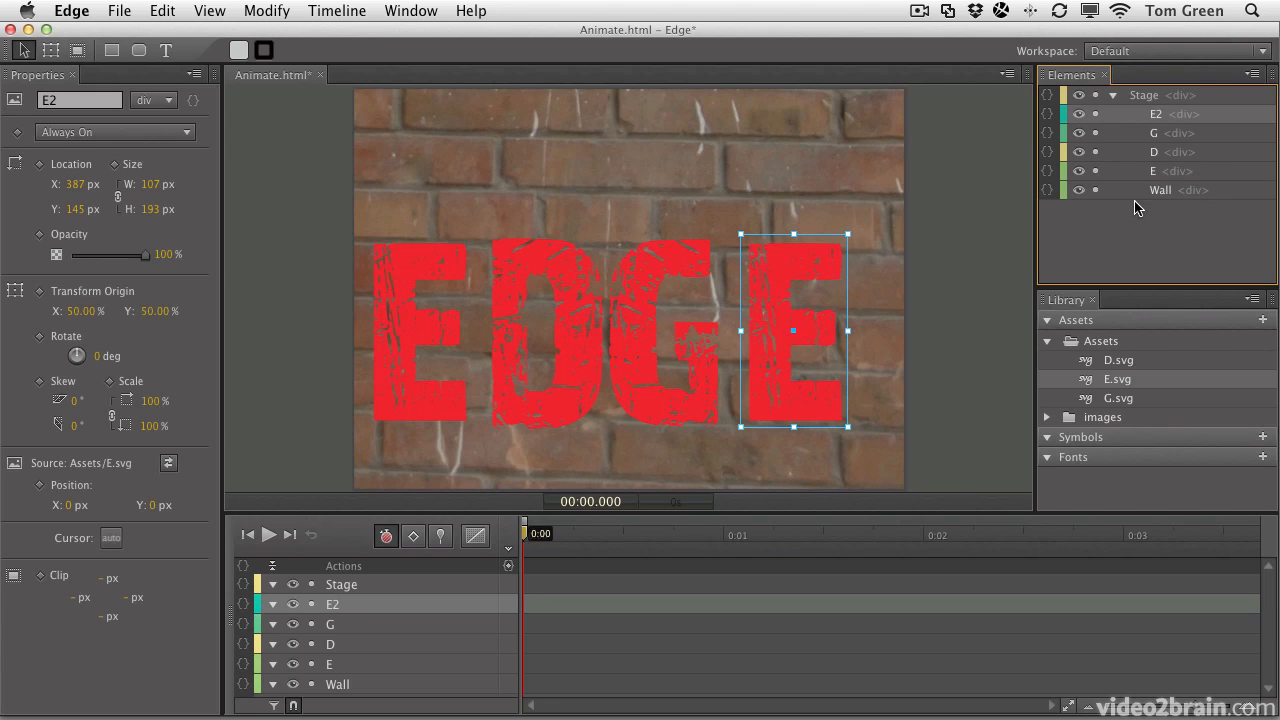
mouse_move(918, 235)
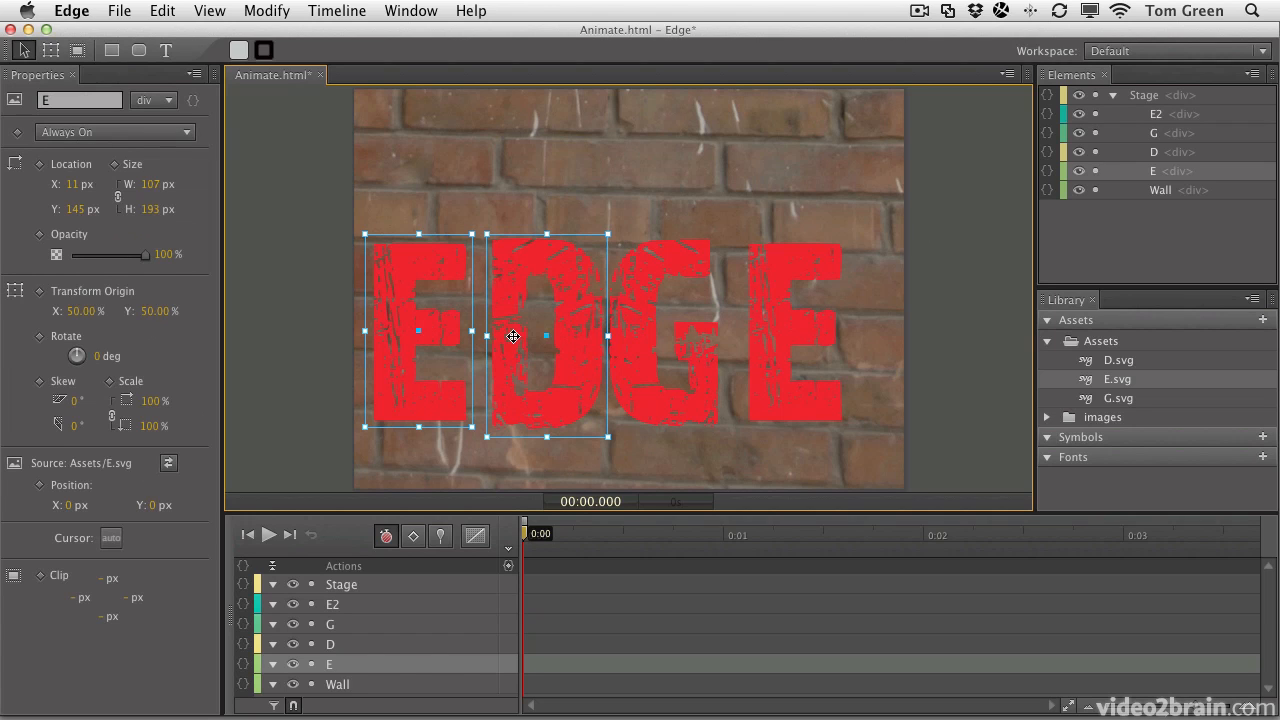
- Select the E, D, G and E2 letter elements together on the stage
left_click(792, 347)
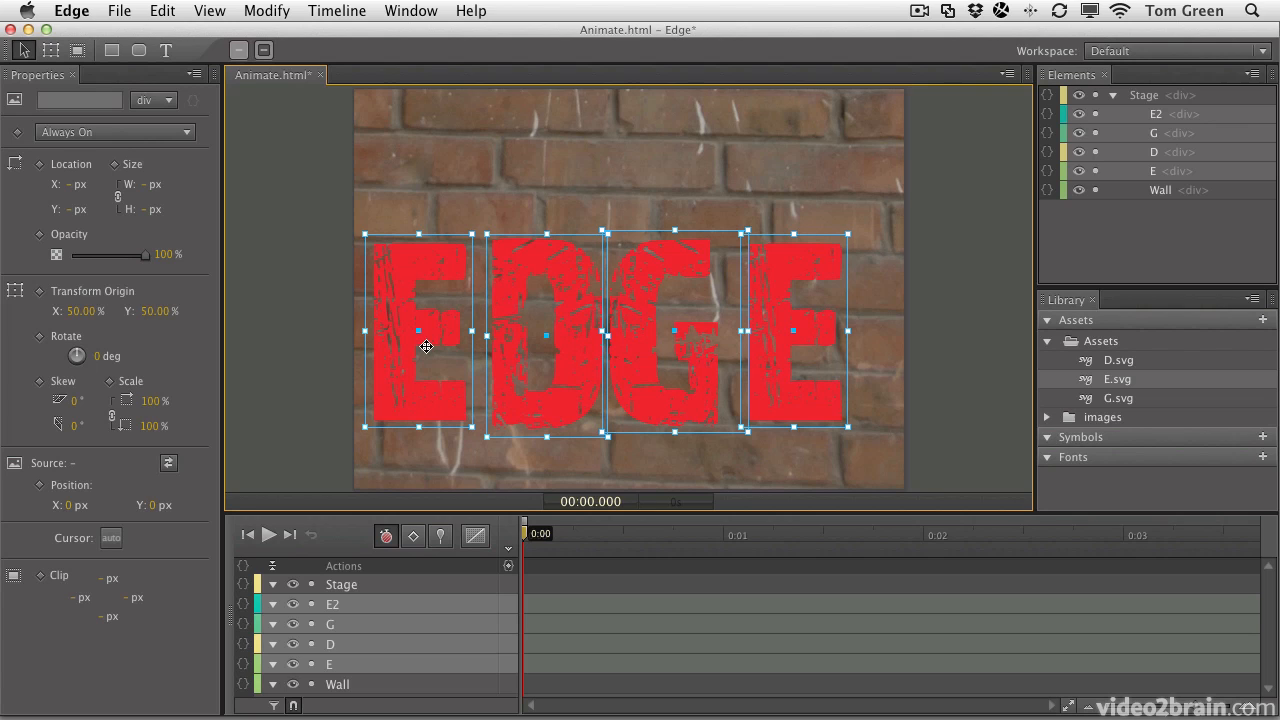
mouse_move(141, 208)
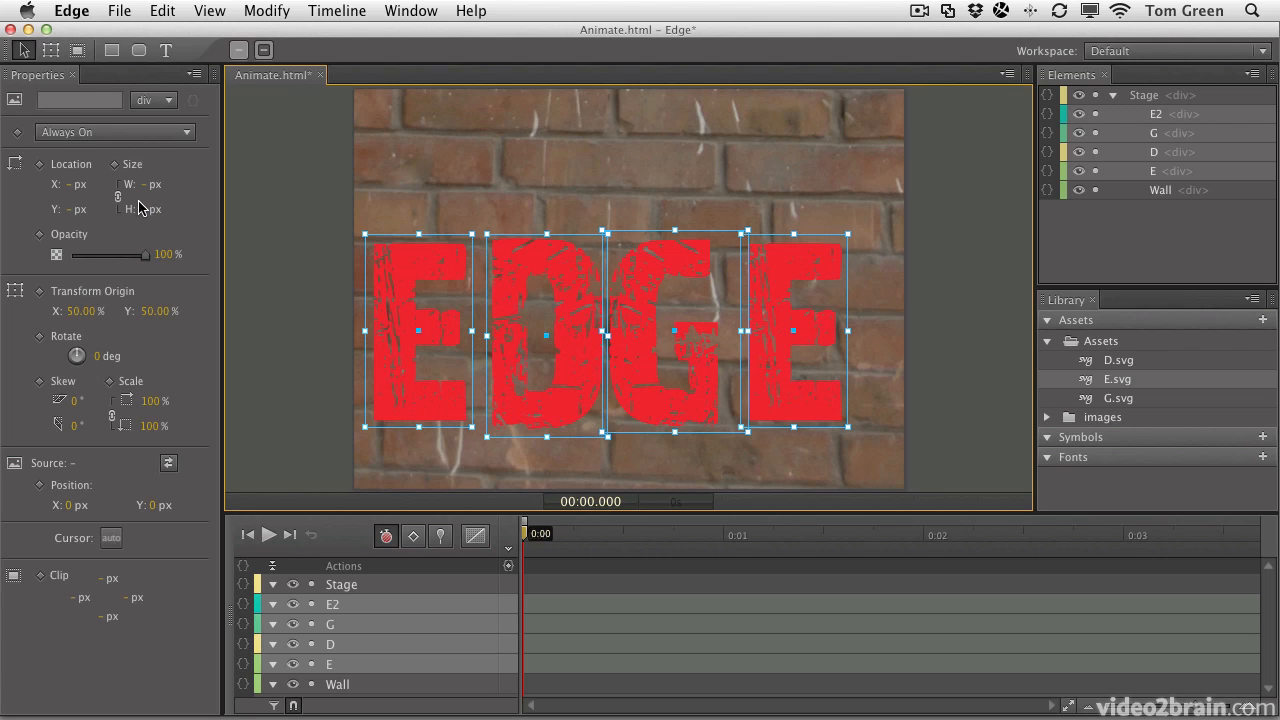
mouse_move(62, 451)
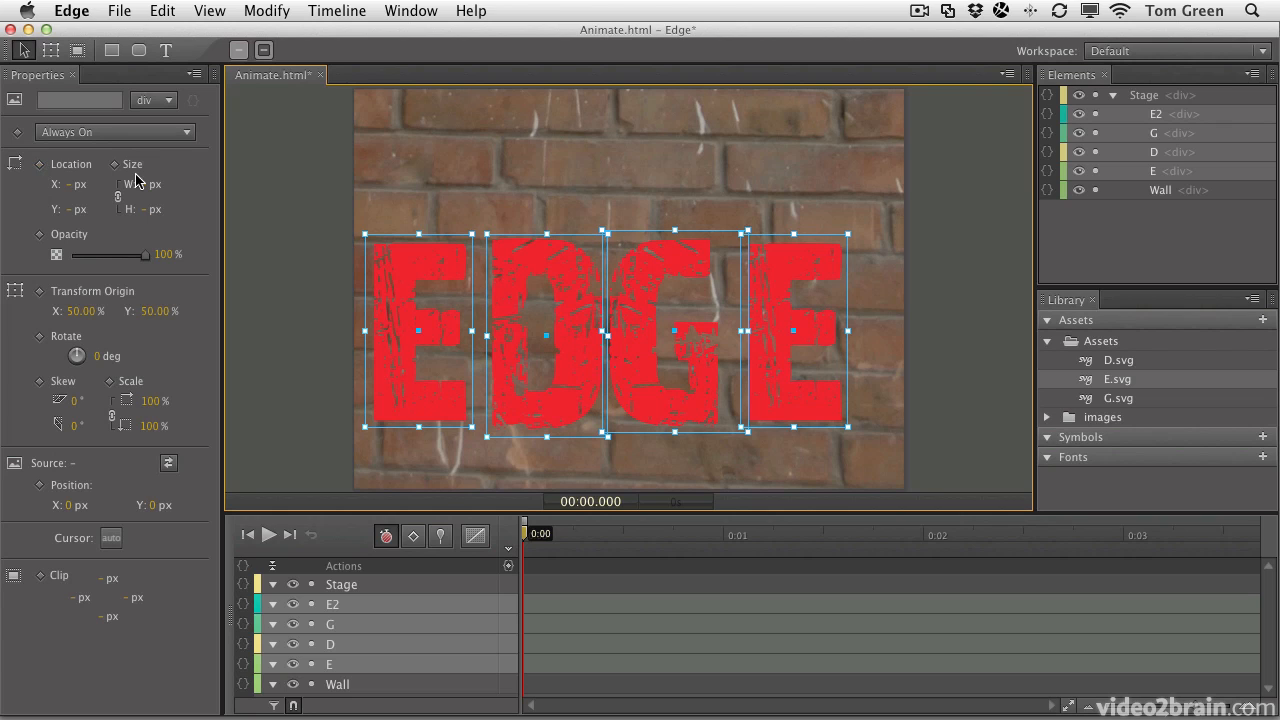
mouse_move(85, 158)
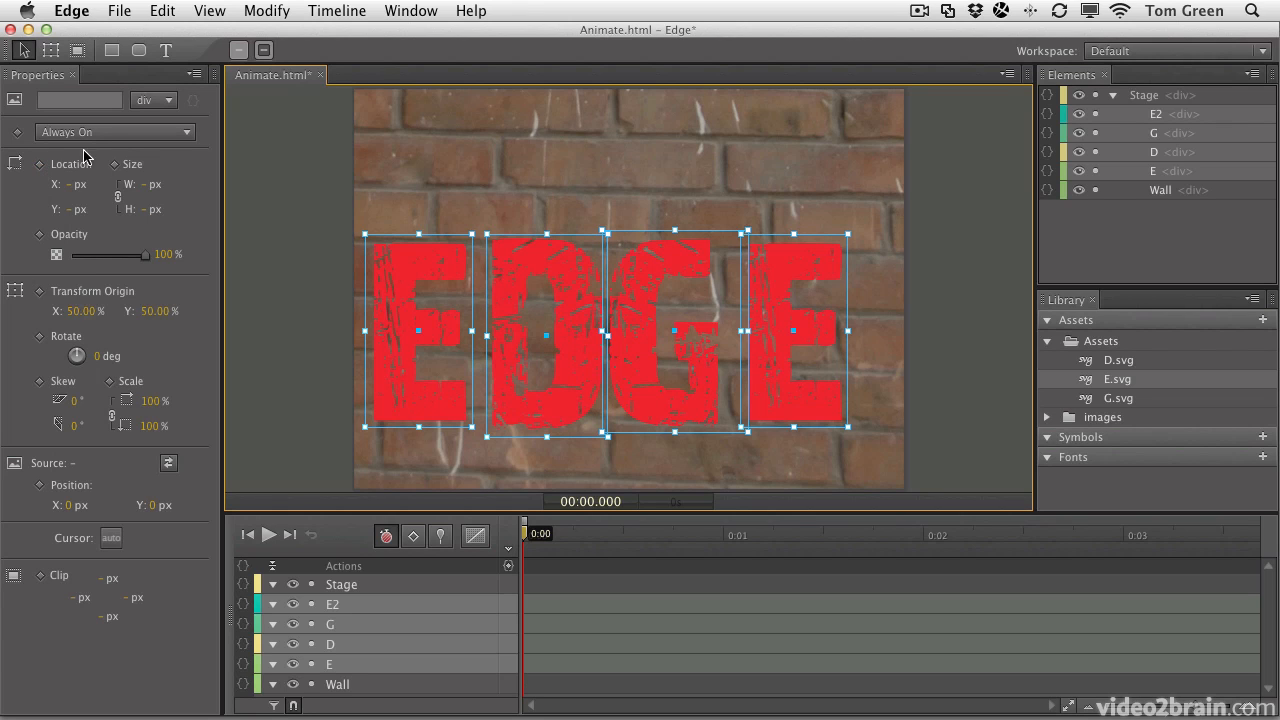
mouse_move(135, 184)
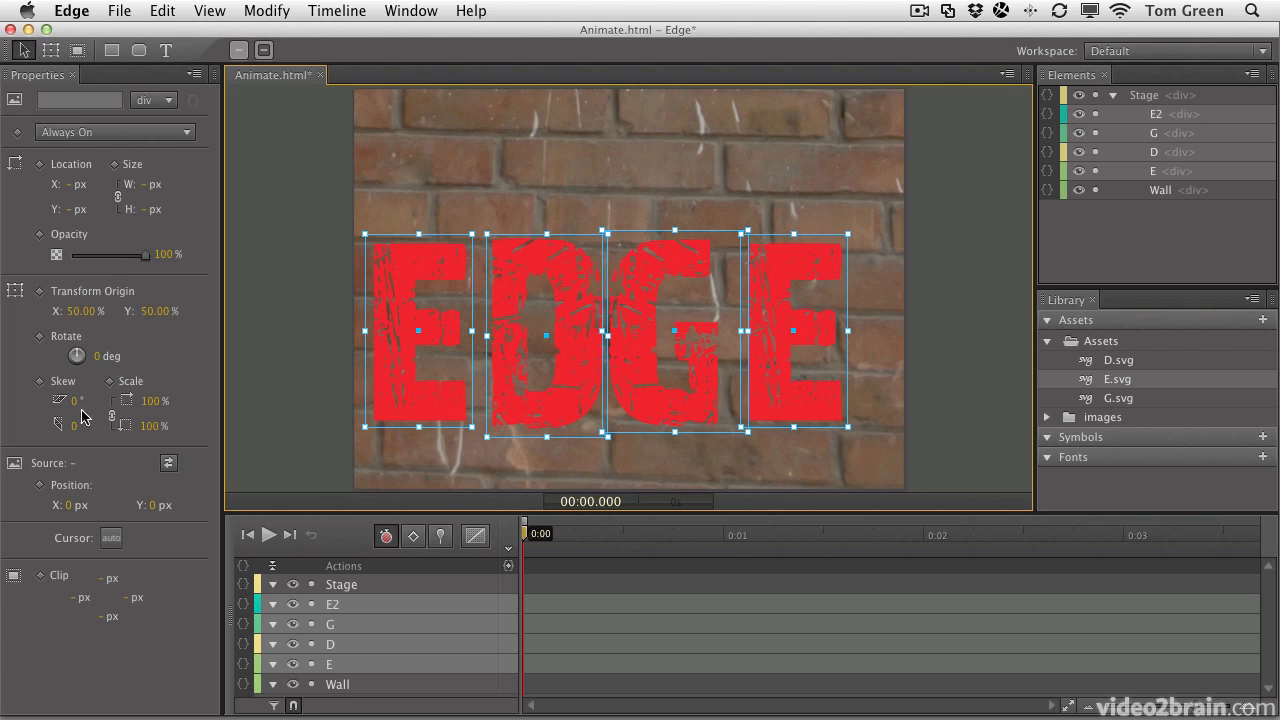
mouse_move(122, 478)
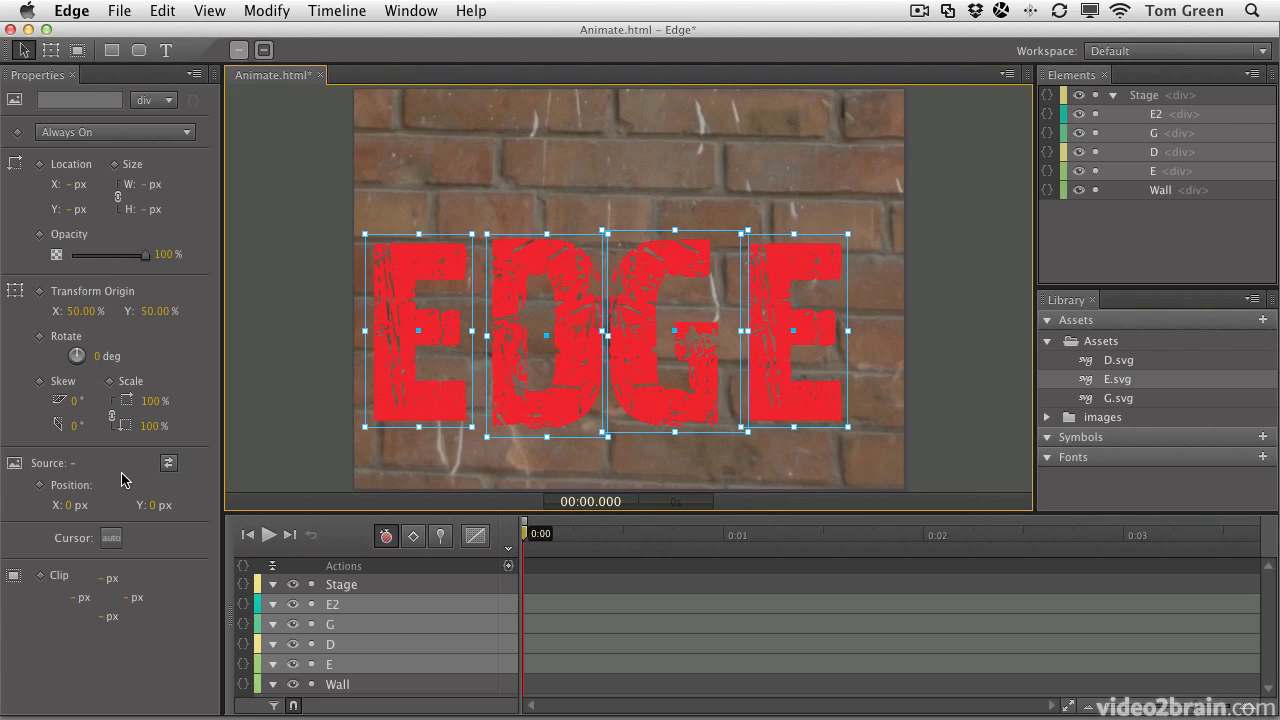
mouse_move(62, 522)
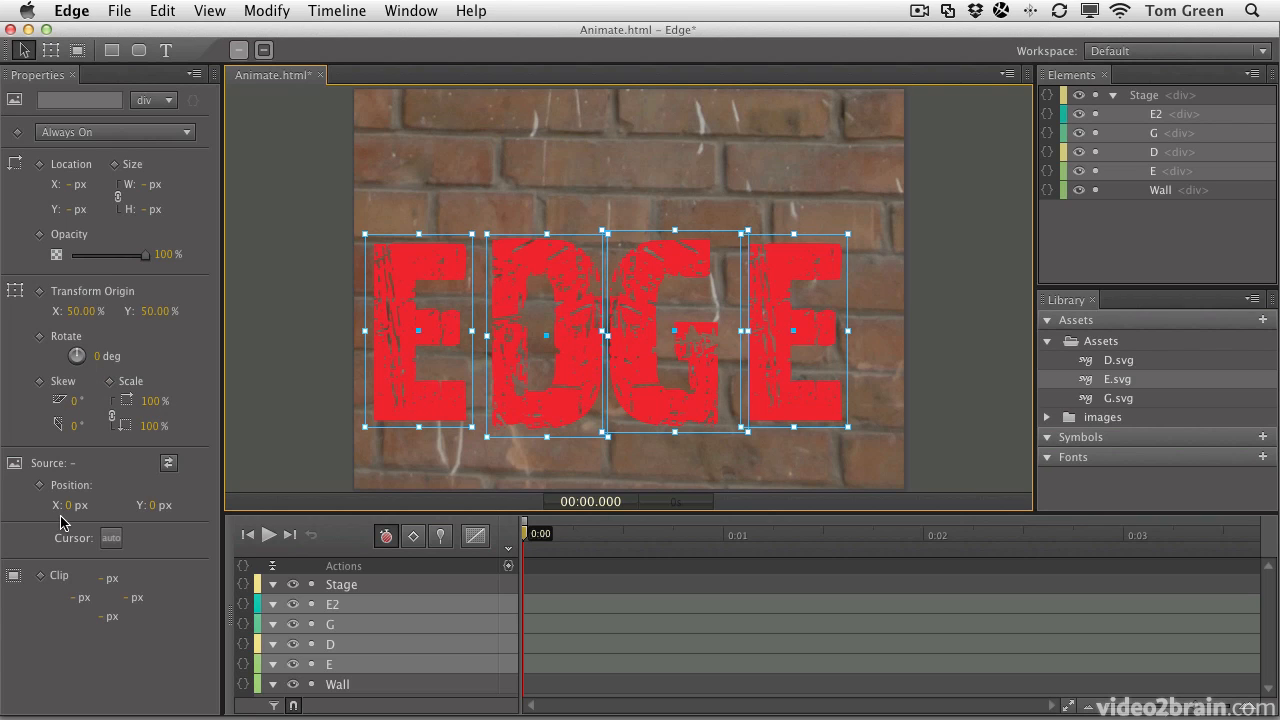
mouse_move(175, 516)
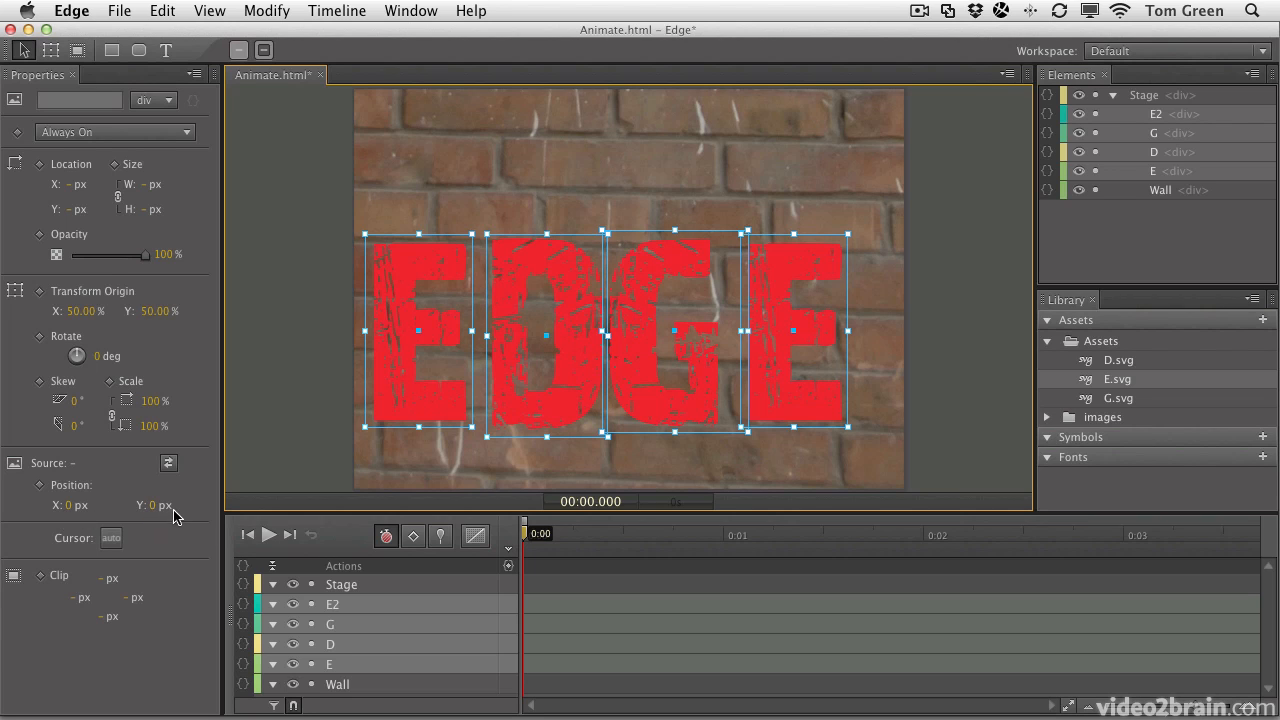
mouse_move(118, 548)
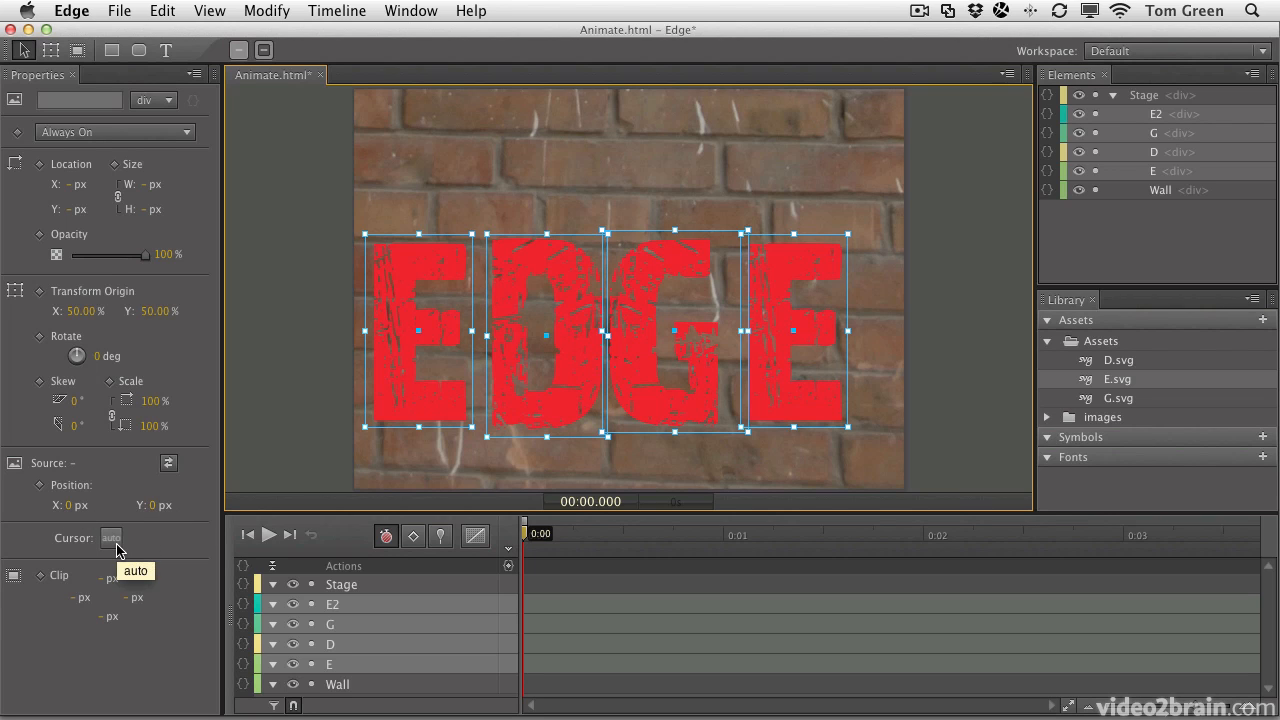
mouse_move(201, 553)
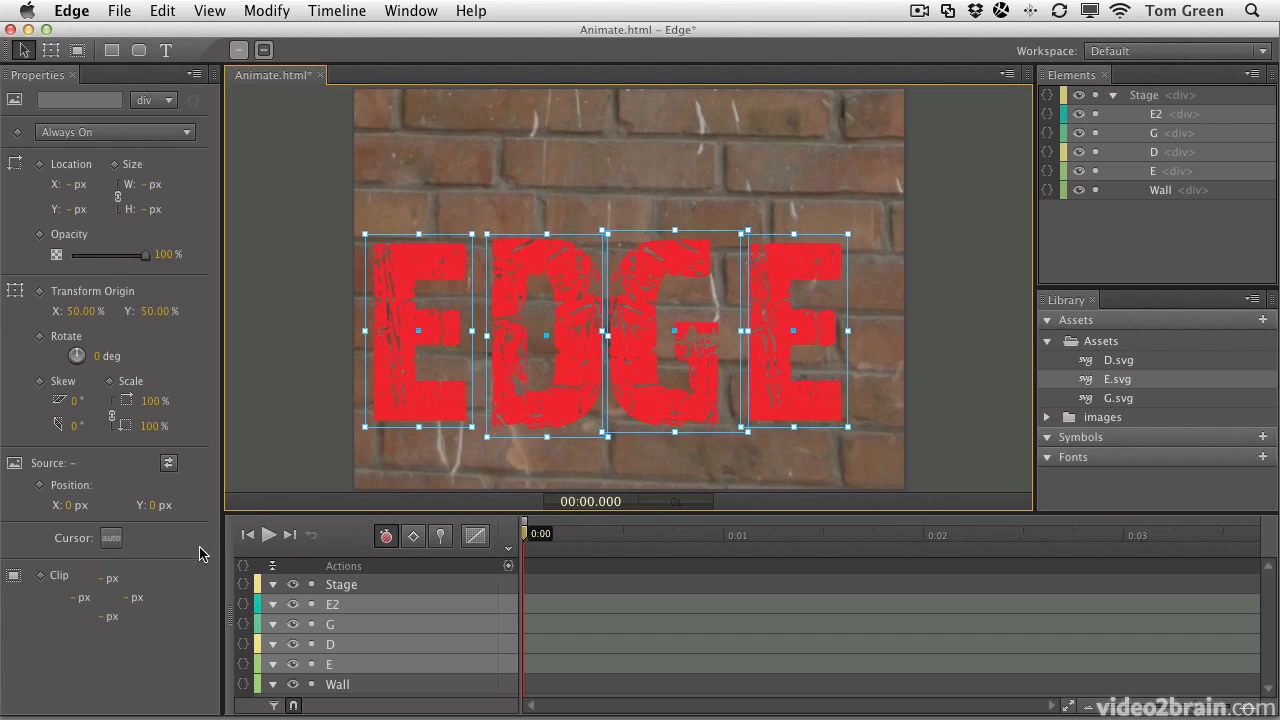
mouse_move(218, 472)
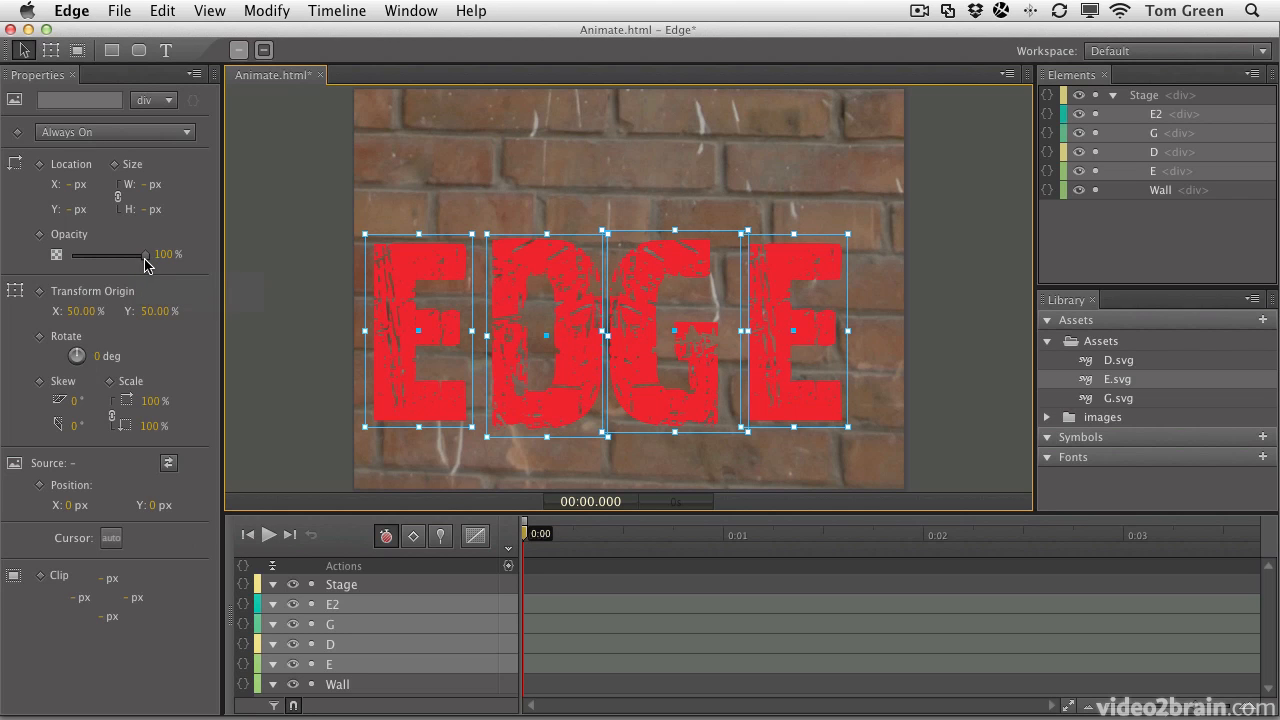
- Lower the four letters' opacity to about 40%, then deselect them
left_click_drag(147, 255, 103, 255)
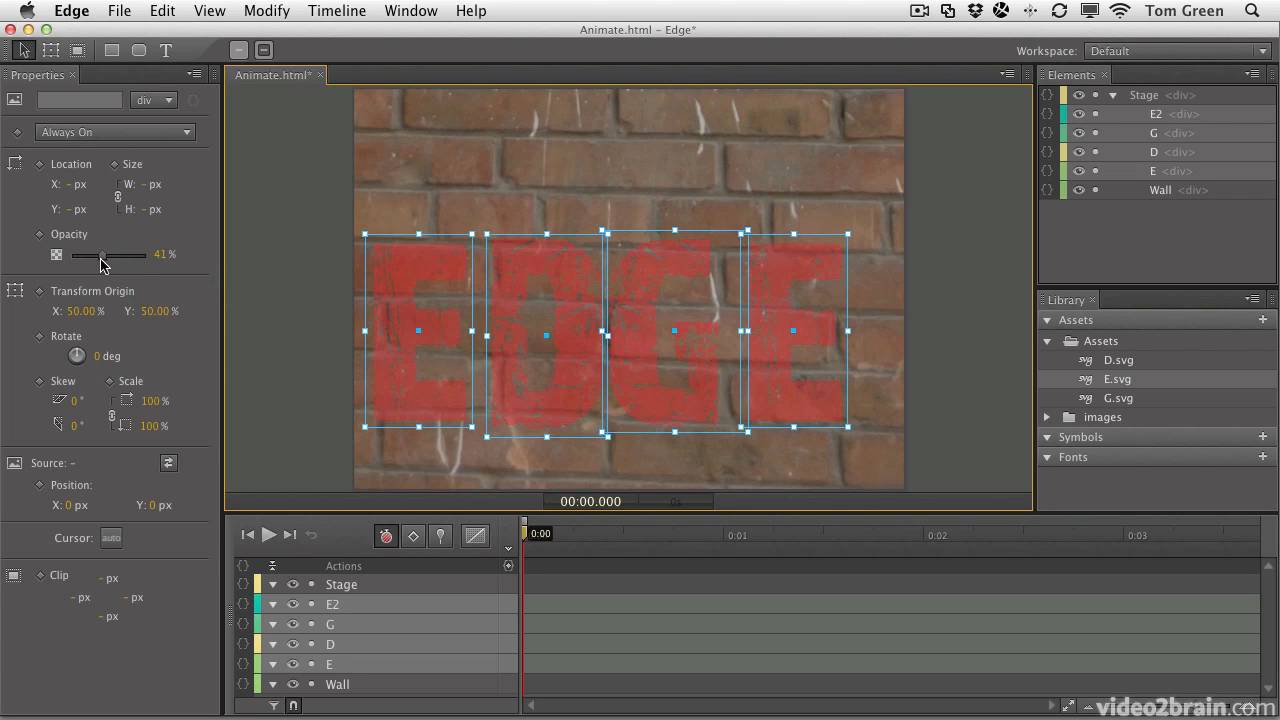
left_click(300, 332)
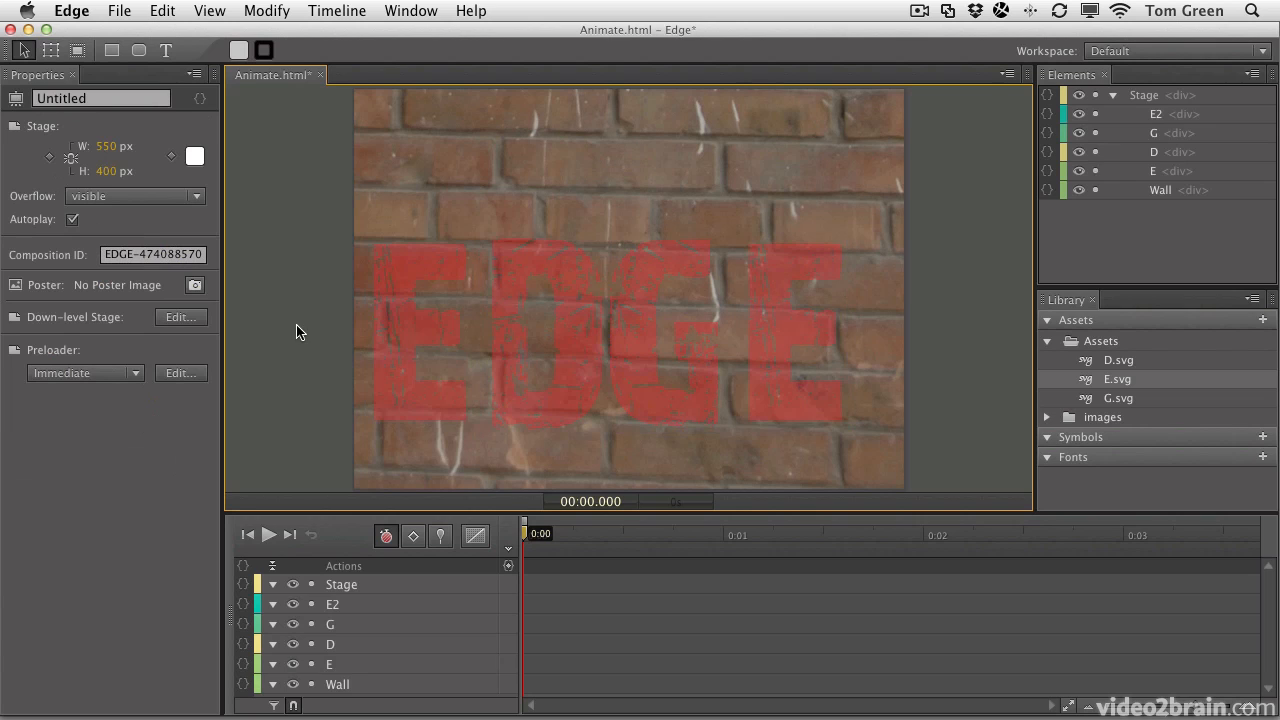
mouse_move(425, 335)
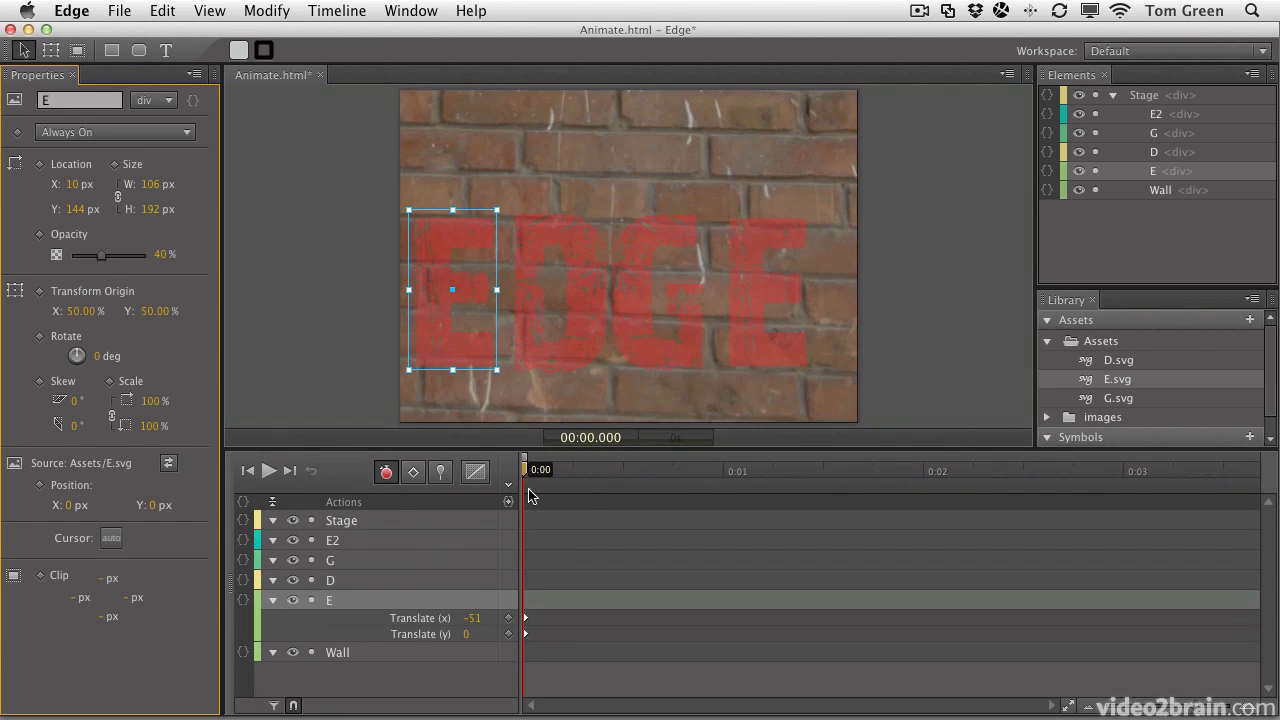
mouse_move(445, 633)
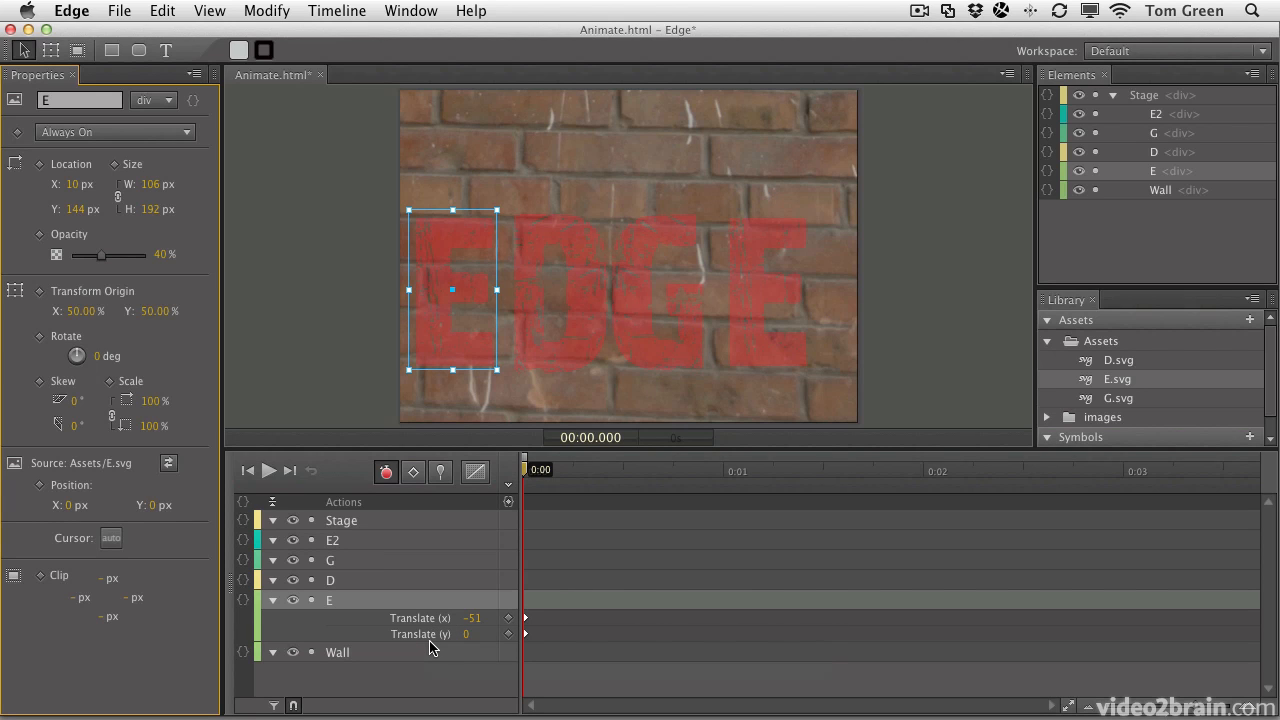
mouse_move(440, 612)
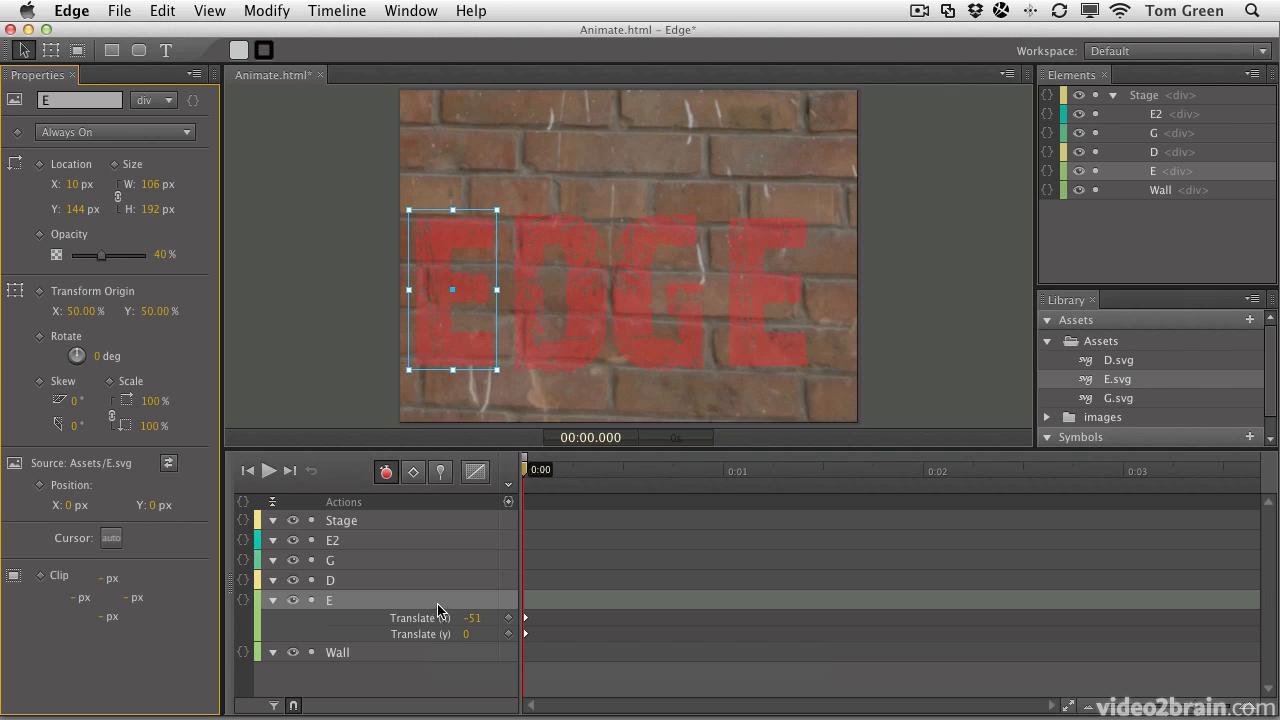
mouse_move(417, 618)
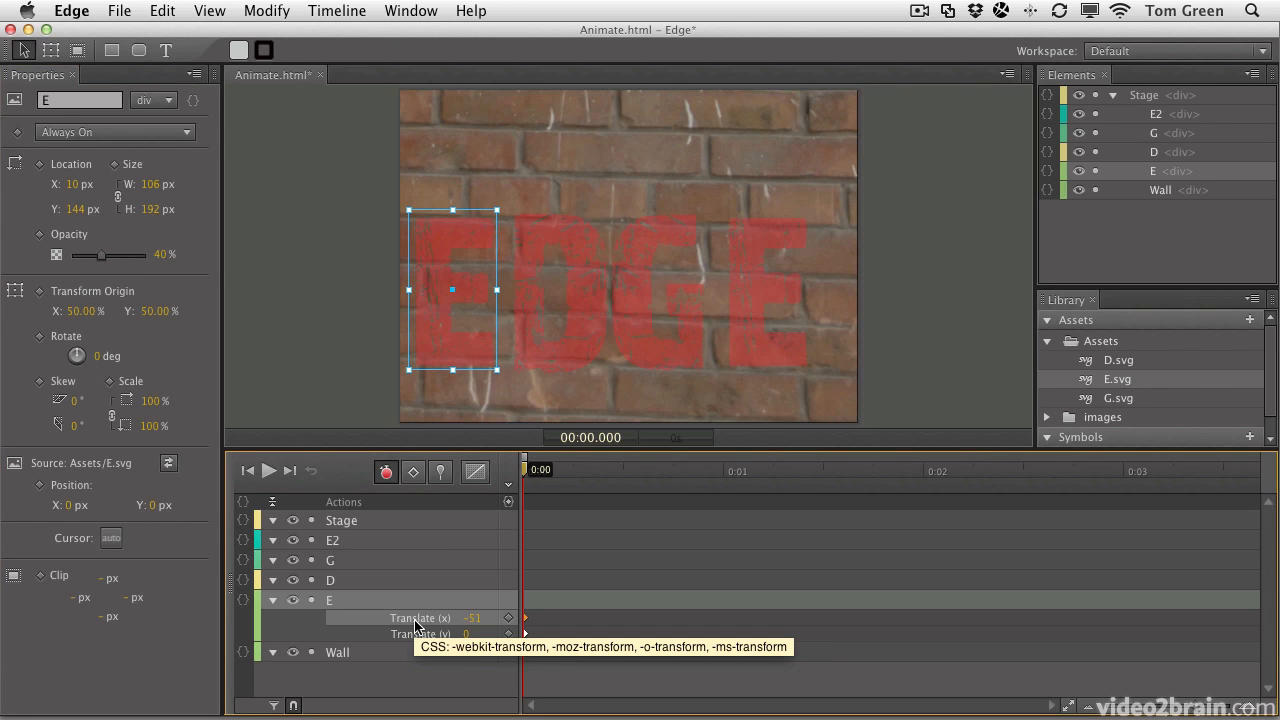
mouse_move(410, 645)
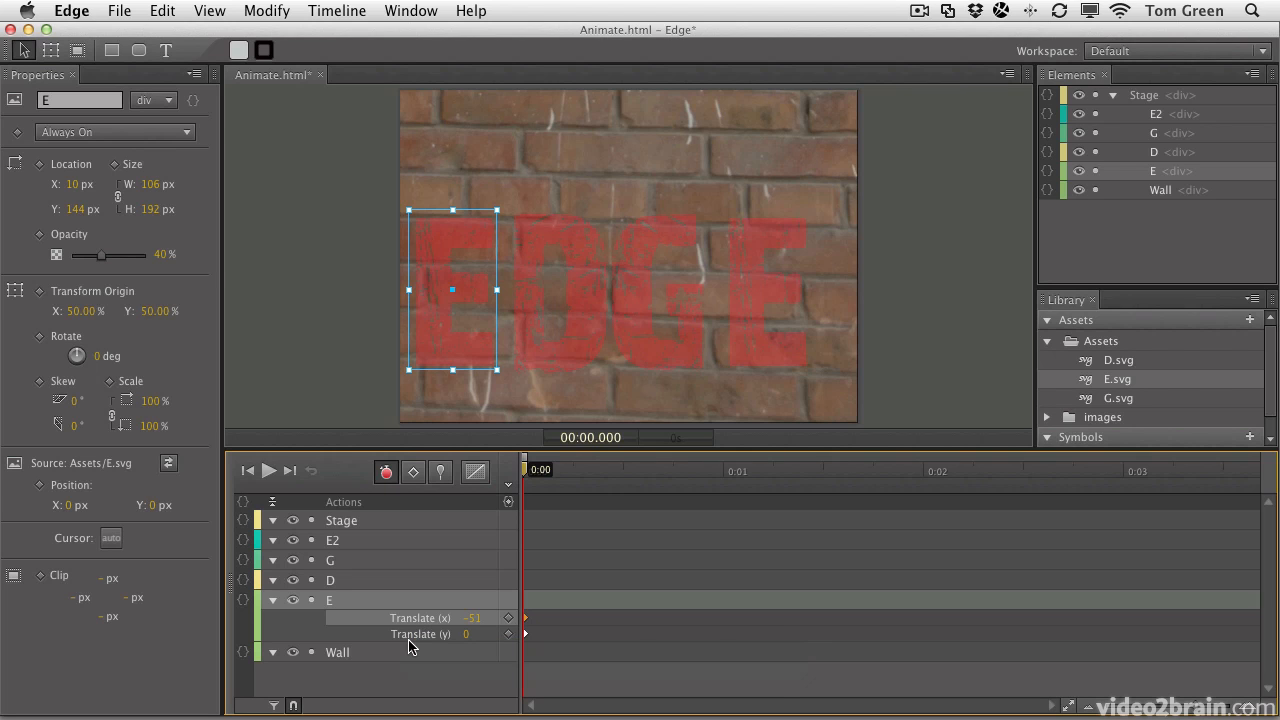
mouse_move(420, 634)
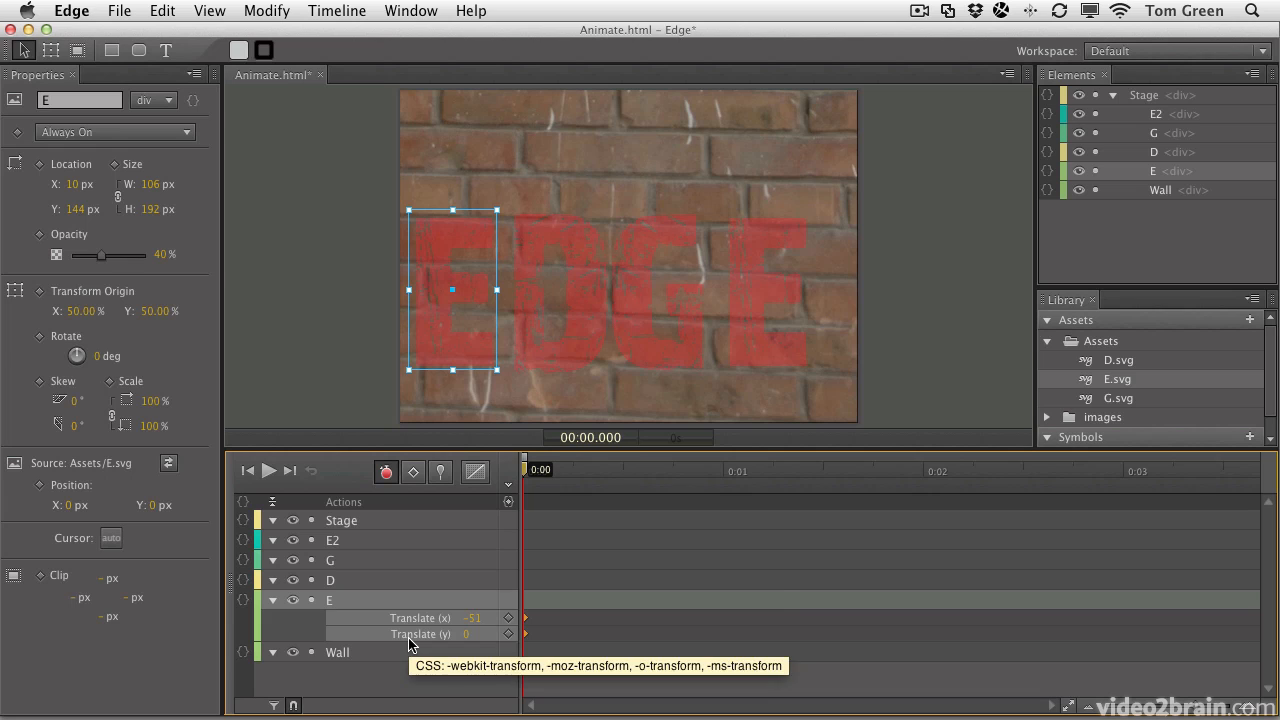
- Delete the Translate (x) and Translate (y) keyframes from the E letter's track
left_click(271, 600)
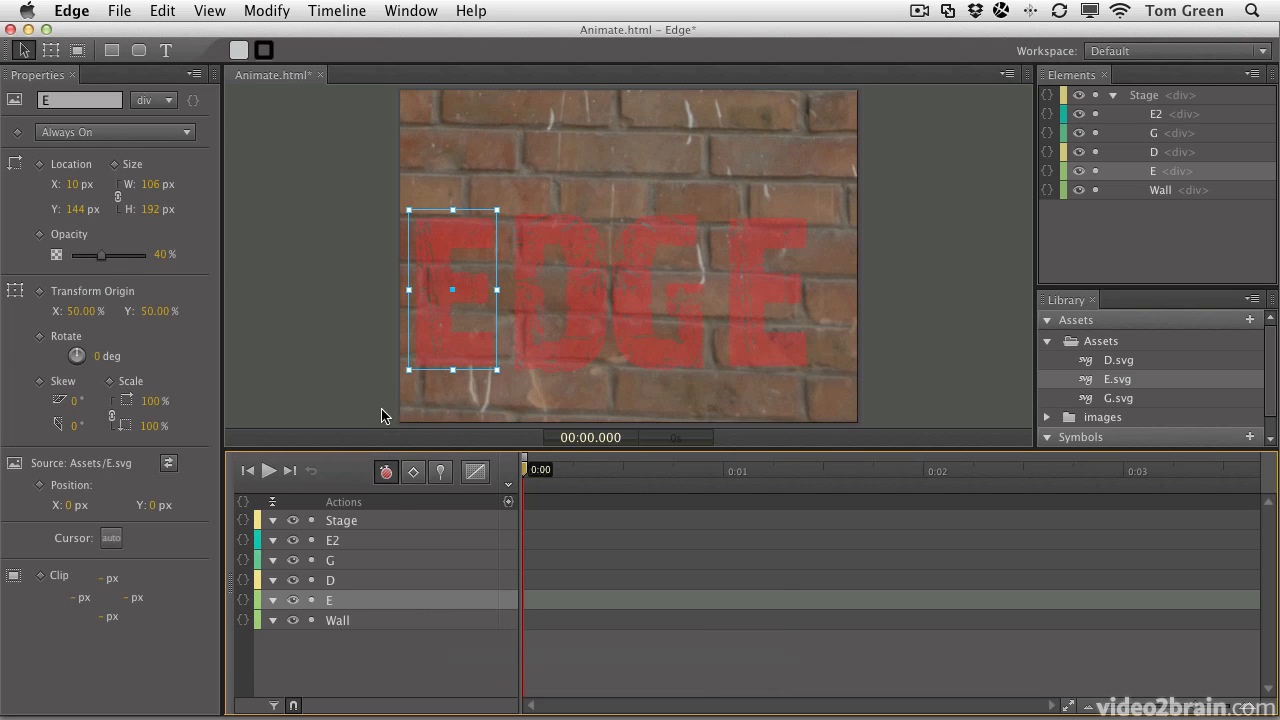
mouse_move(444, 256)
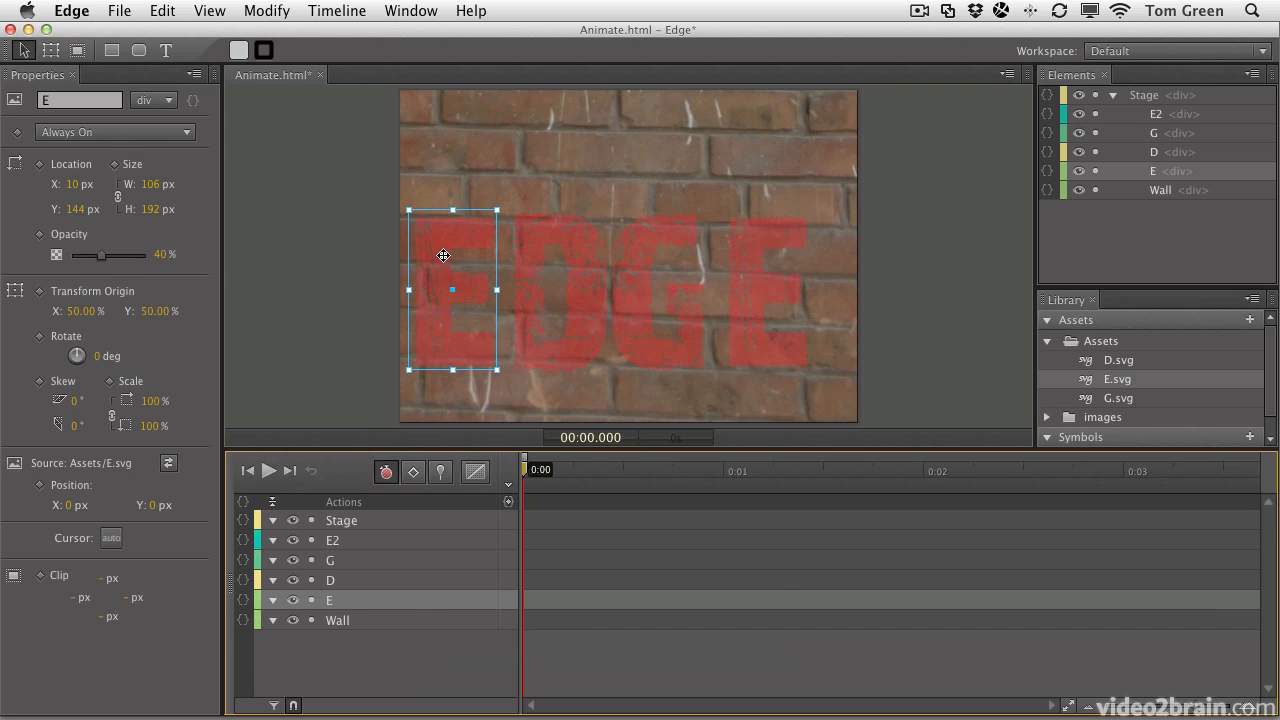
- Add a Translate (y) keyframe to E at 0 s, then test its offset at 1 s
right_click(443, 256)
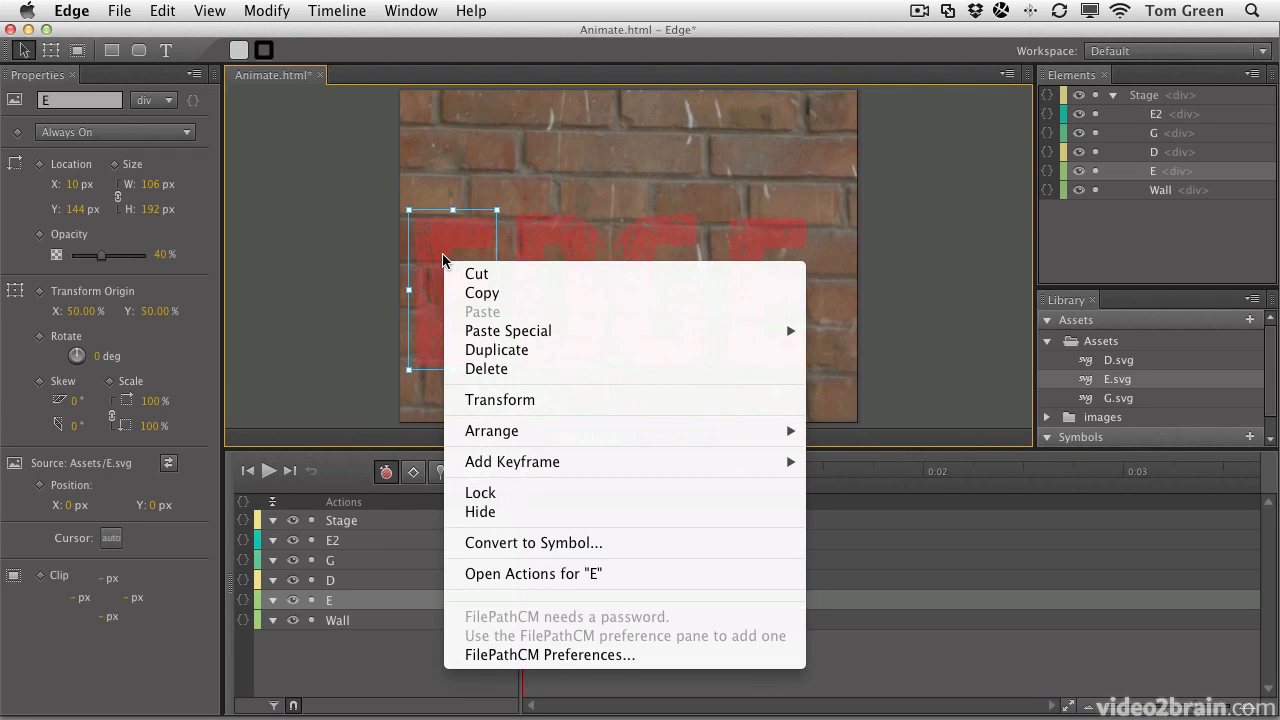
mouse_move(562, 386)
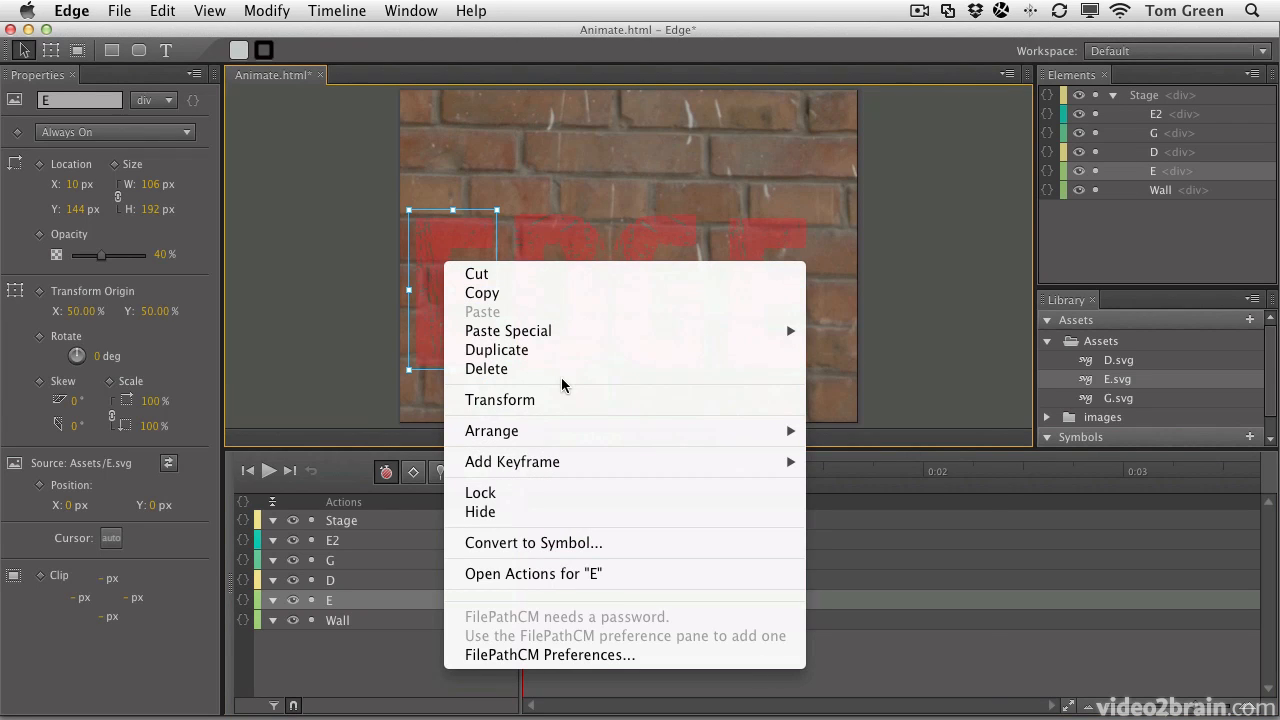
mouse_move(512, 461)
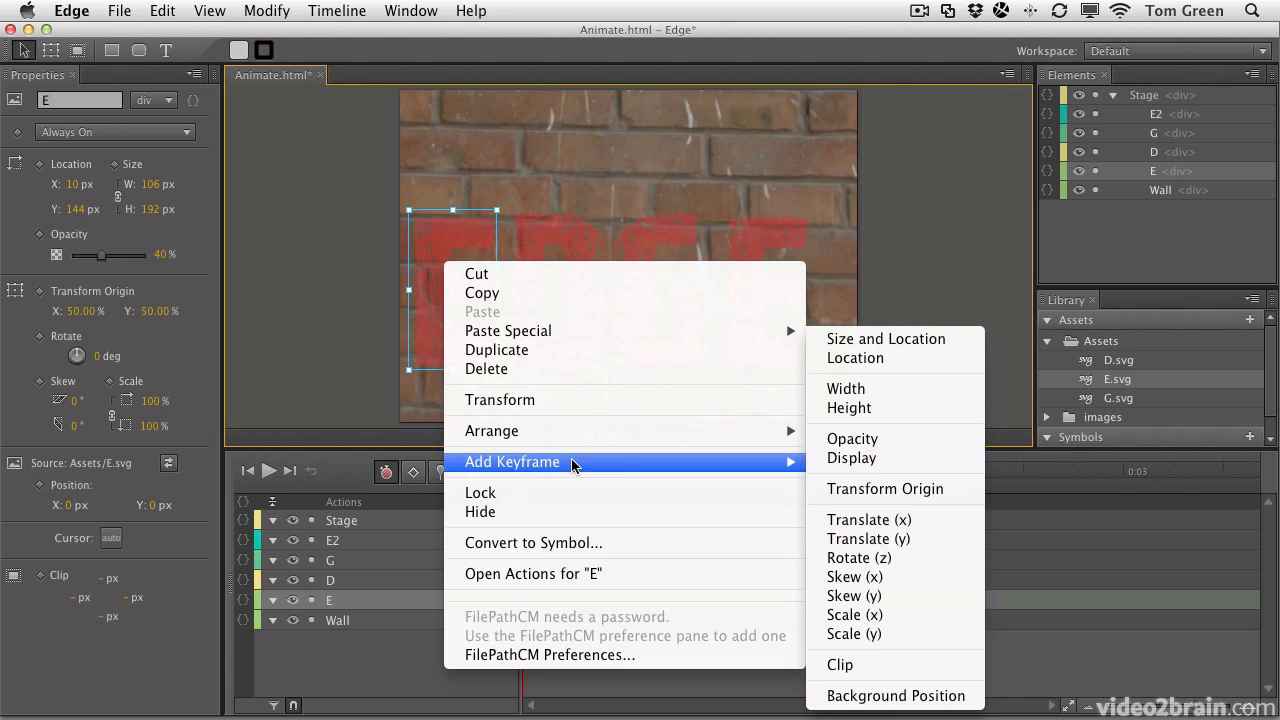
mouse_move(867, 538)
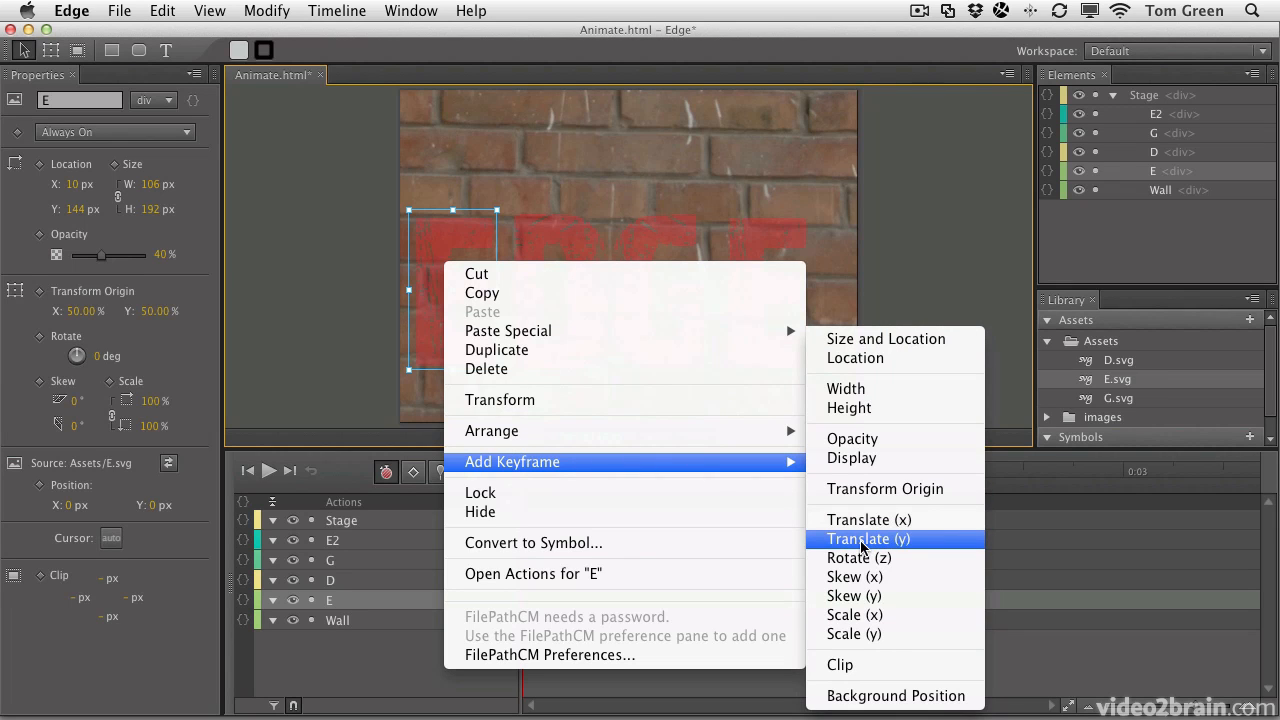
left_click(867, 539)
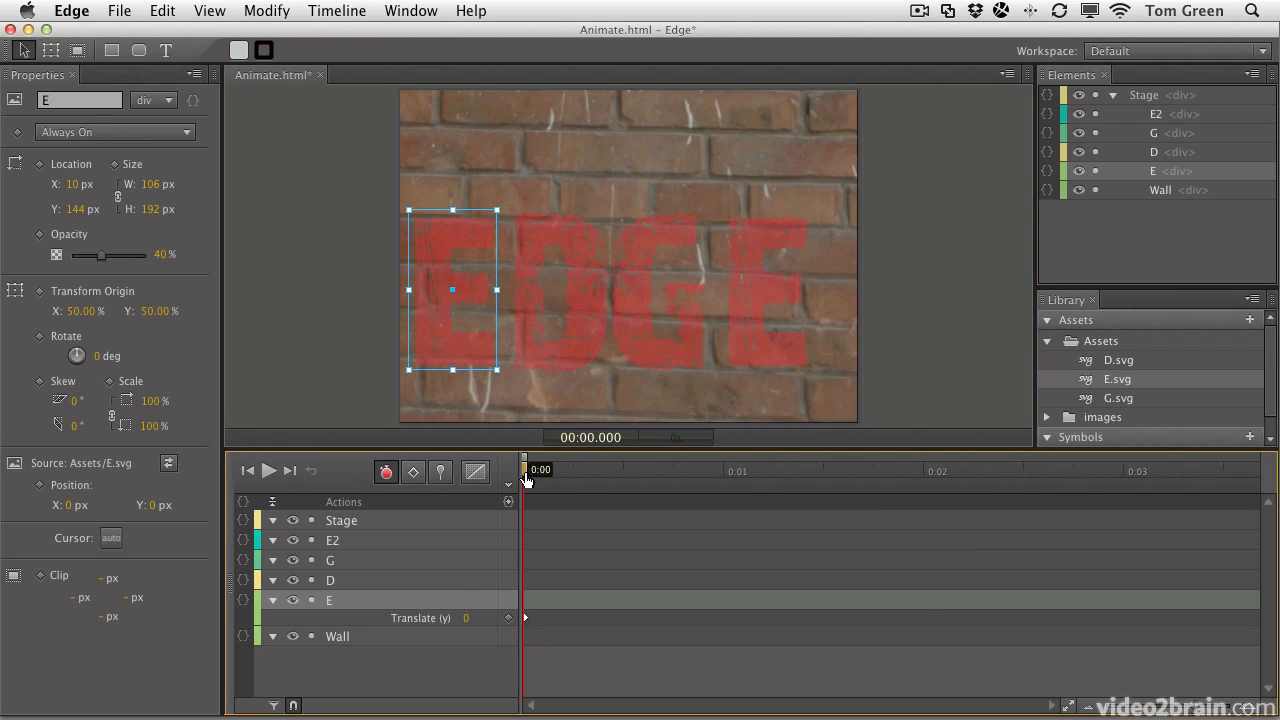
left_click_drag(525, 469, 722, 469)
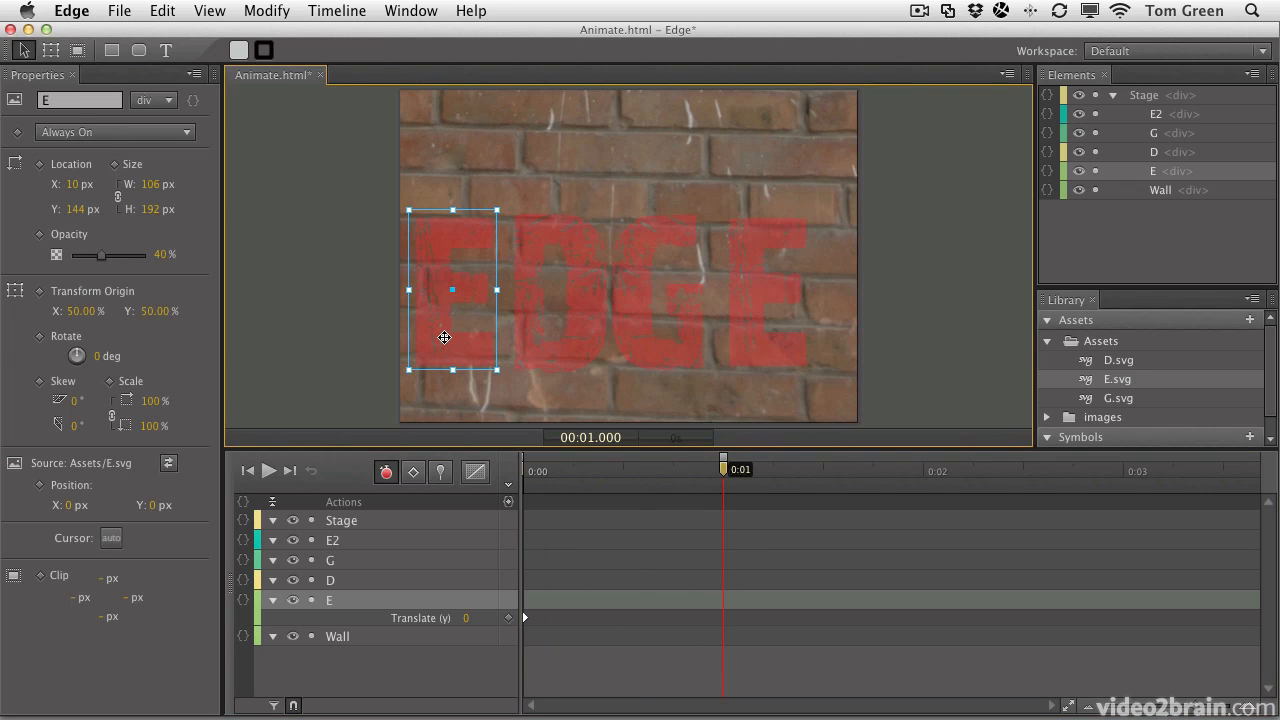
left_click_drag(444, 337, 444, 196)
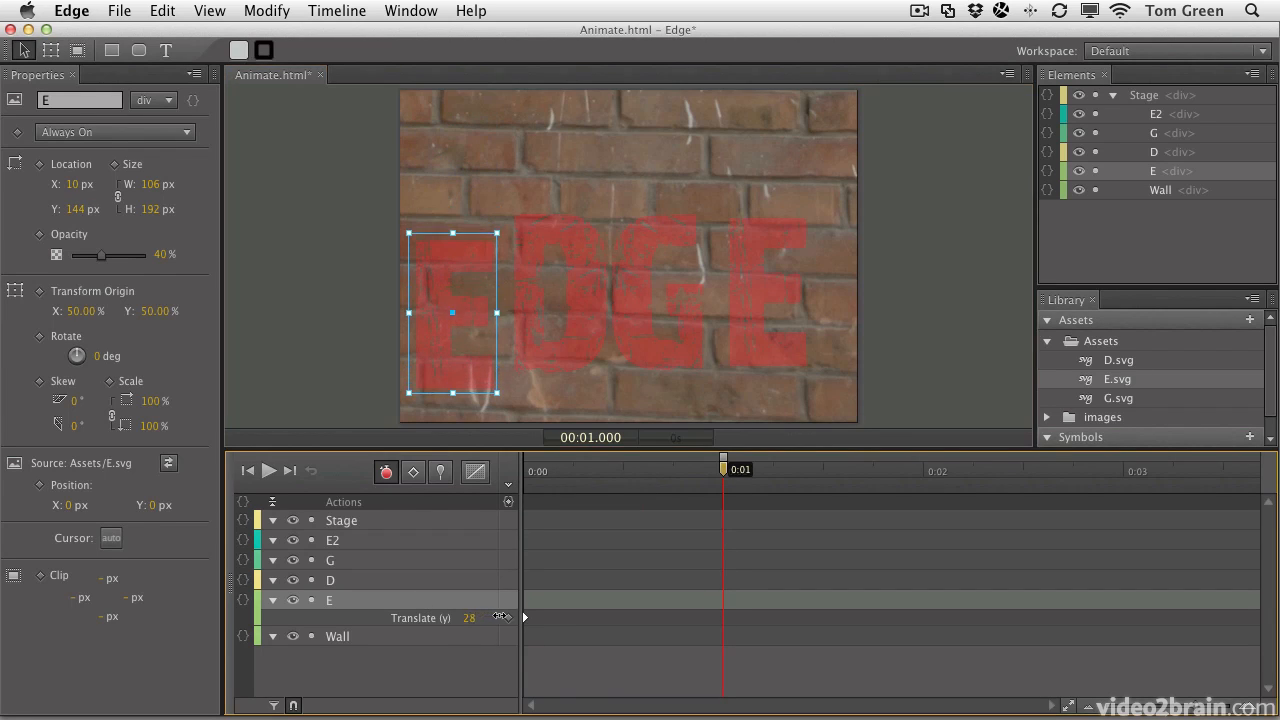
left_click_drag(451, 312, 451, 222)
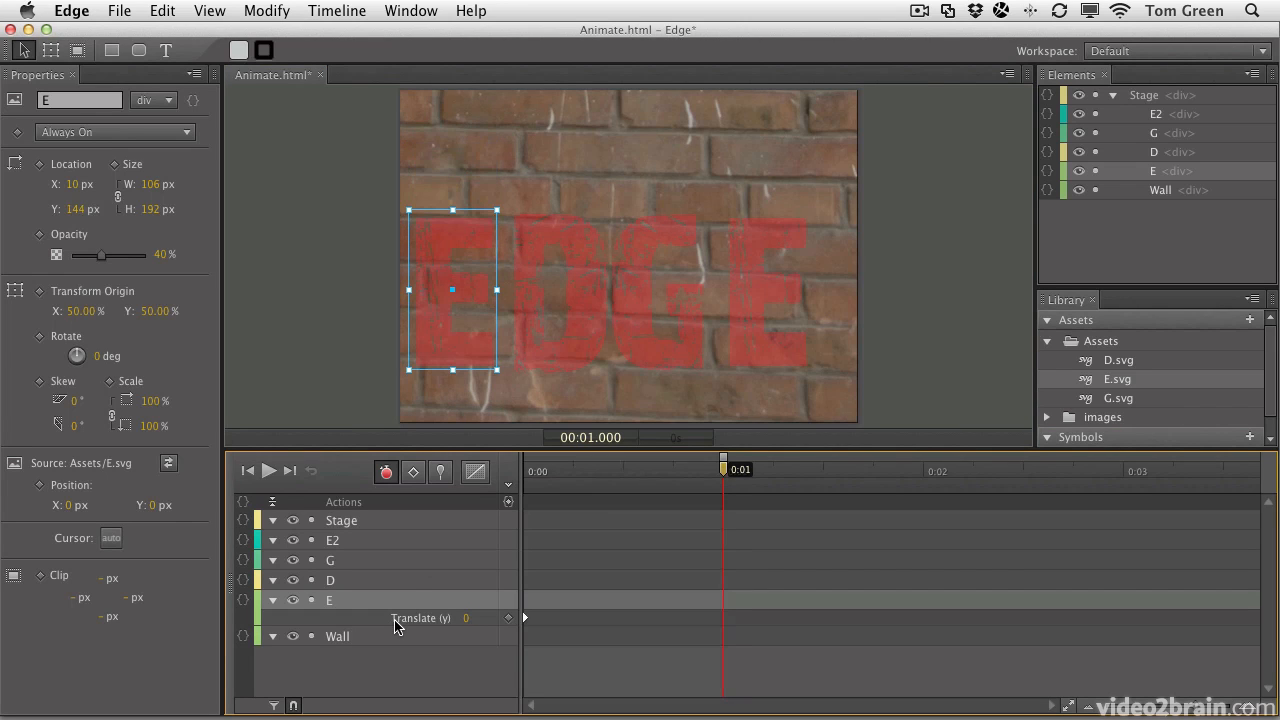
mouse_move(448, 640)
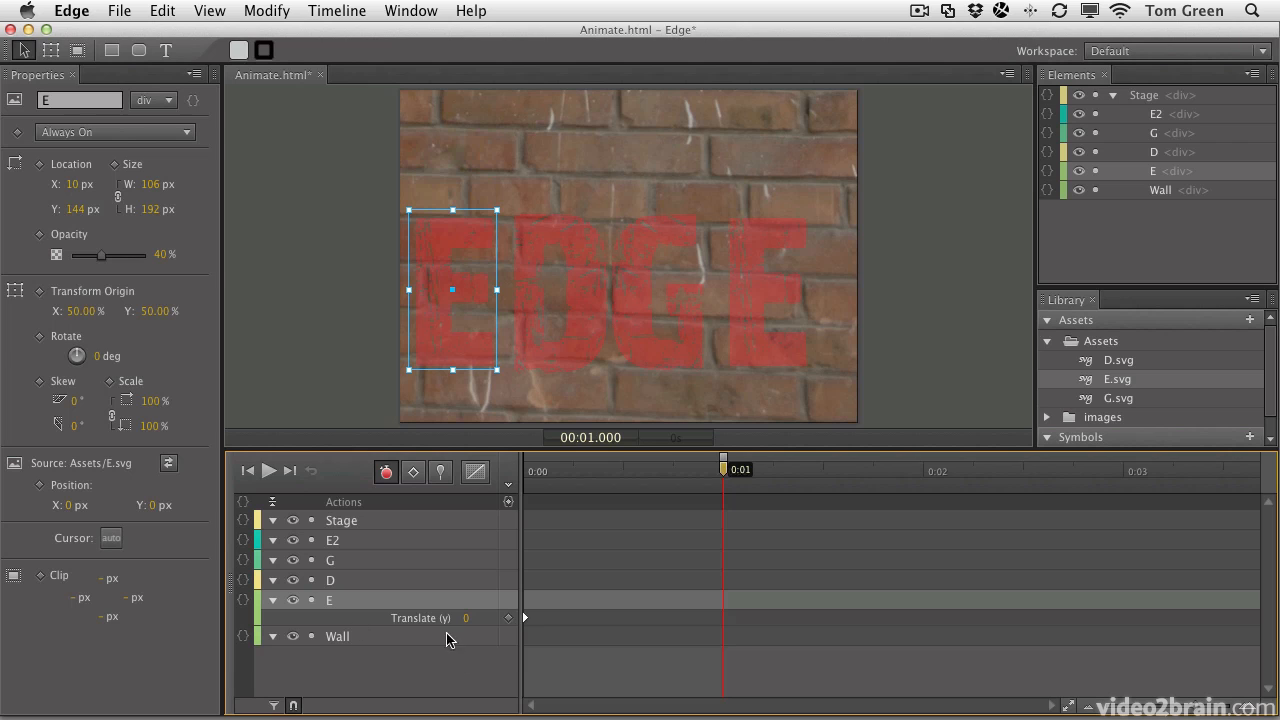
mouse_move(425, 618)
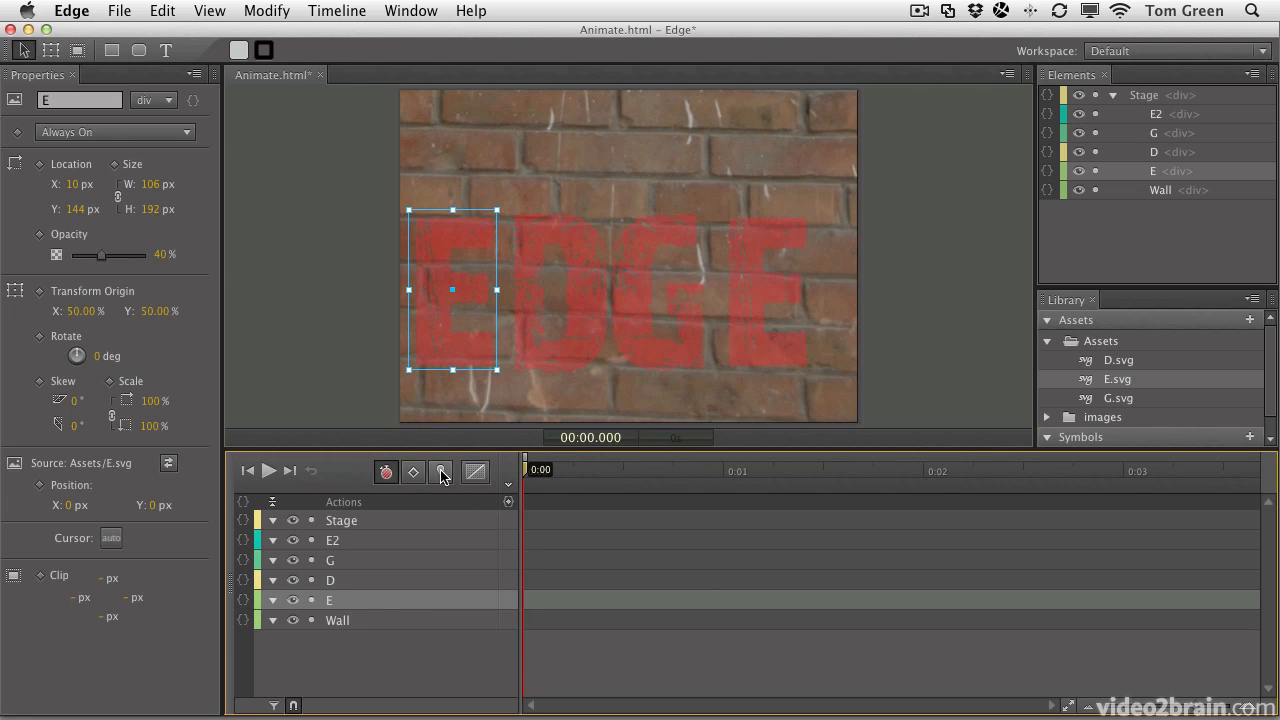
mouse_move(441, 471)
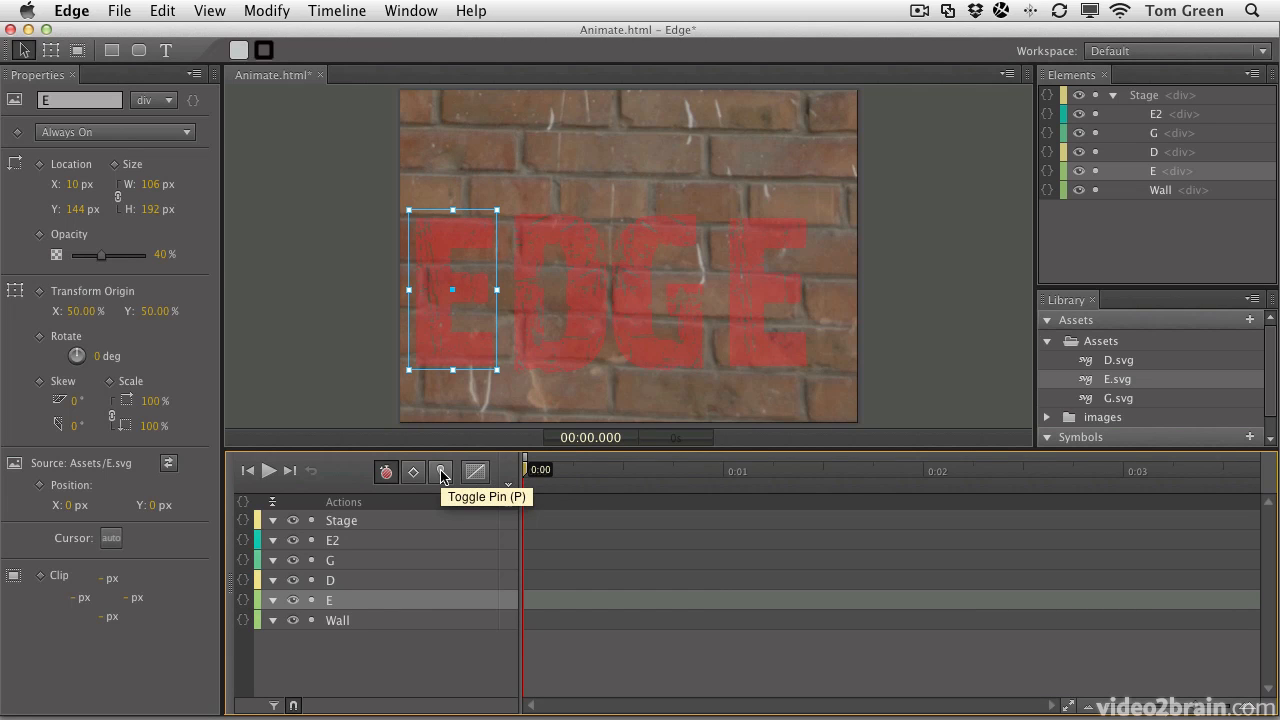
- Pin the start at 0:00 and raise E at about one second, recording a Translate (y) transition
left_click(441, 471)
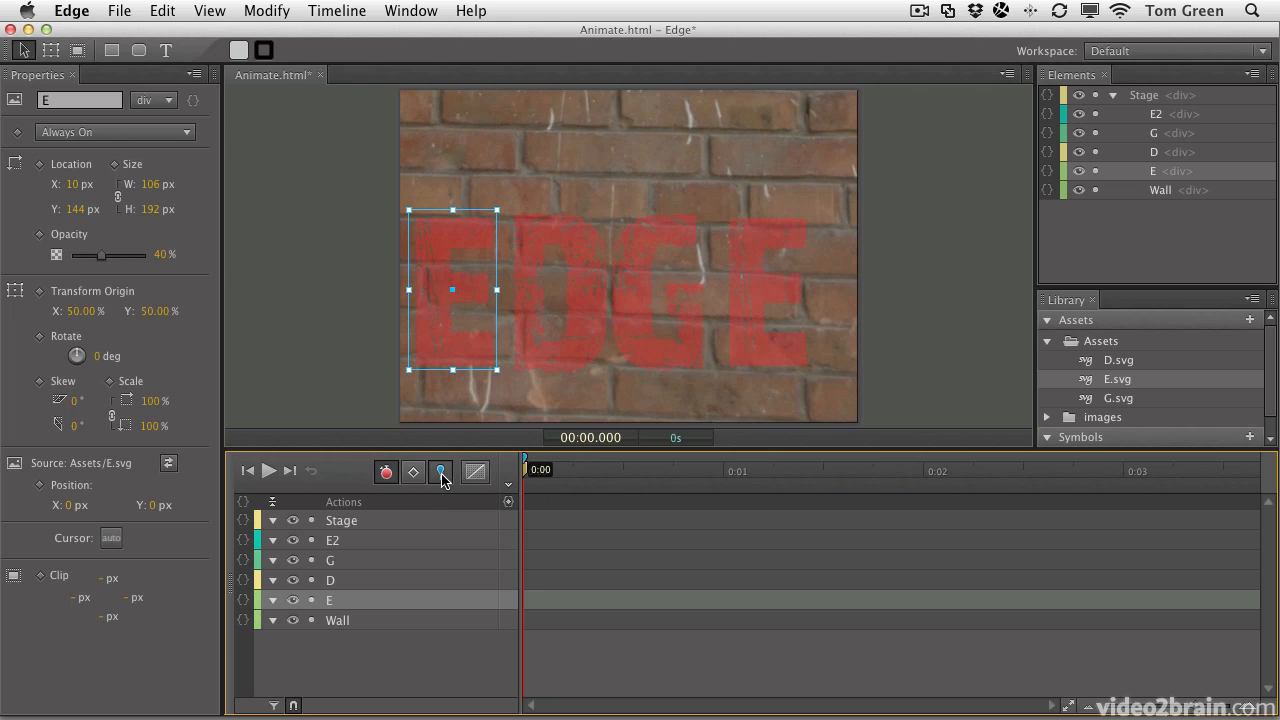
mouse_move(442, 471)
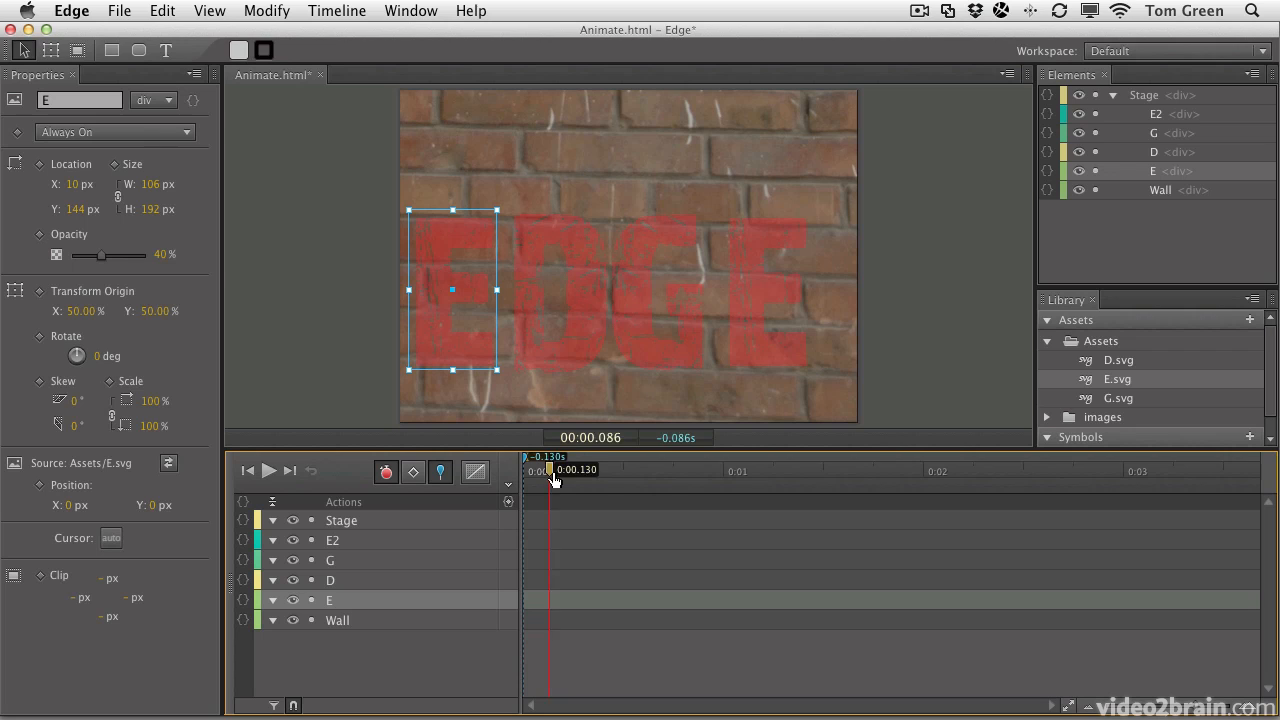
left_click_drag(552, 468, 772, 468)
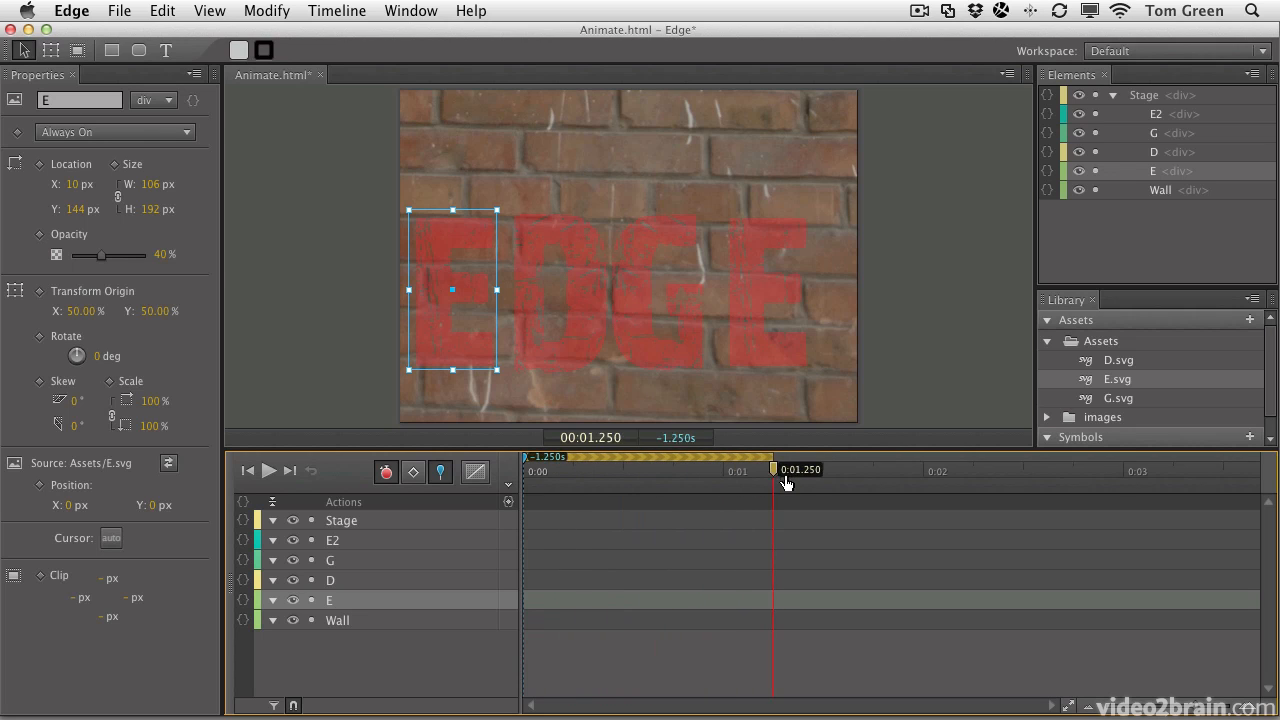
left_click_drag(773, 470, 730, 470)
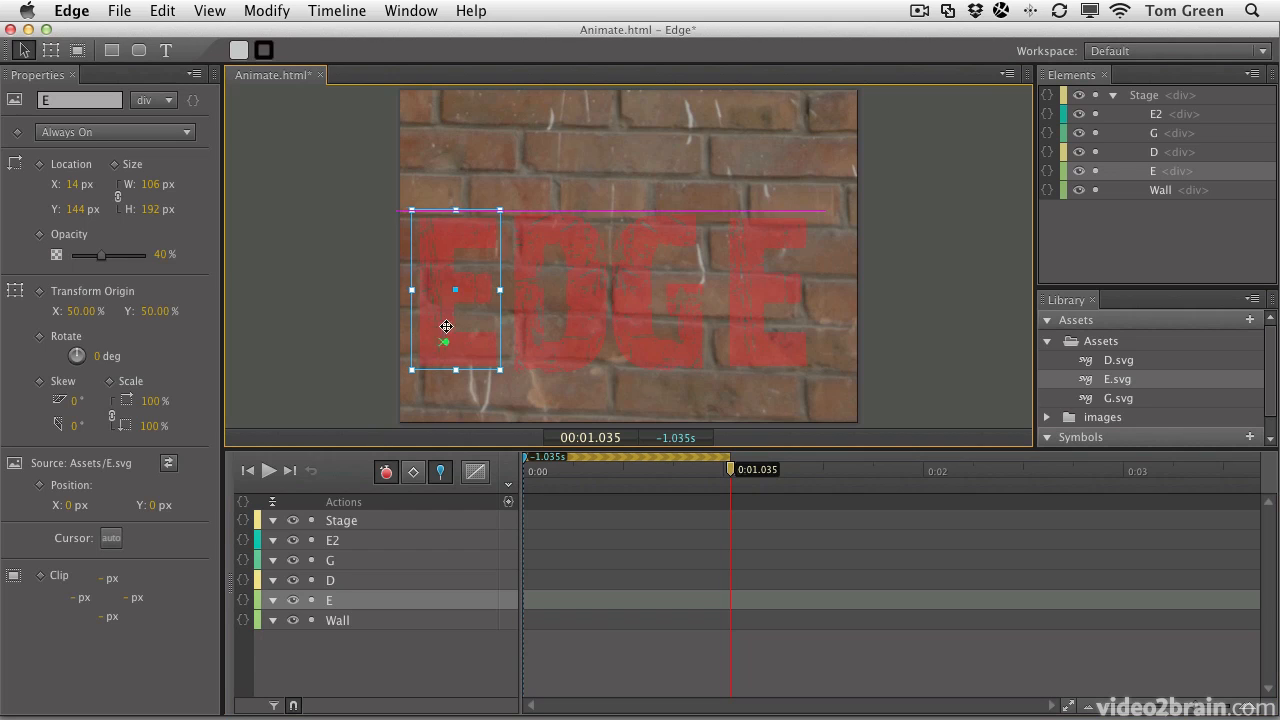
left_click_drag(446, 326, 449, 190)
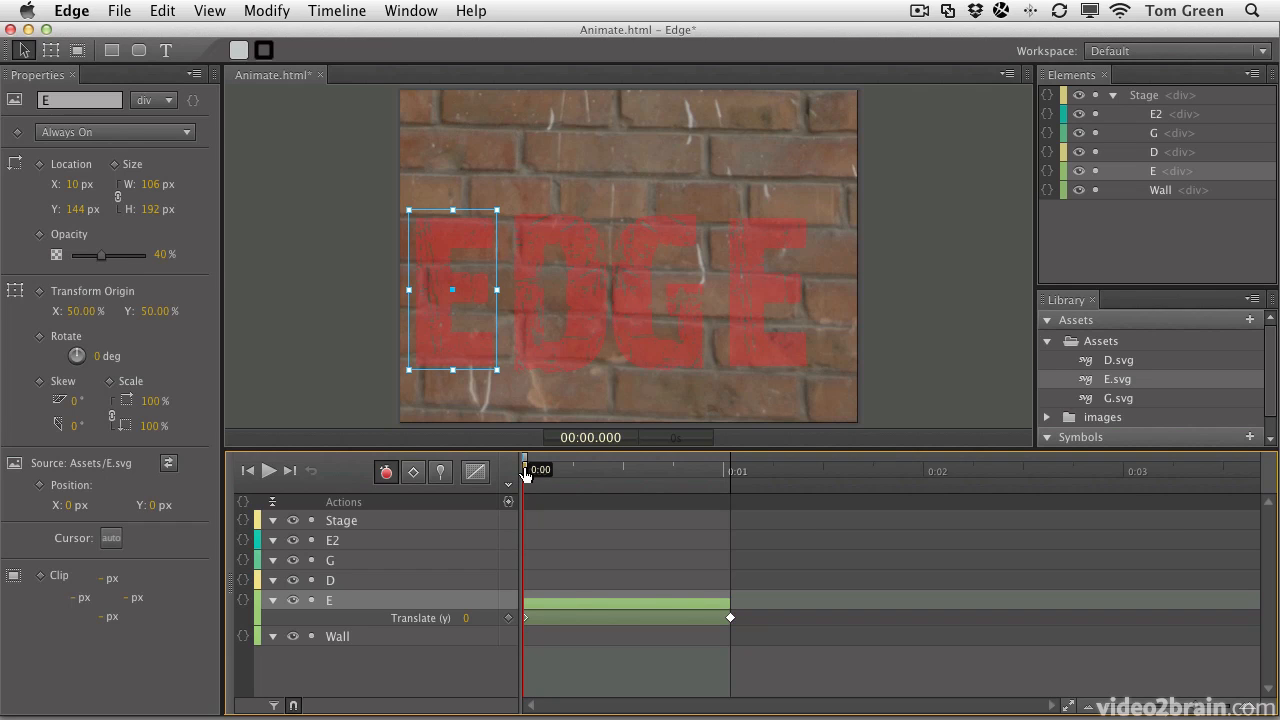
mouse_move(547, 624)
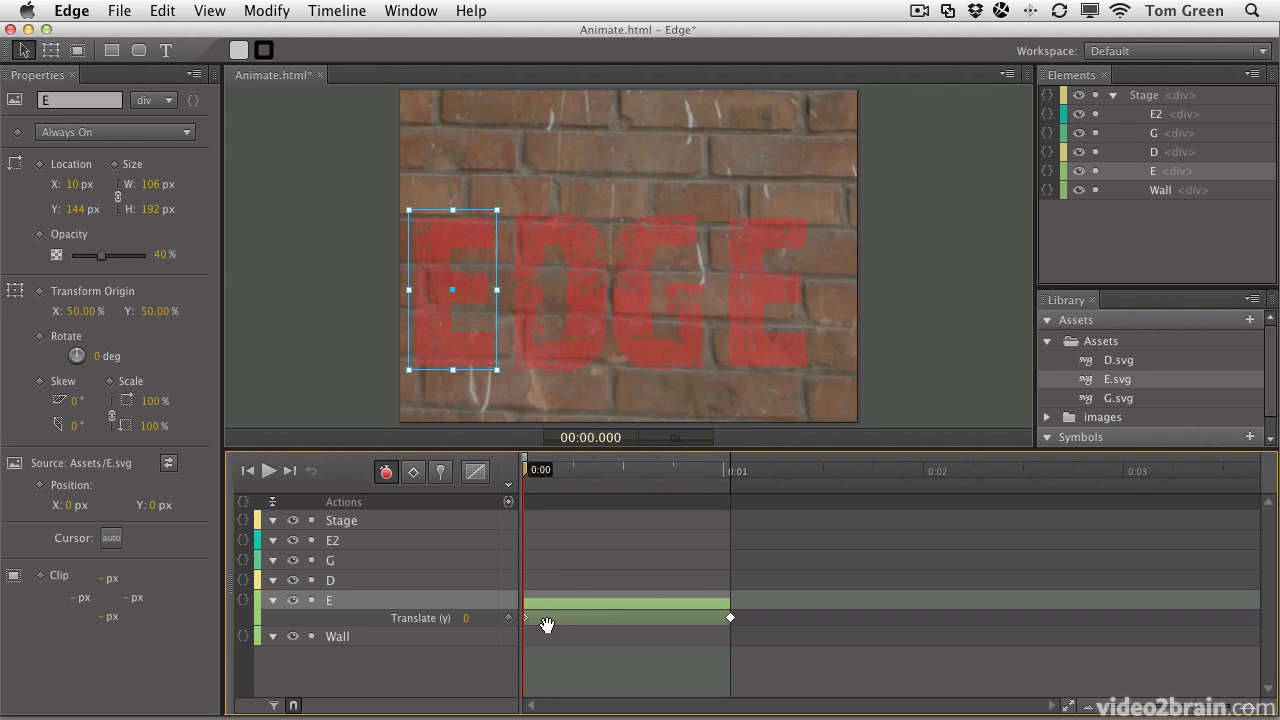
- Replace E's transition with a one-second drop from Translate (y) -341, play it, and unpin
left_click(272, 600)
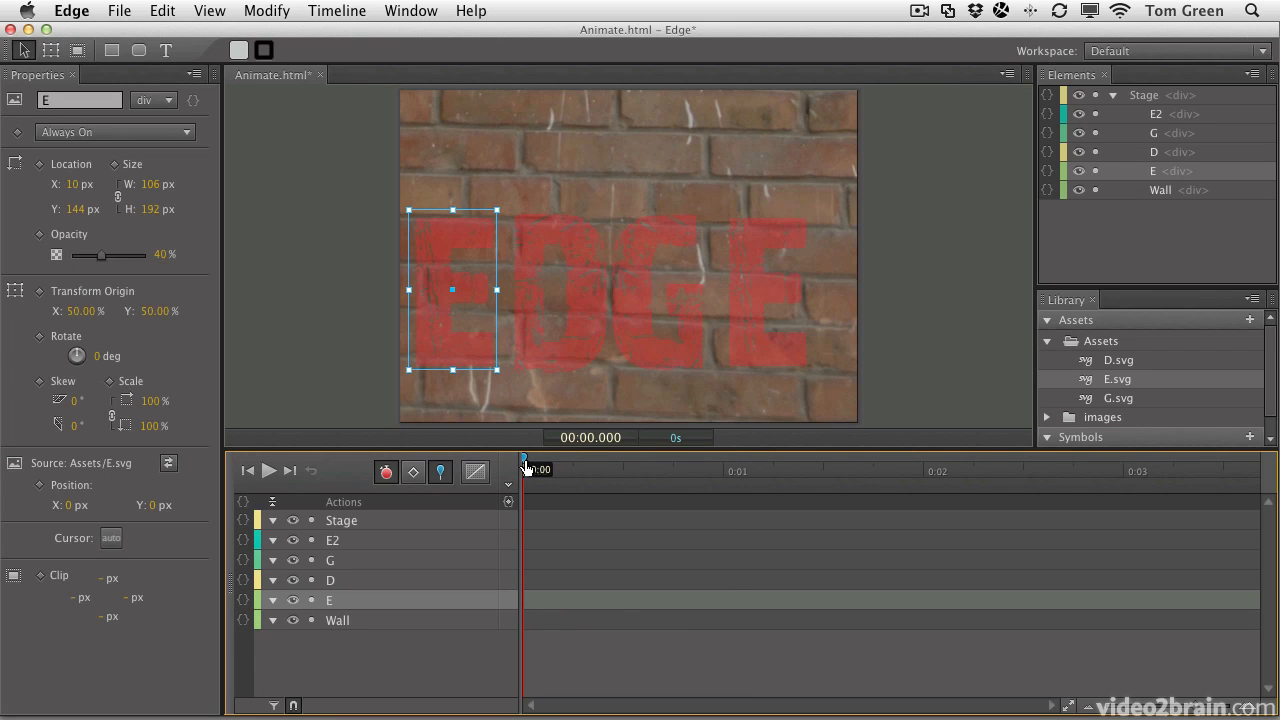
left_click_drag(527, 469, 725, 469)
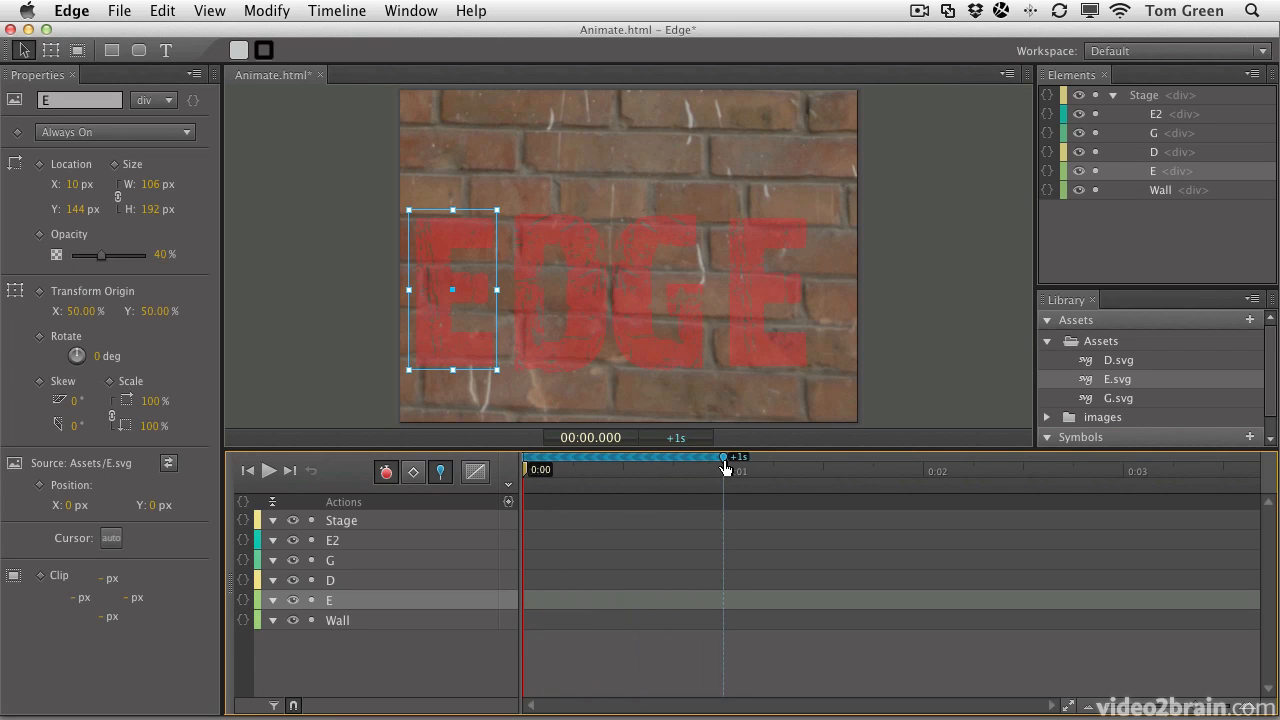
mouse_move(690, 487)
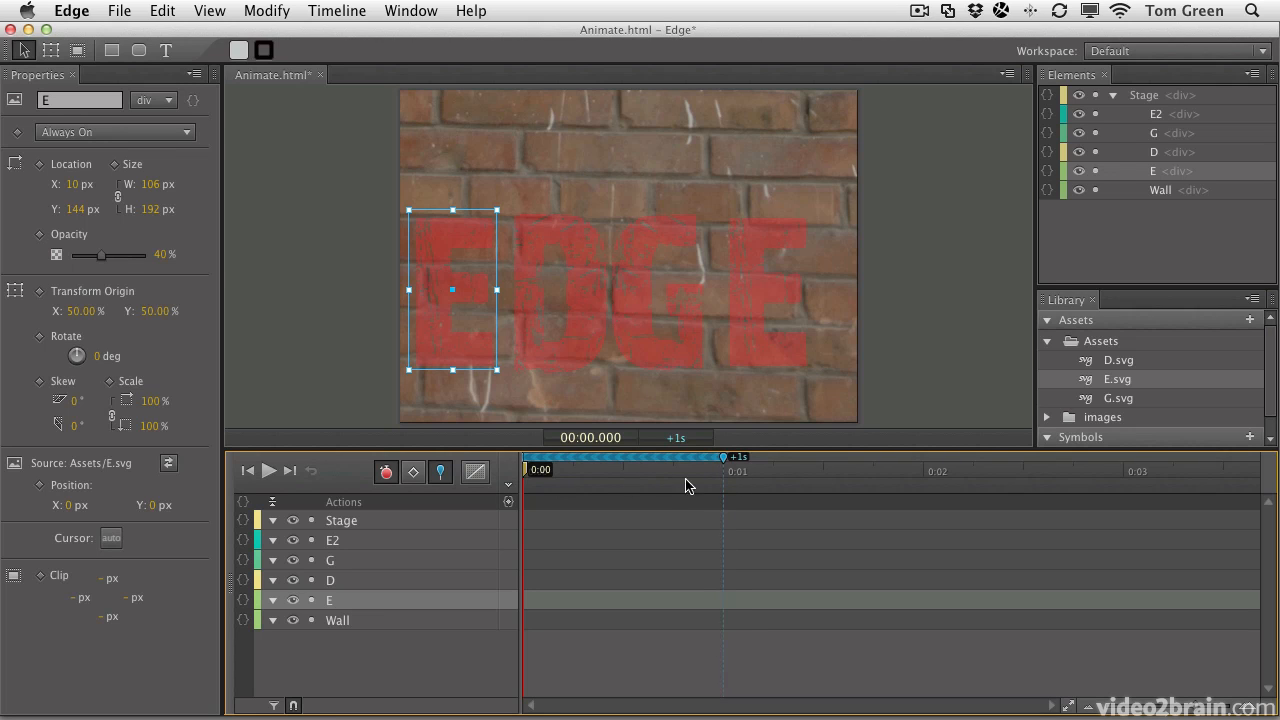
mouse_move(694, 540)
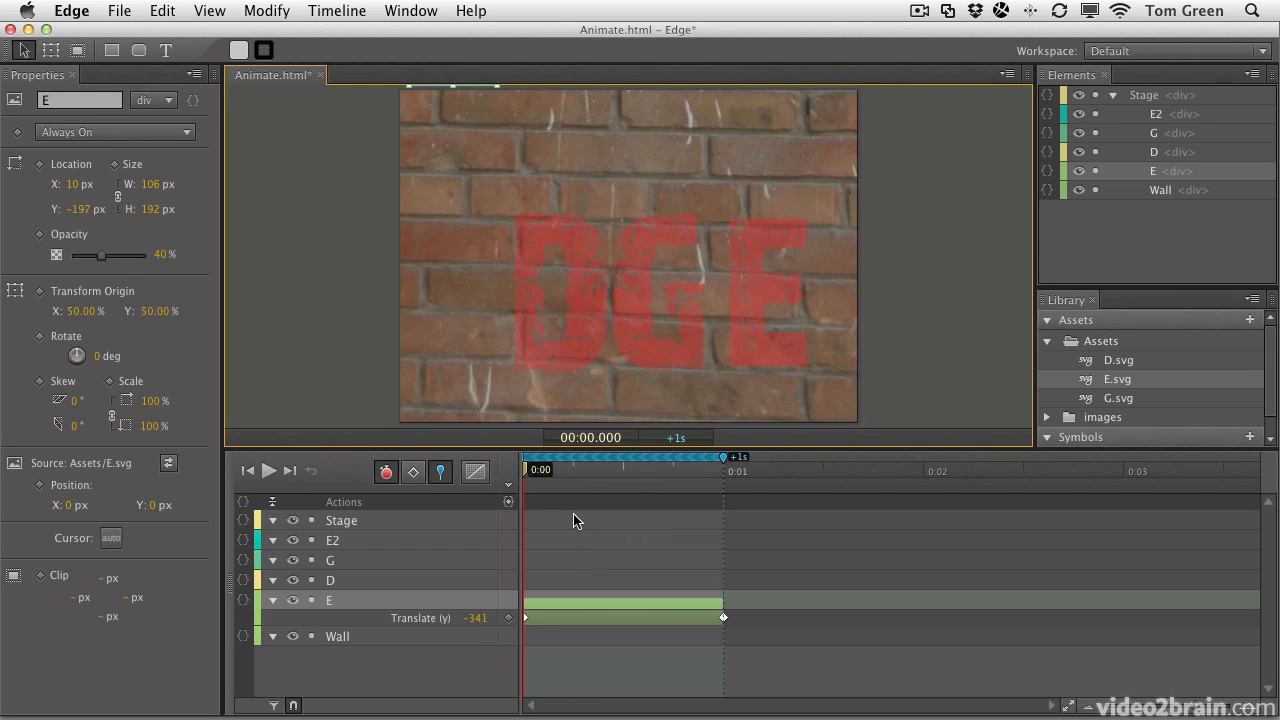
mouse_move(335, 481)
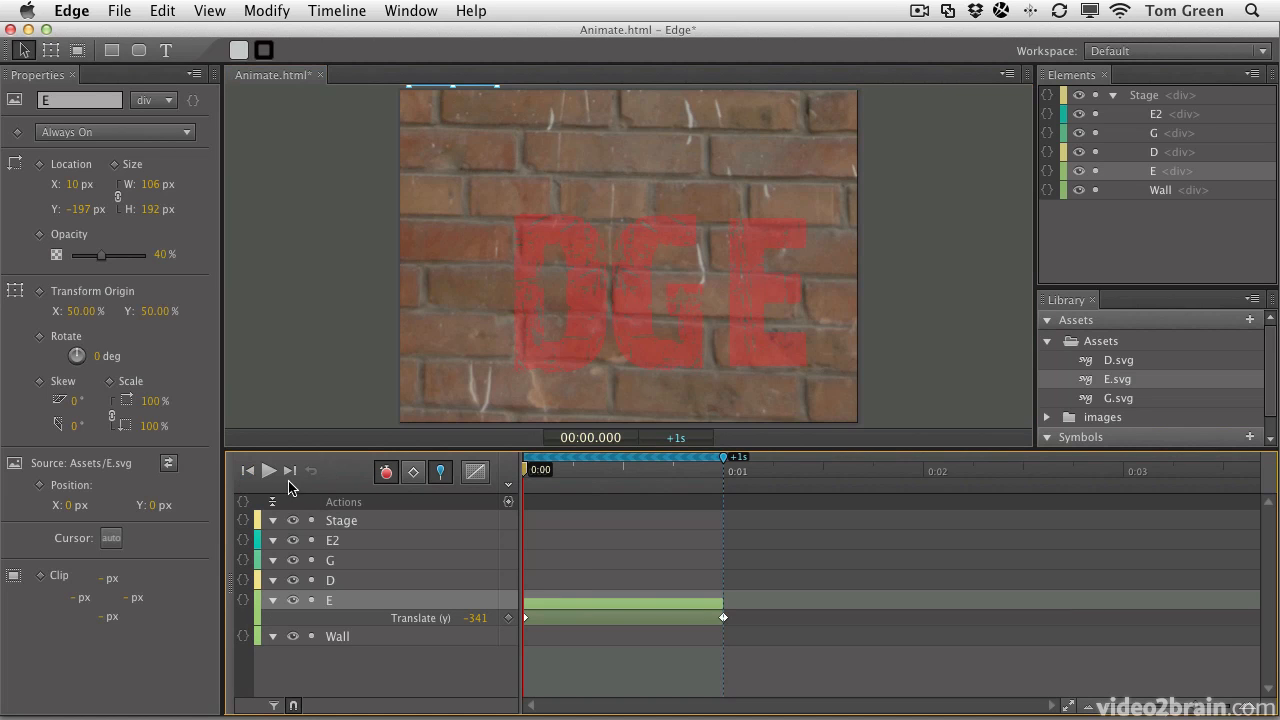
left_click(269, 471)
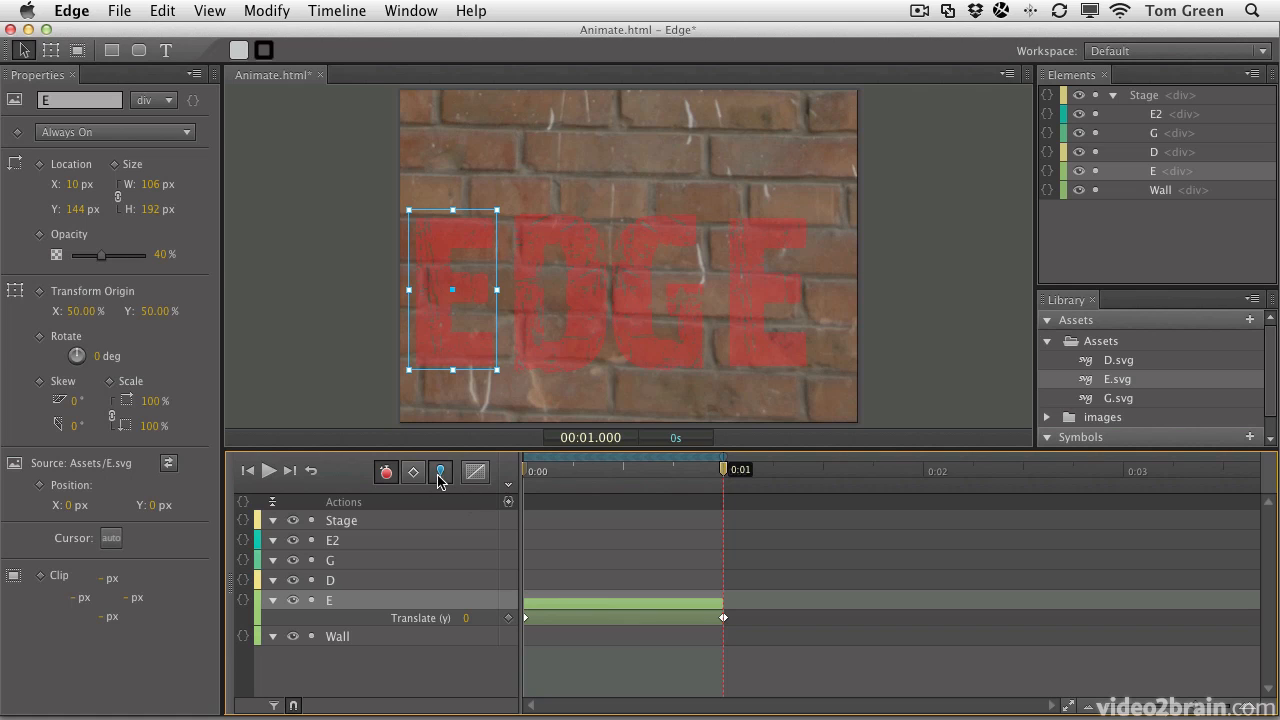
left_click(440, 471)
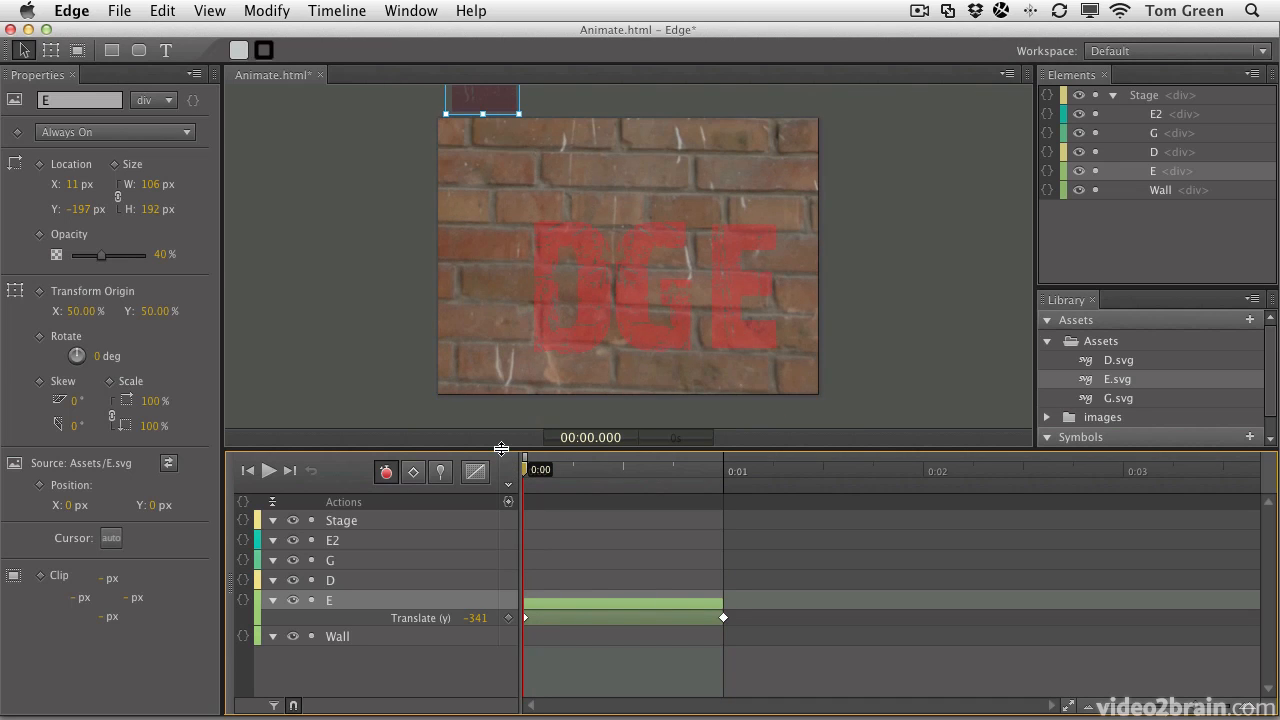
mouse_move(50, 8)
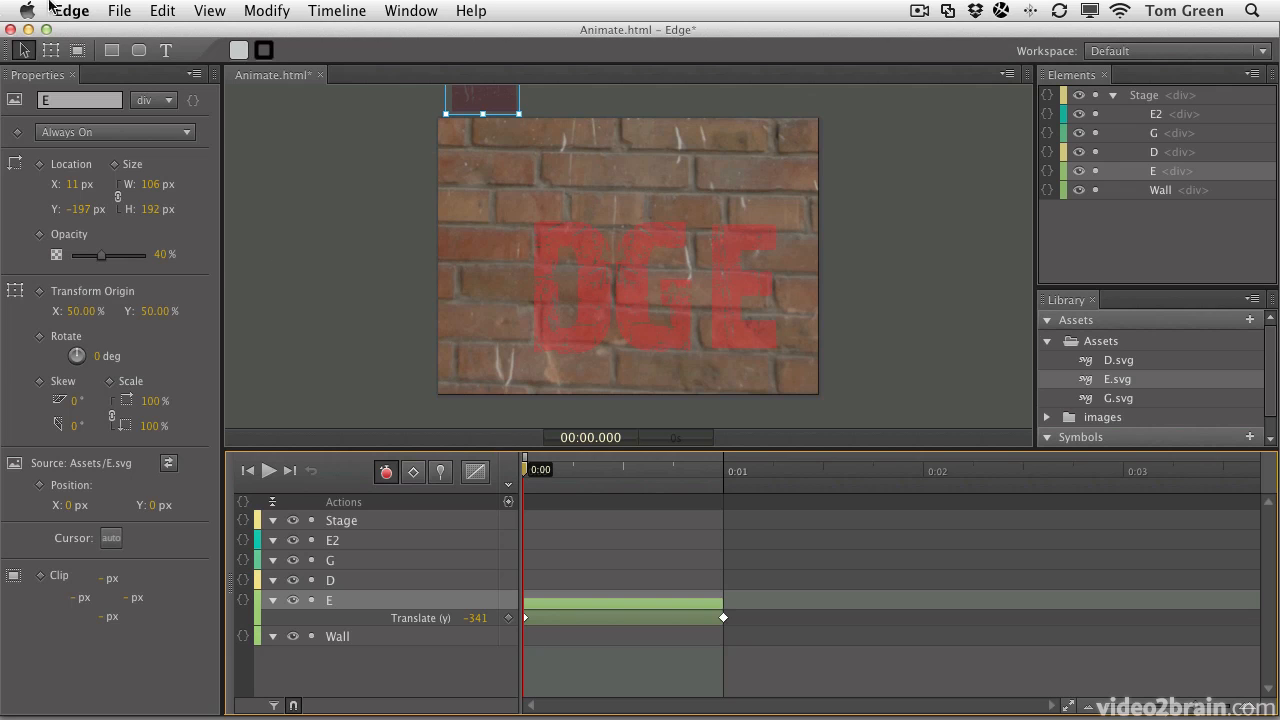
left_click_drag(526, 469, 594, 469)
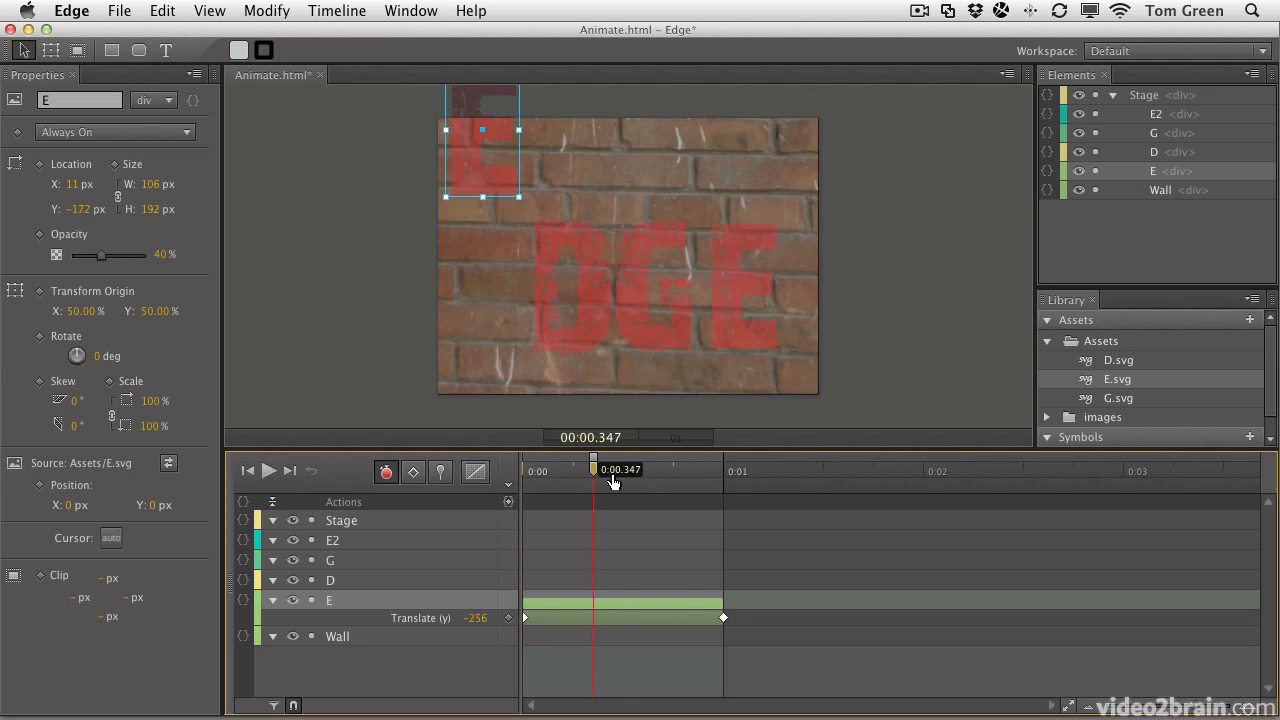
left_click_drag(594, 469, 685, 469)
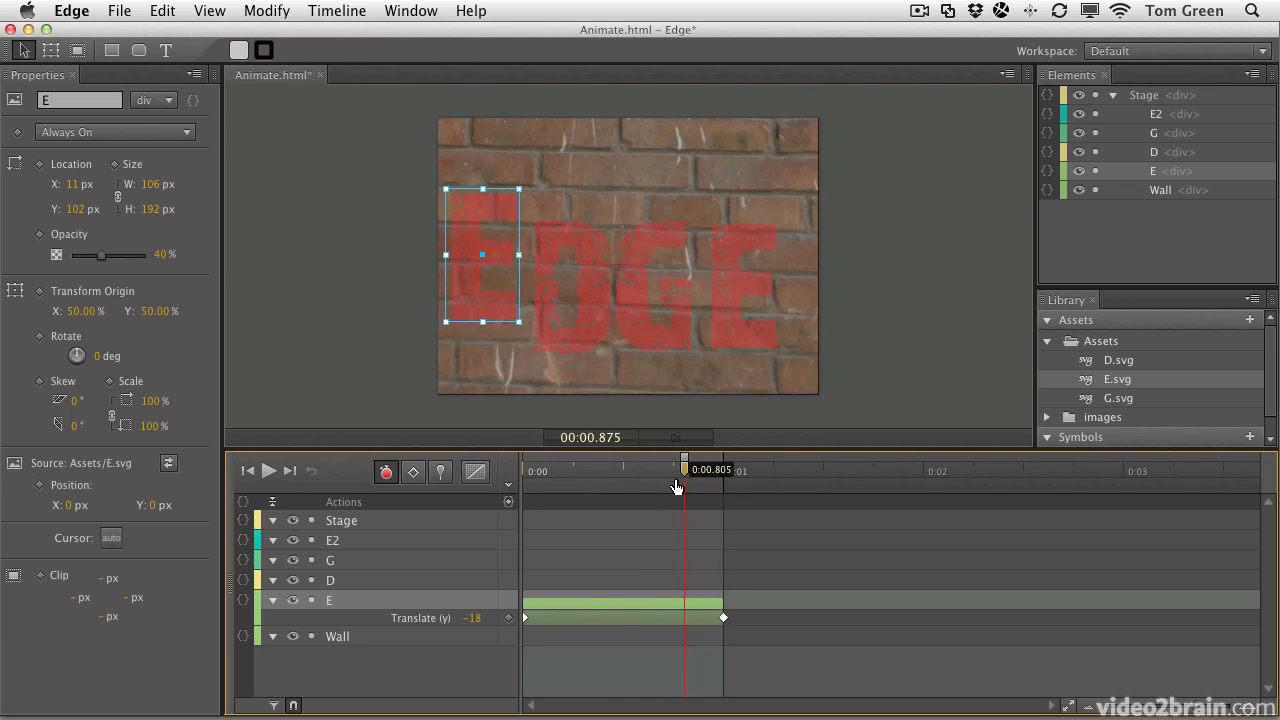
left_click_drag(684, 468, 723, 468)
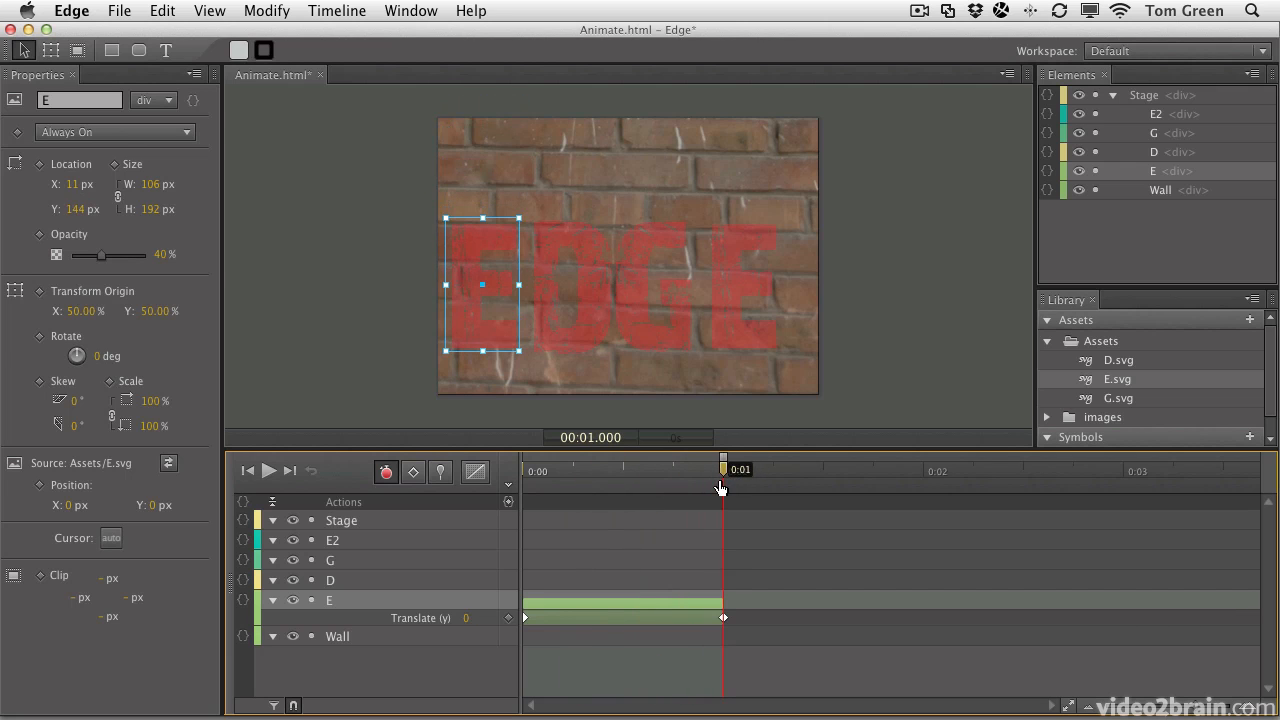
left_click_drag(724, 469, 703, 469)
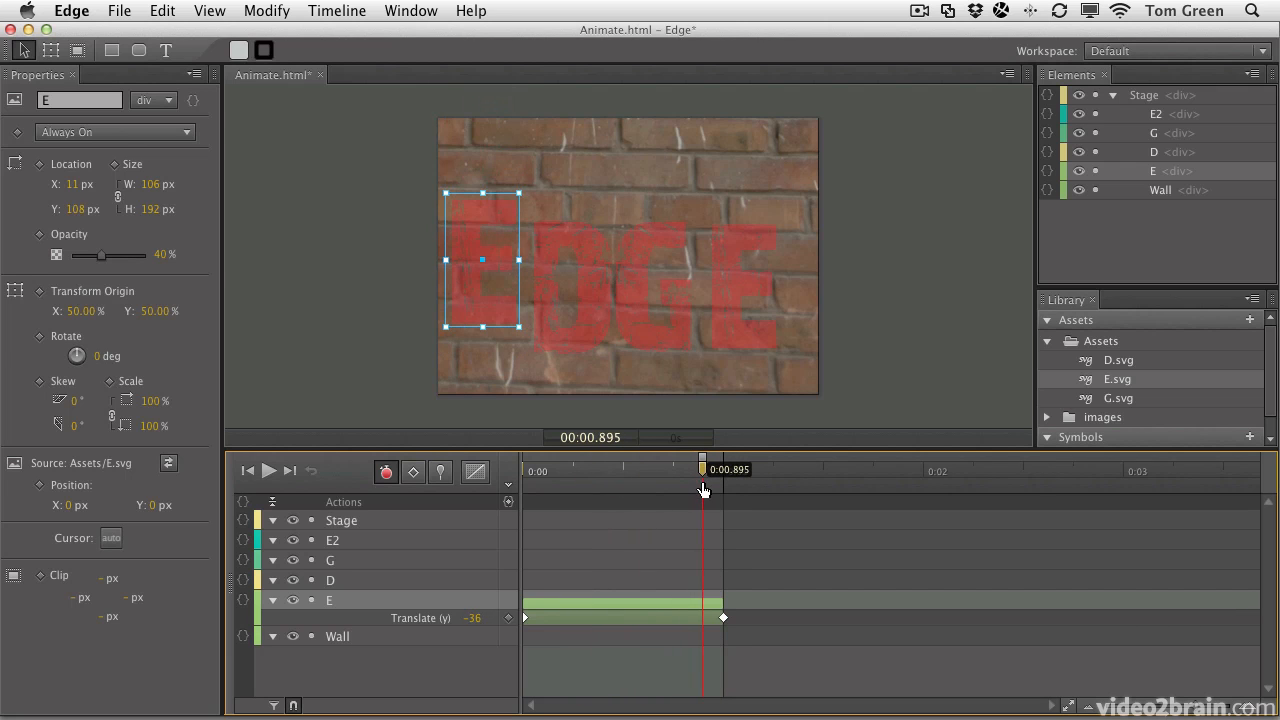
mouse_move(475, 471)
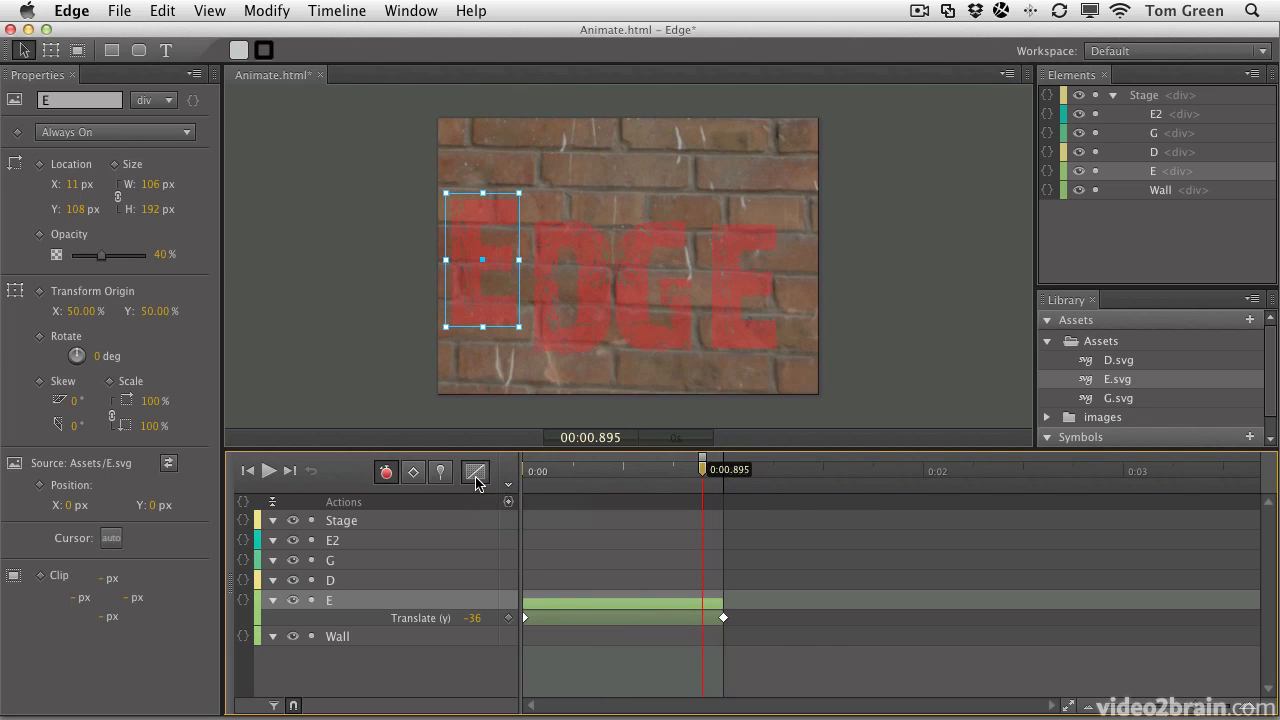
- Apply Ease Out > Bounce easing to E's Translate (y) drop transition
left_click(476, 472)
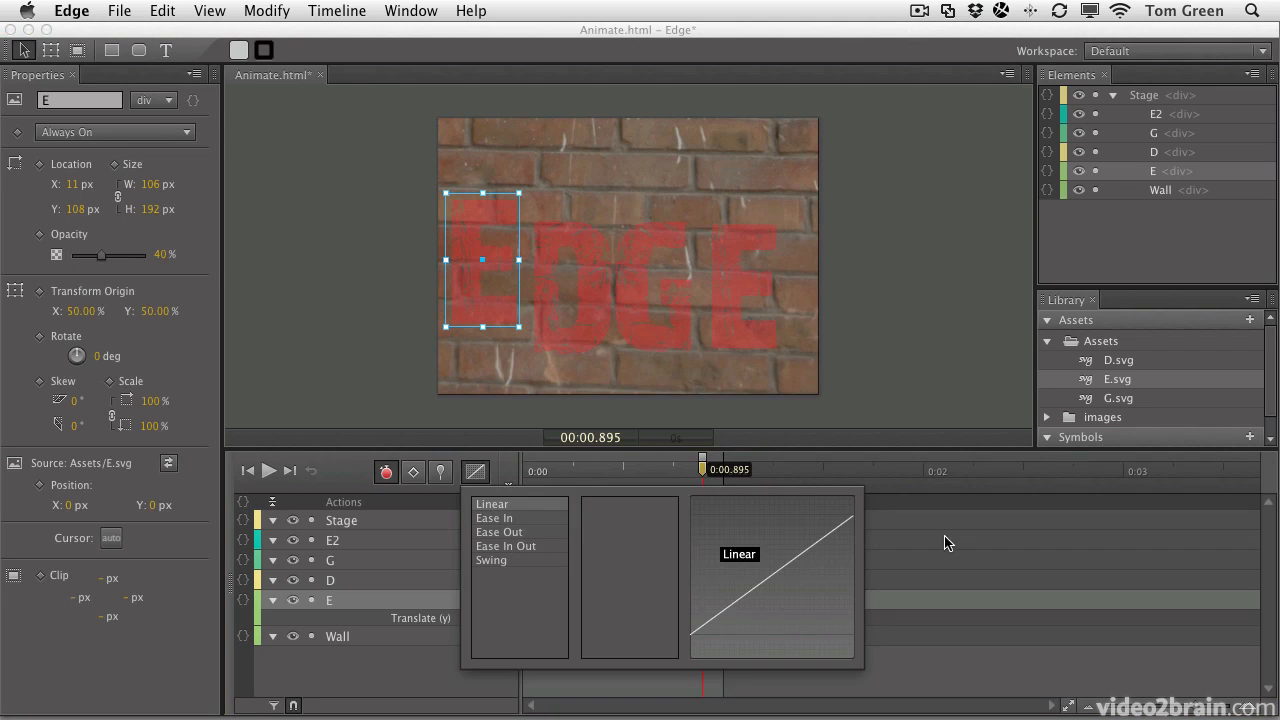
left_click(491, 503)
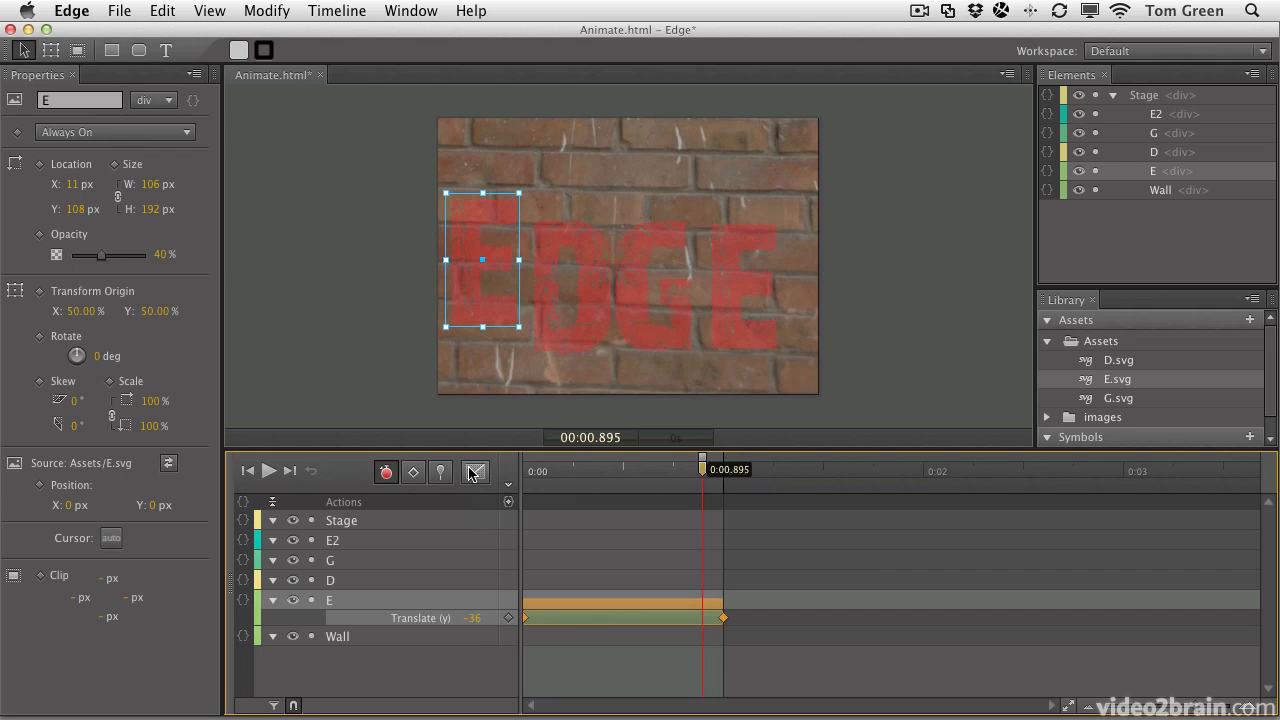
left_click(475, 471)
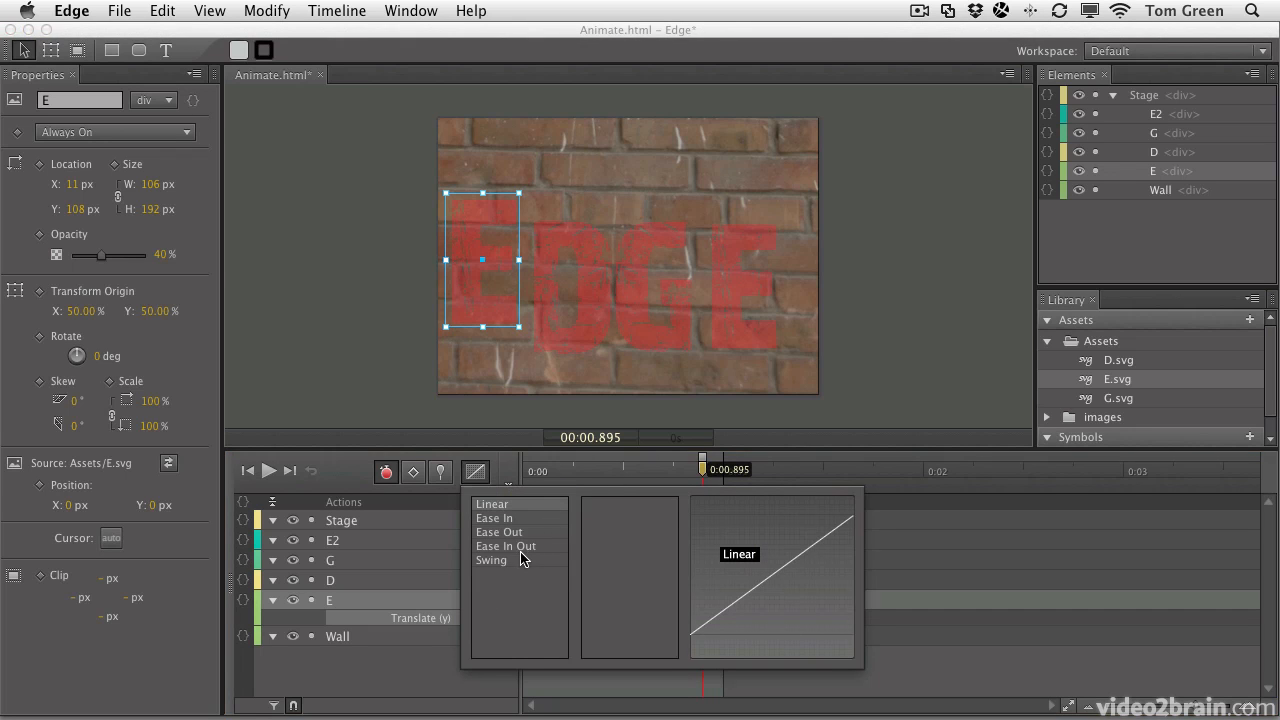
mouse_move(499, 531)
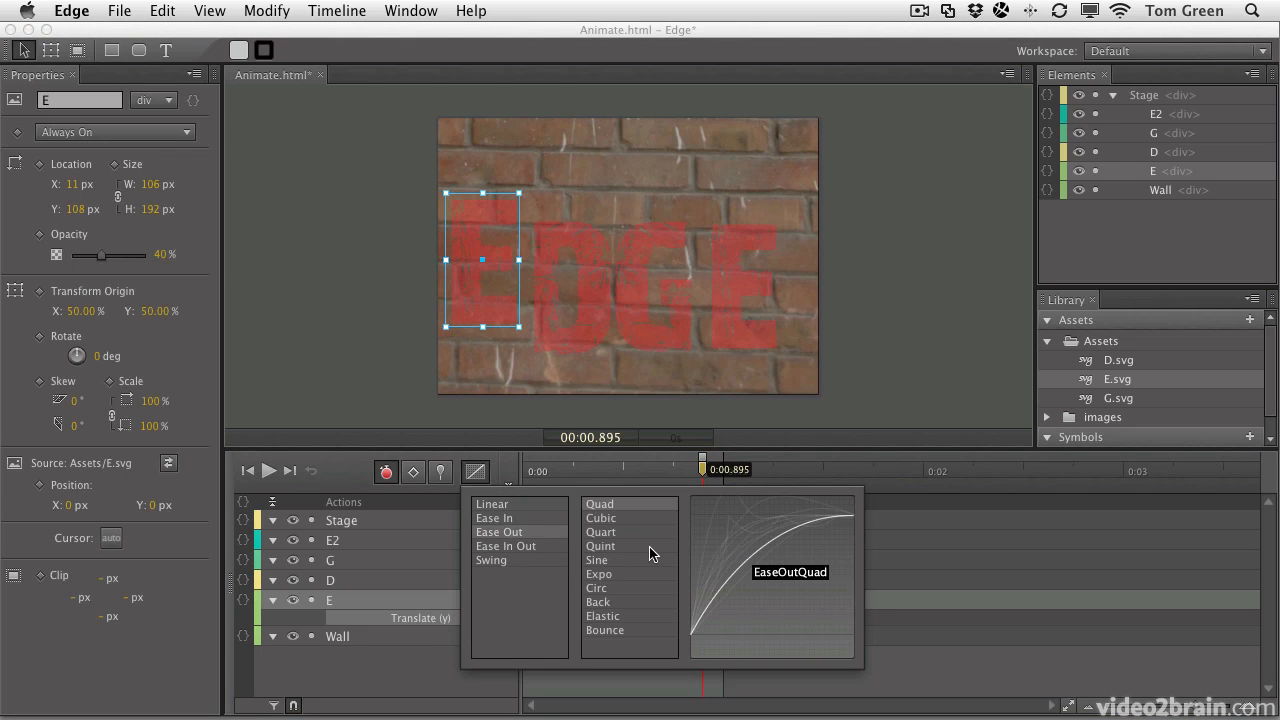
mouse_move(605, 630)
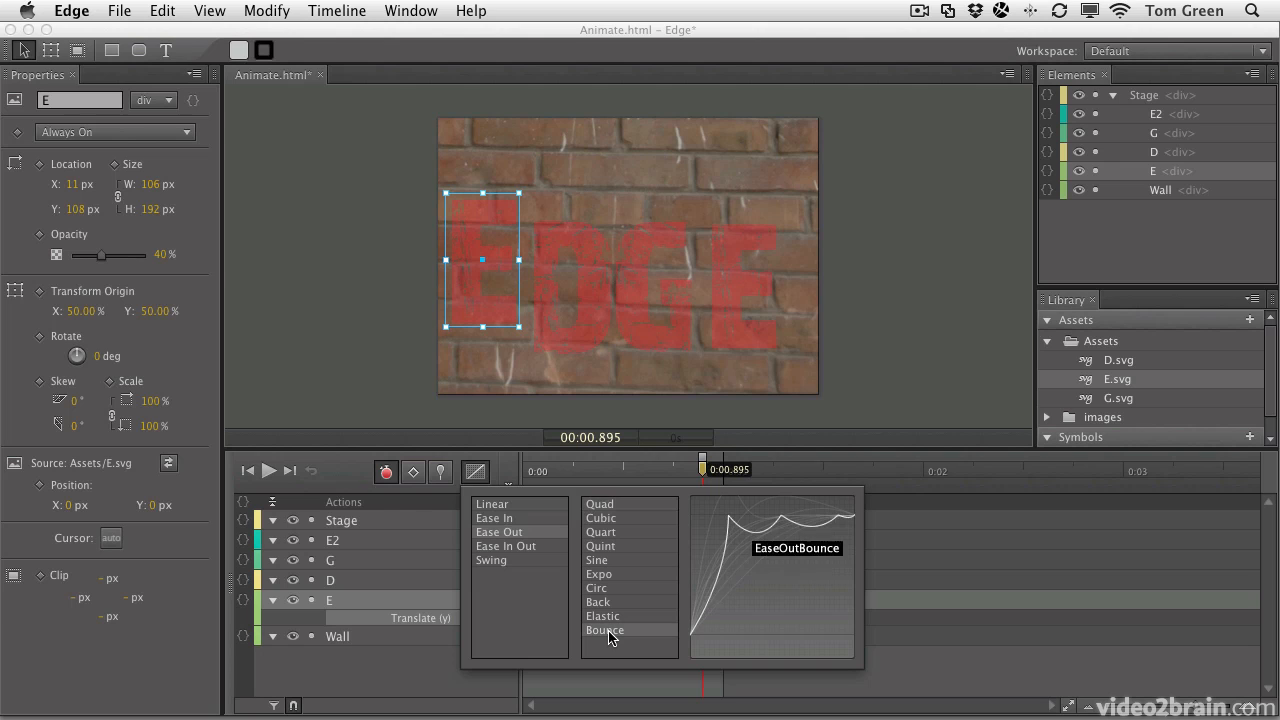
left_click(605, 630)
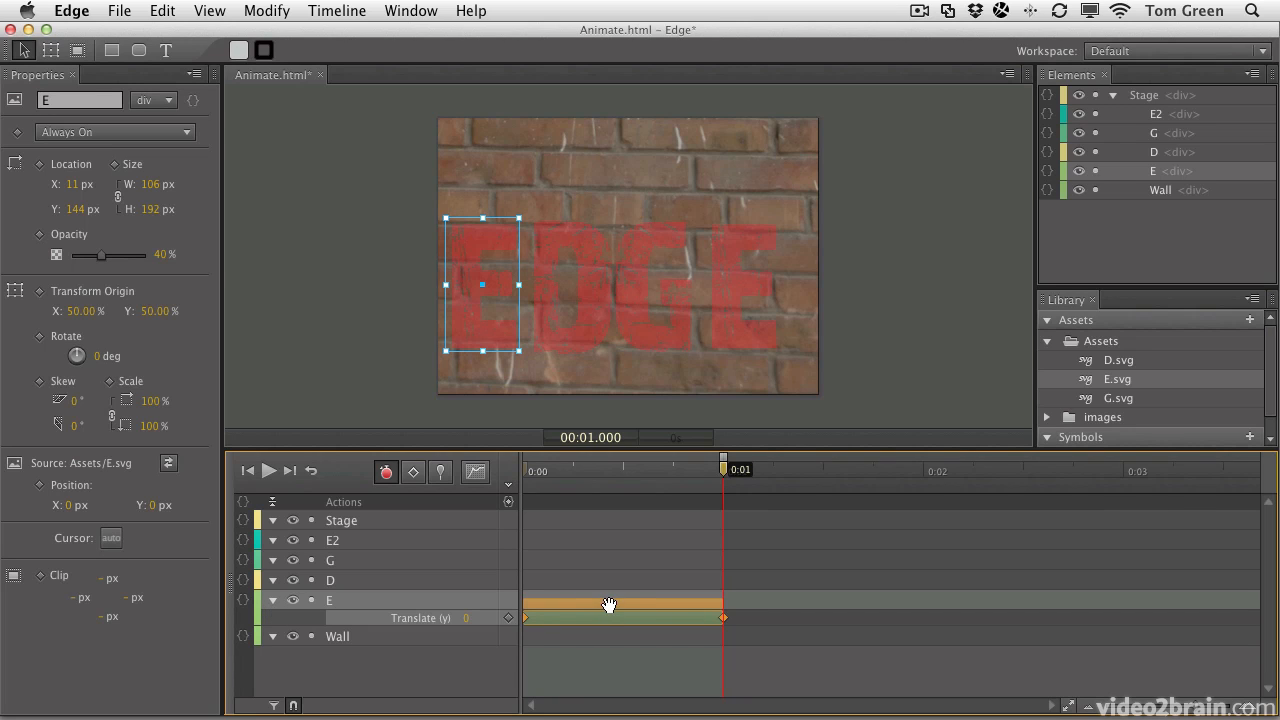
mouse_move(170, 15)
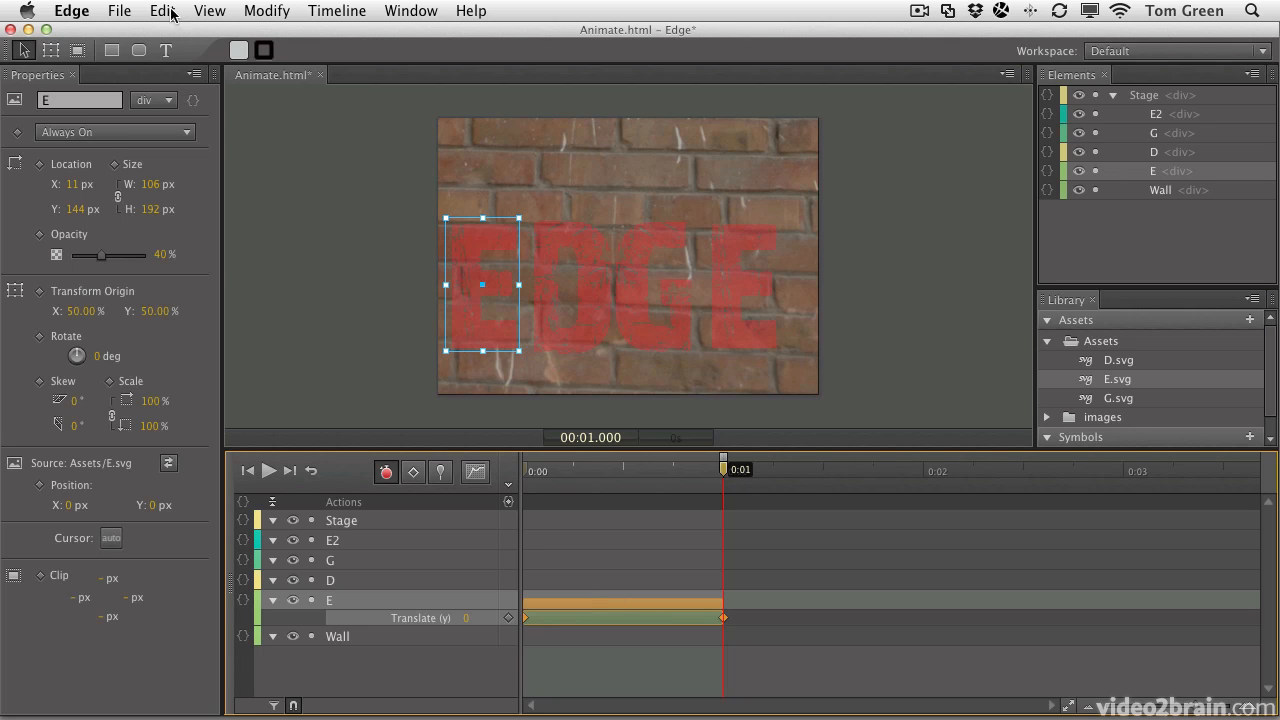
- Copy E's bouncing transition and Paste Transitions From Location onto D, G and E2
left_click(162, 11)
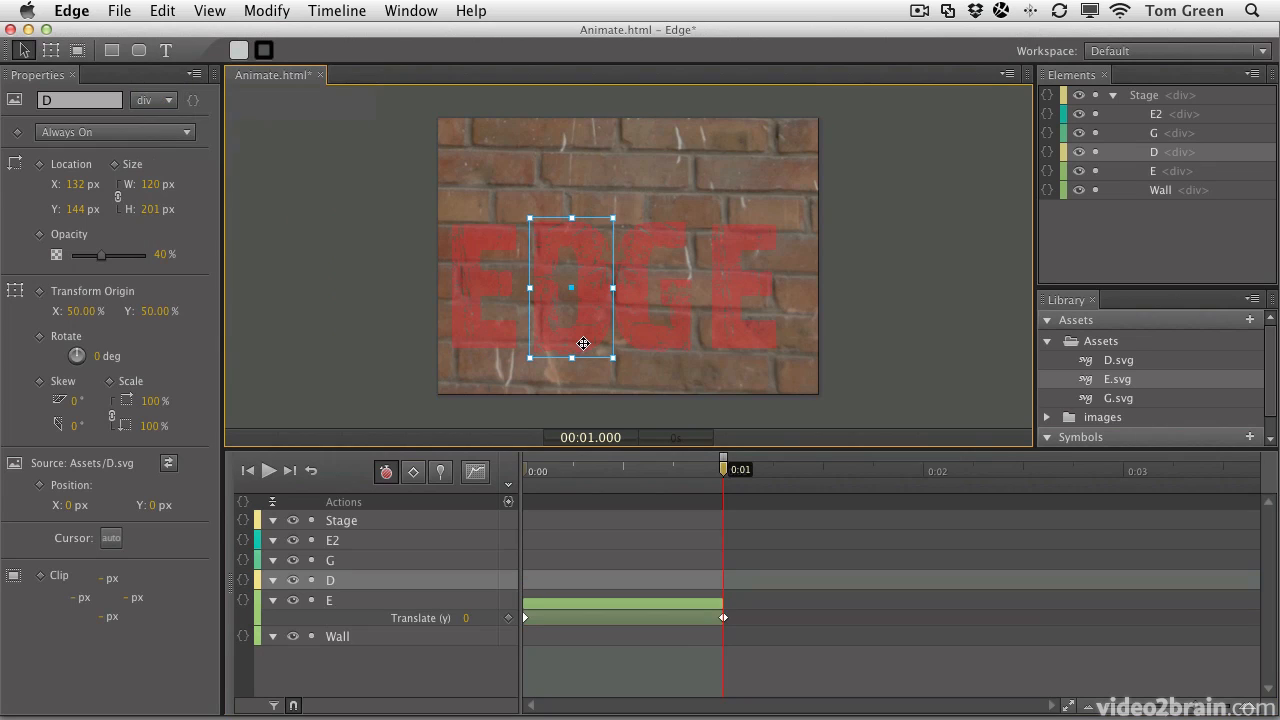
mouse_move(633, 343)
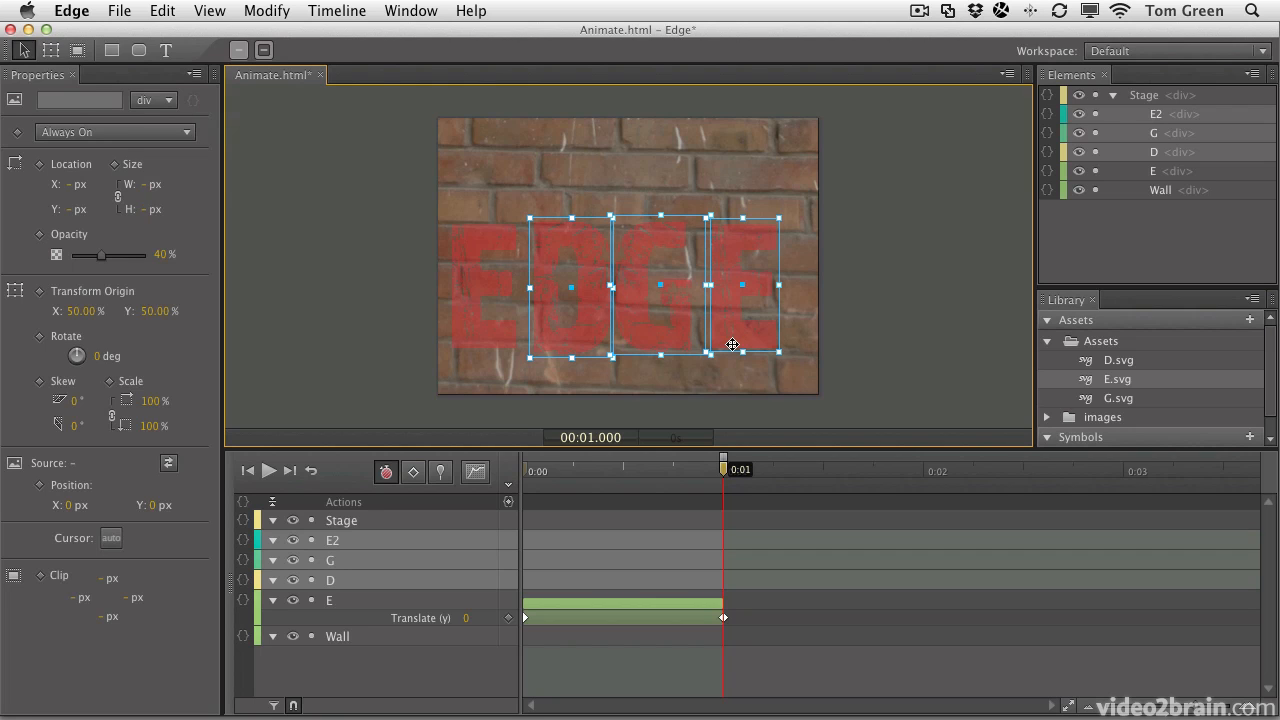
left_click(162, 11)
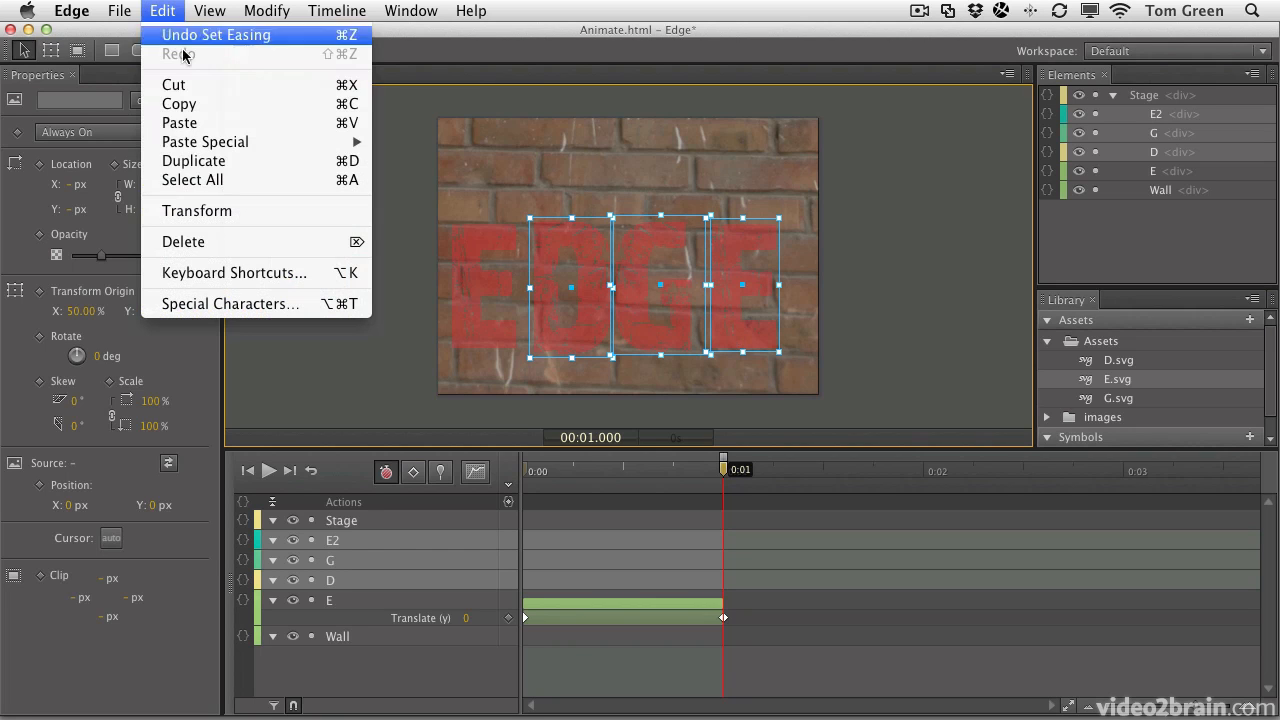
mouse_move(205, 141)
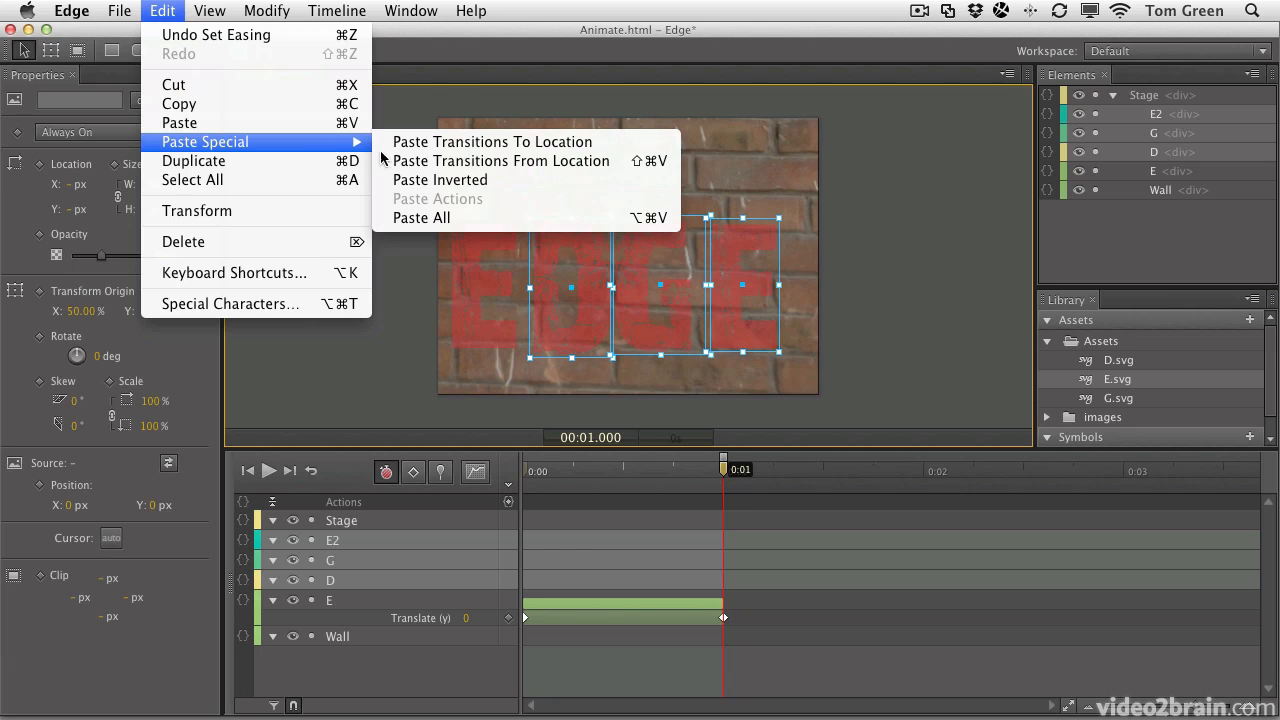
mouse_move(500, 161)
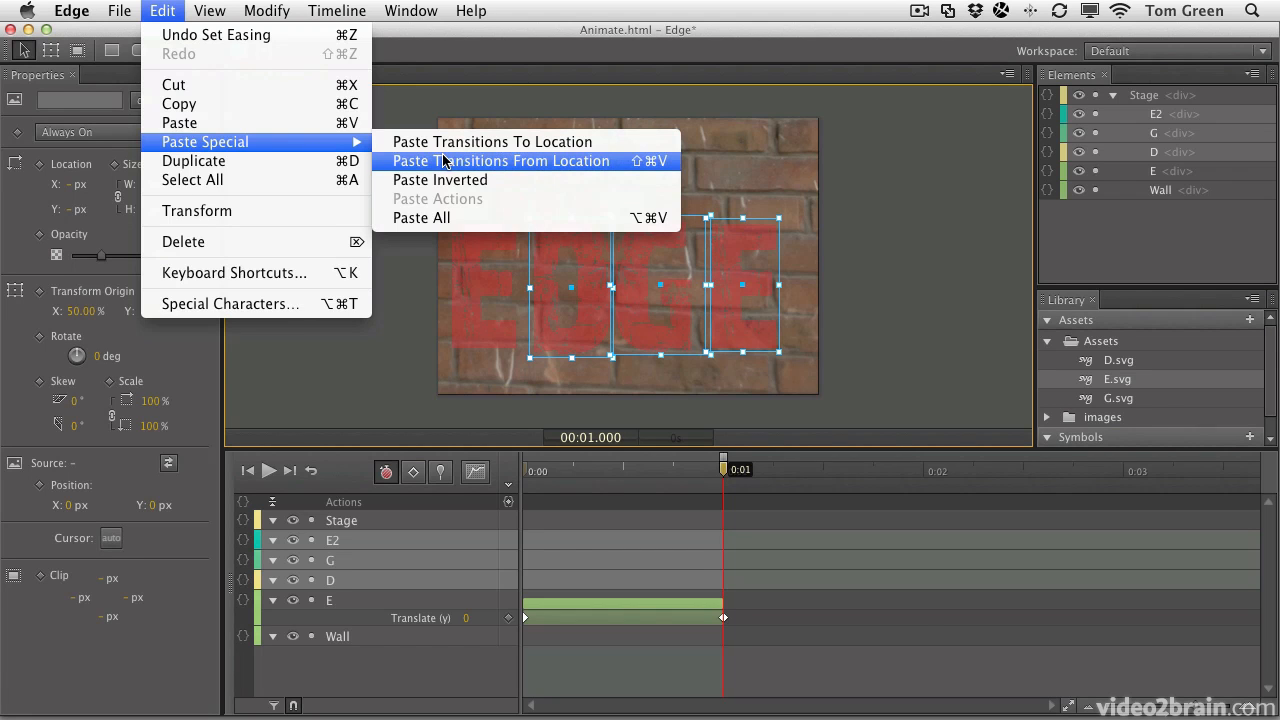
left_click(501, 161)
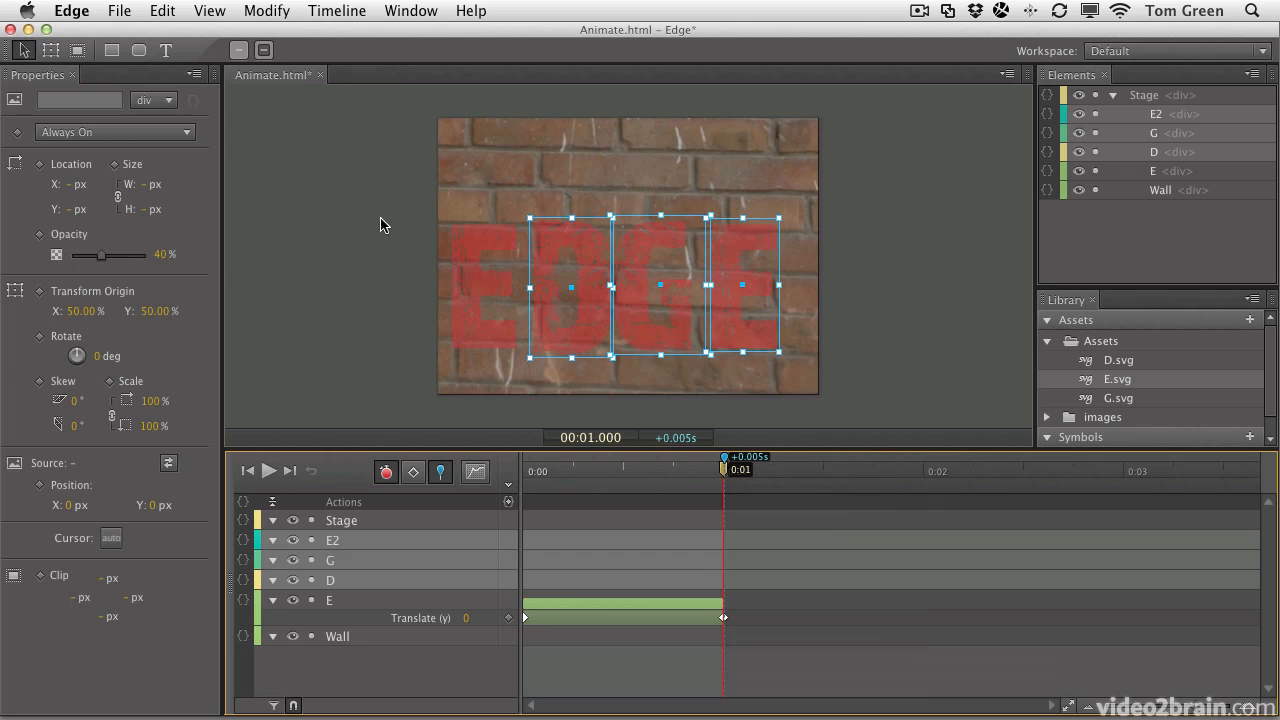
- Use Paste Transitions To Location on D, G and E2 for staggered one-second drops
left_click(162, 11)
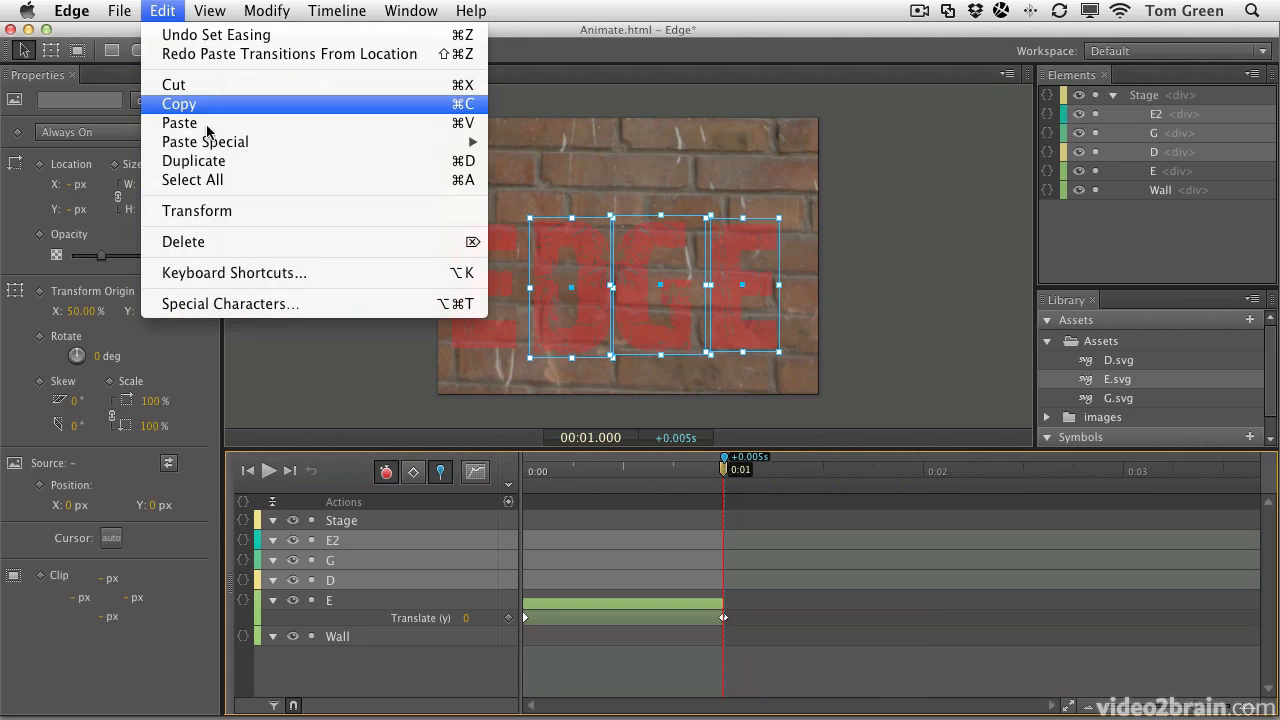
mouse_move(205, 141)
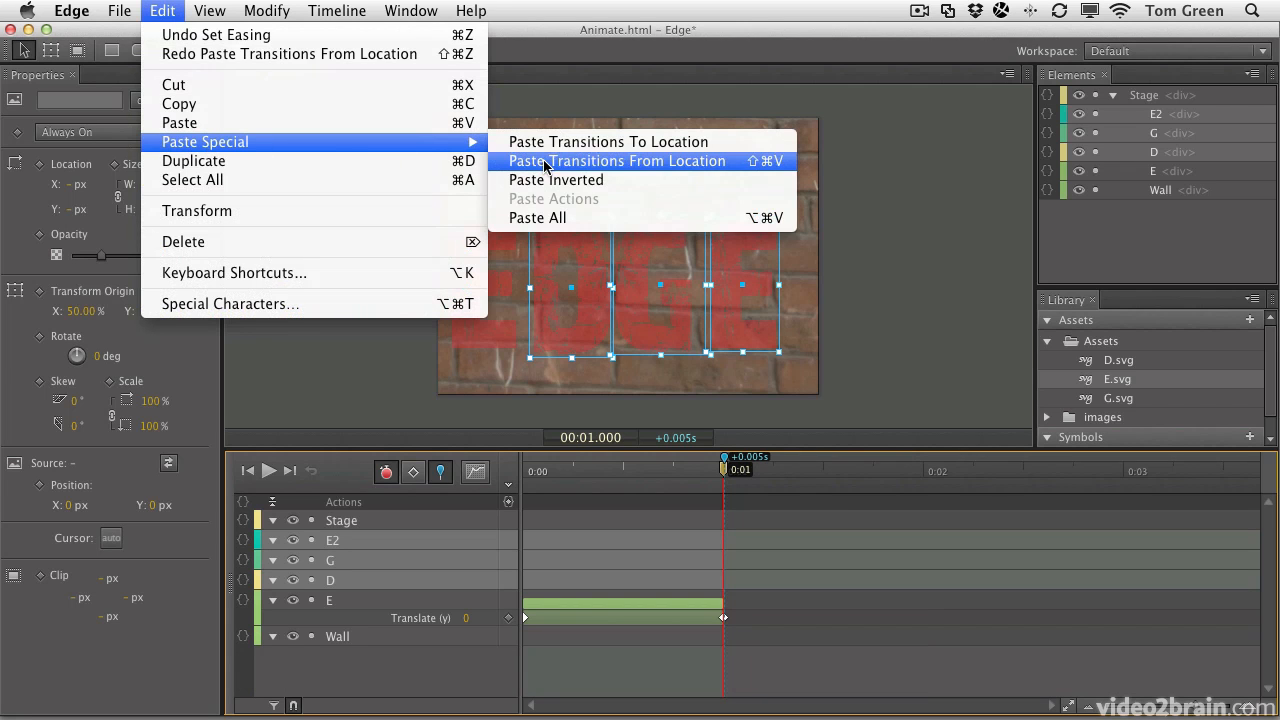
mouse_move(608, 141)
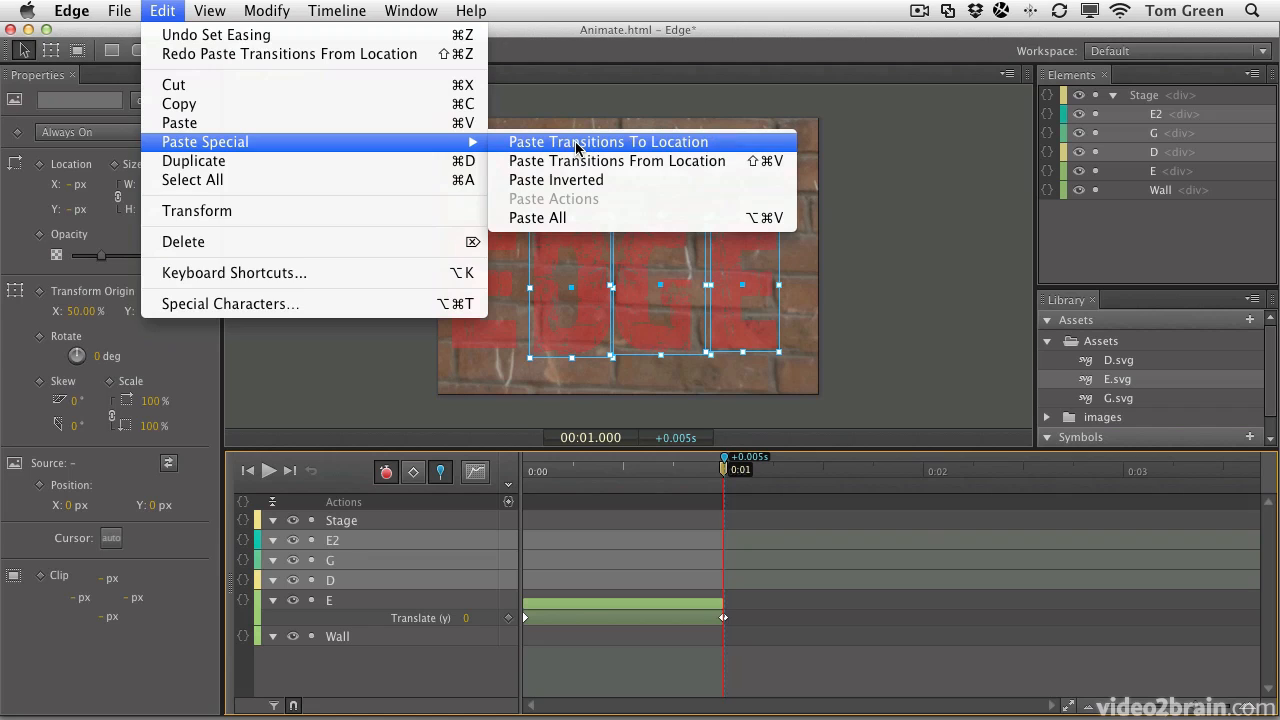
left_click(608, 141)
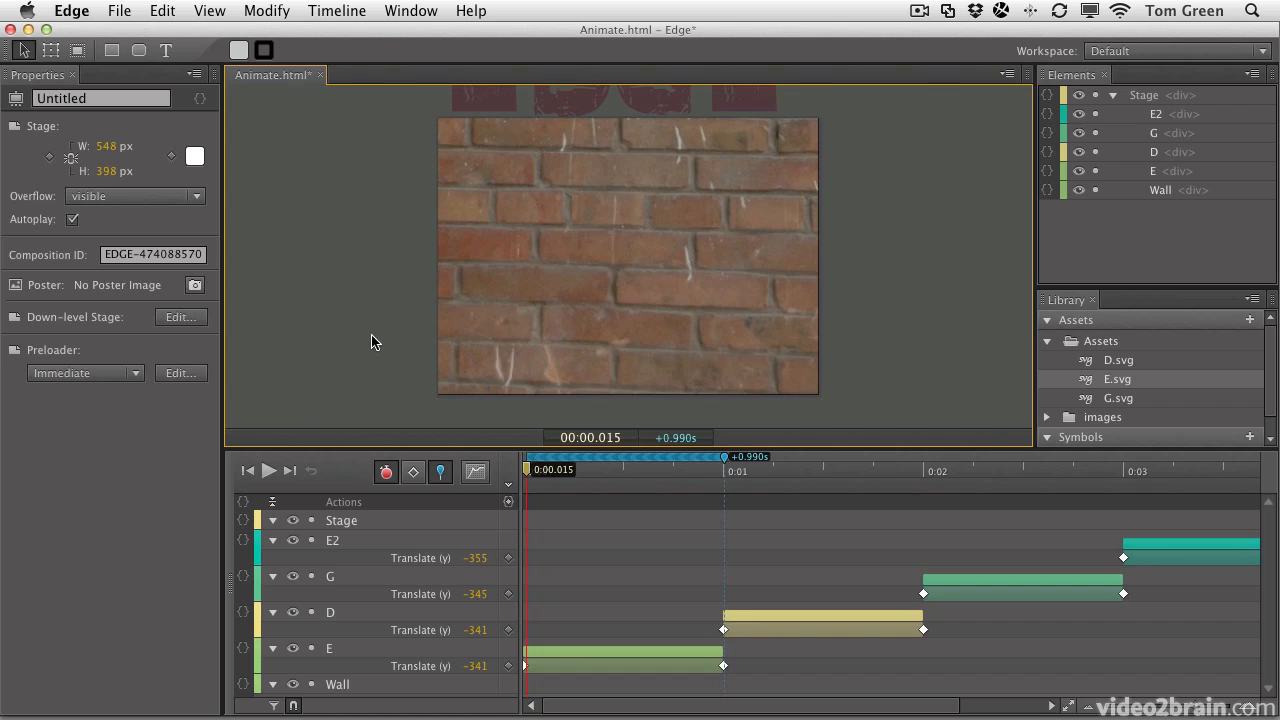
- Play the staggered EDGE letter drops and scrub through the timeline
left_click(269, 471)
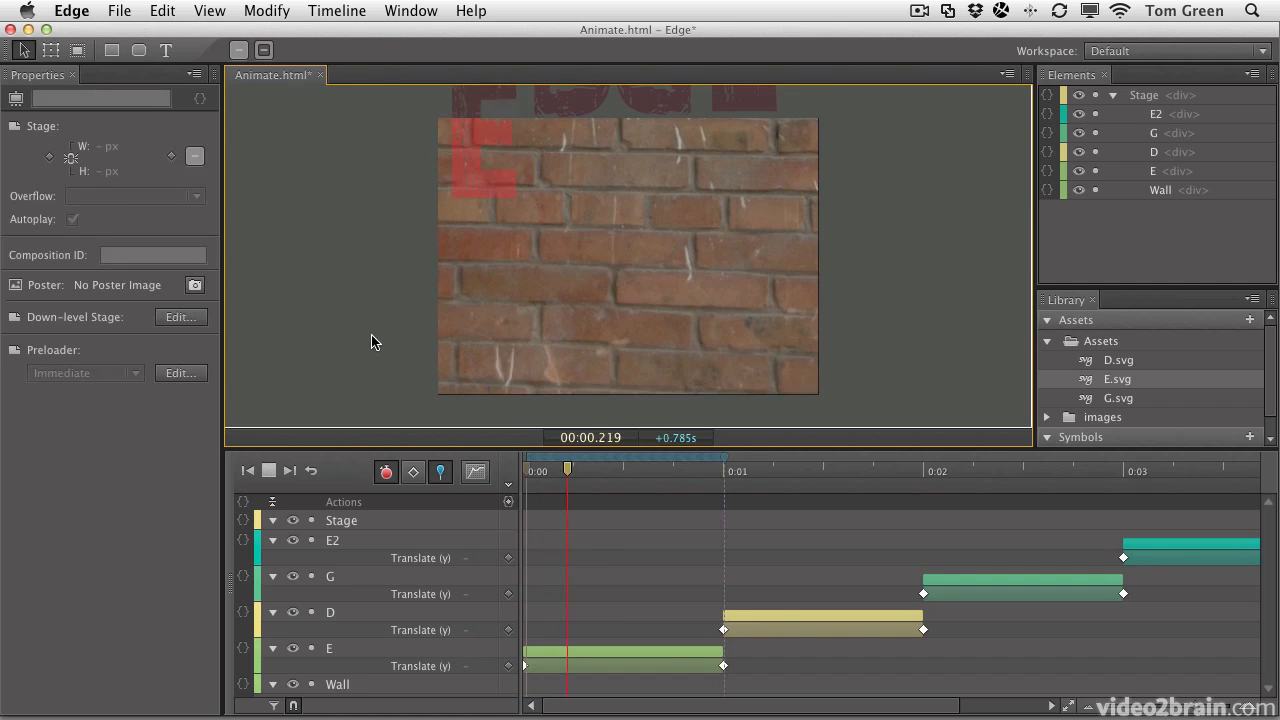
left_click_drag(567, 469, 967, 469)
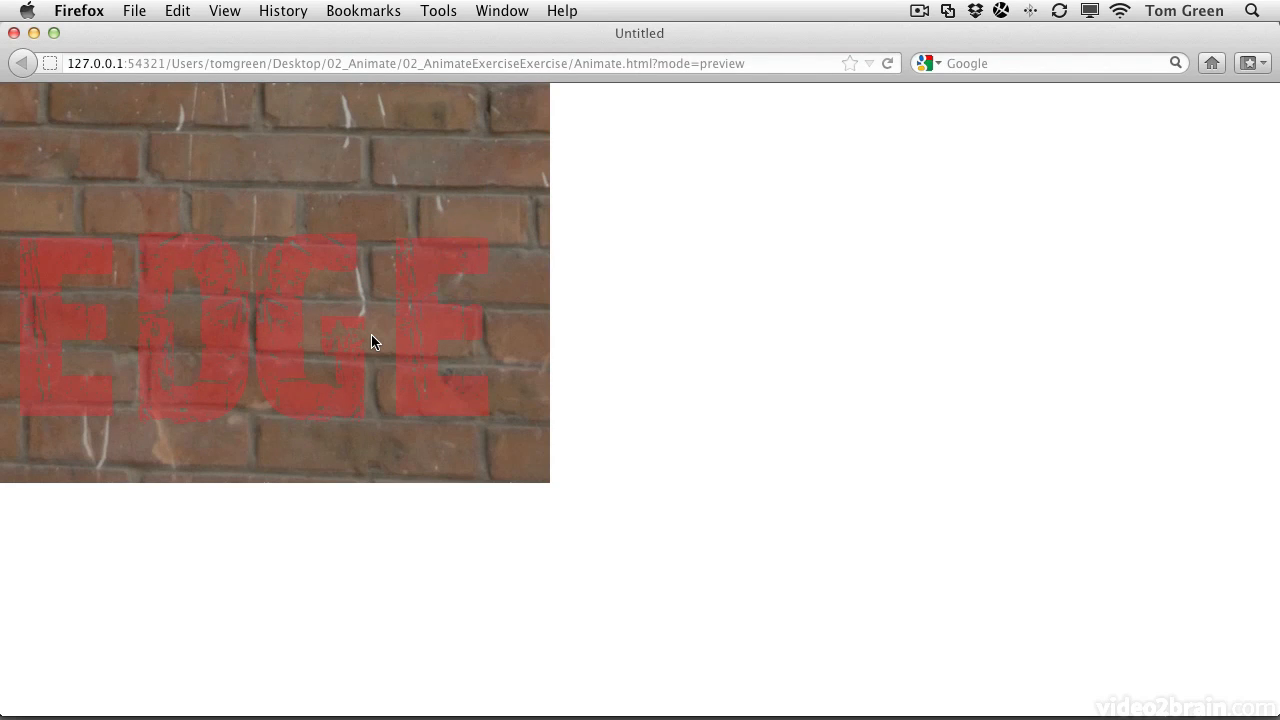
- Open the Firefox application menu to quit after the letters settle
left_click(78, 11)
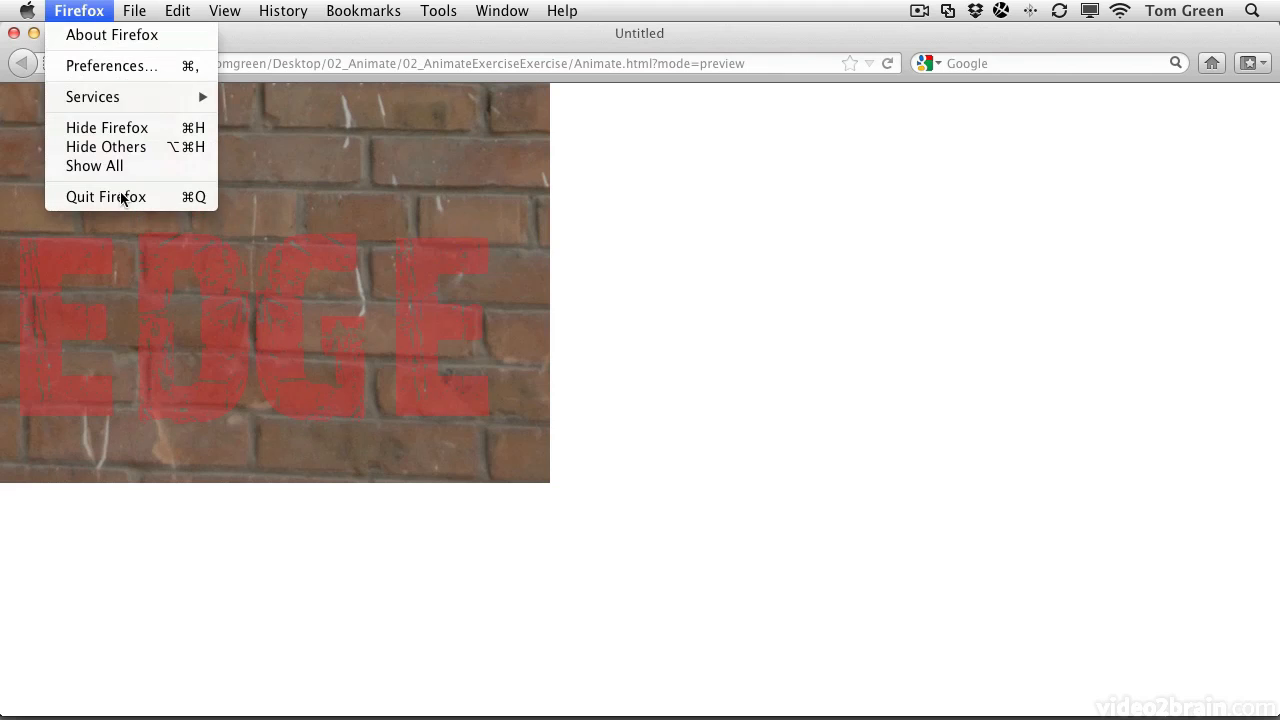